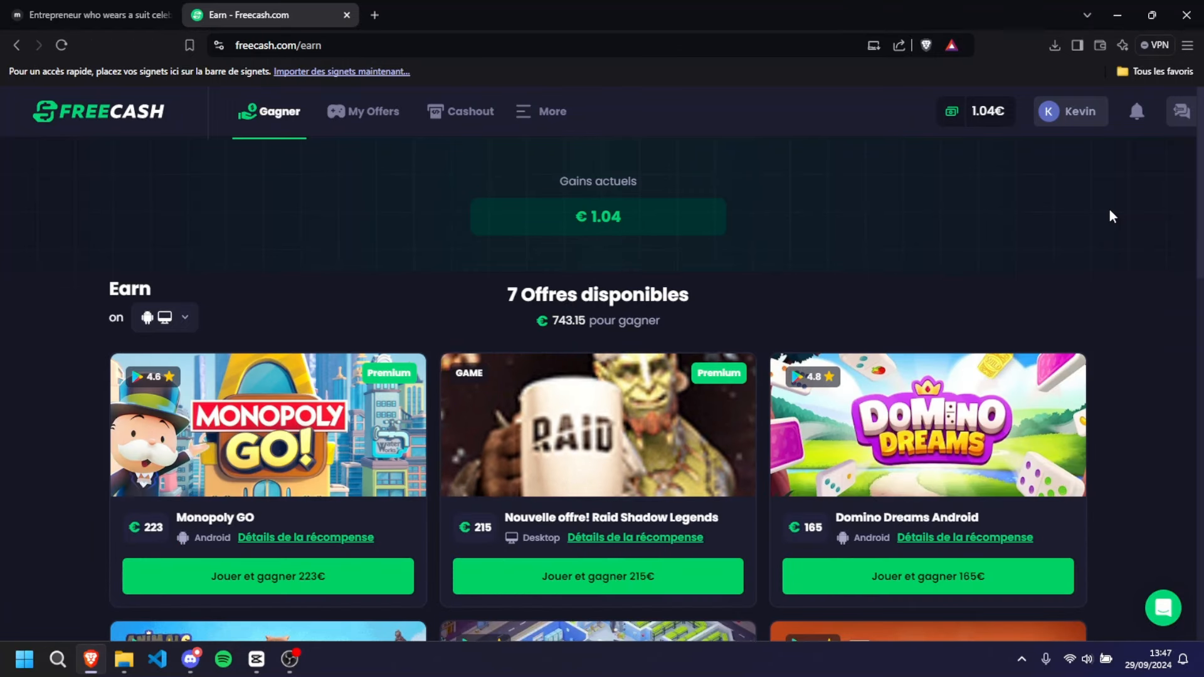
Scroll down the Freecash Earn page and open the All Offers catalogue
{"action": "scroll", "scroll_direction": "down", "scroll_amount": 3}
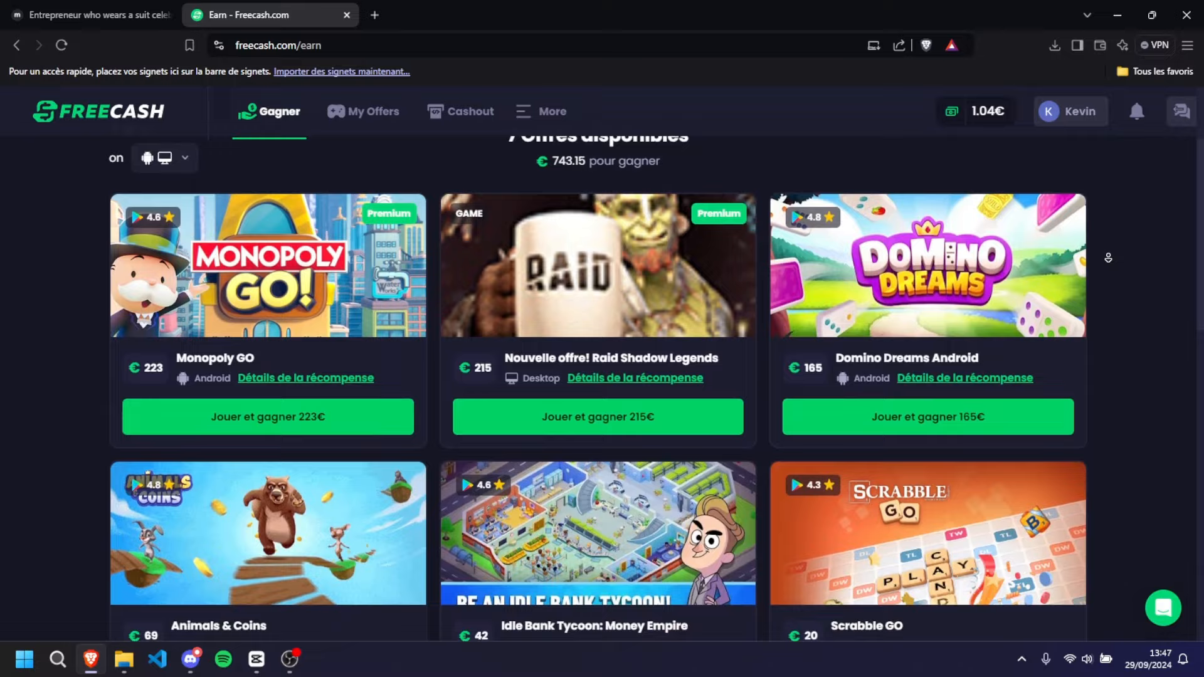
{"action": "scroll", "scroll_direction": "down", "scroll_amount": 3}
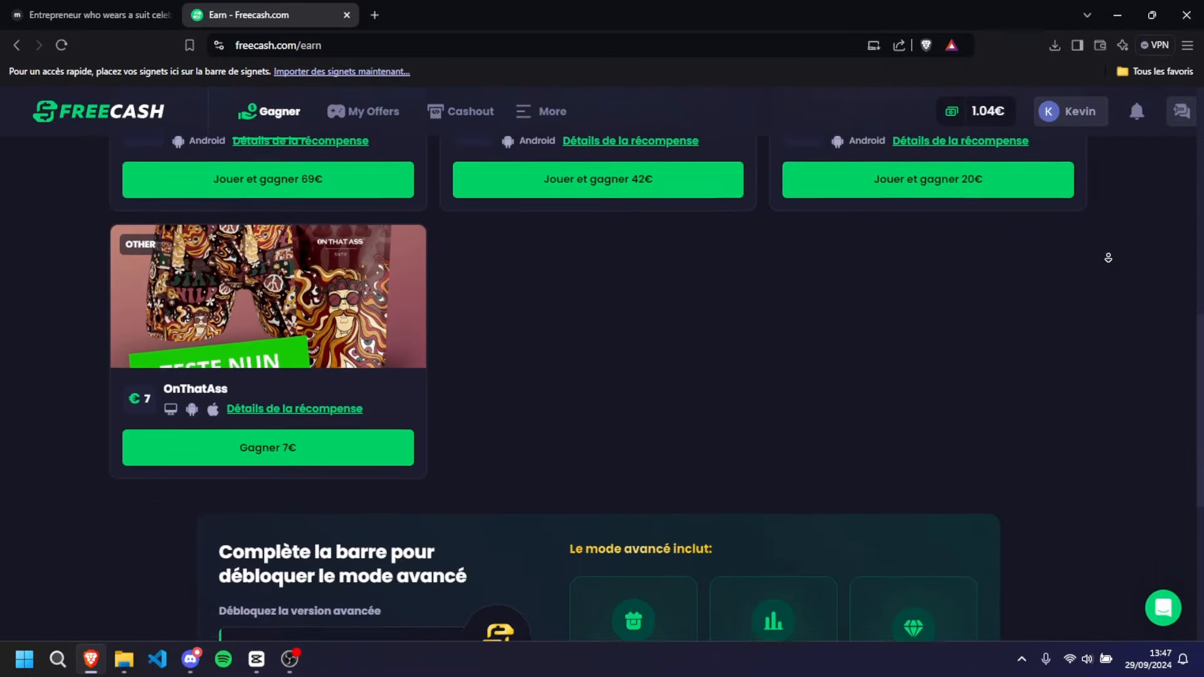
{"action": "scroll", "scroll_direction": "down", "scroll_amount": 3}
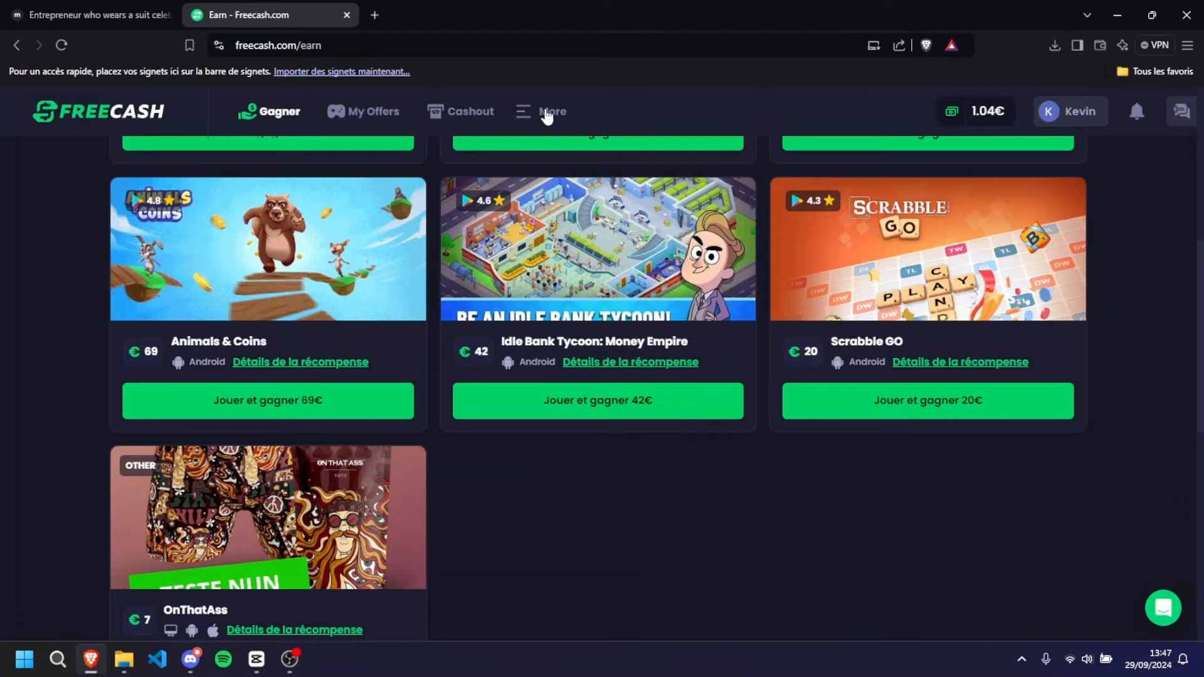
{"action": "left_click", "coordinate": [552, 112]}
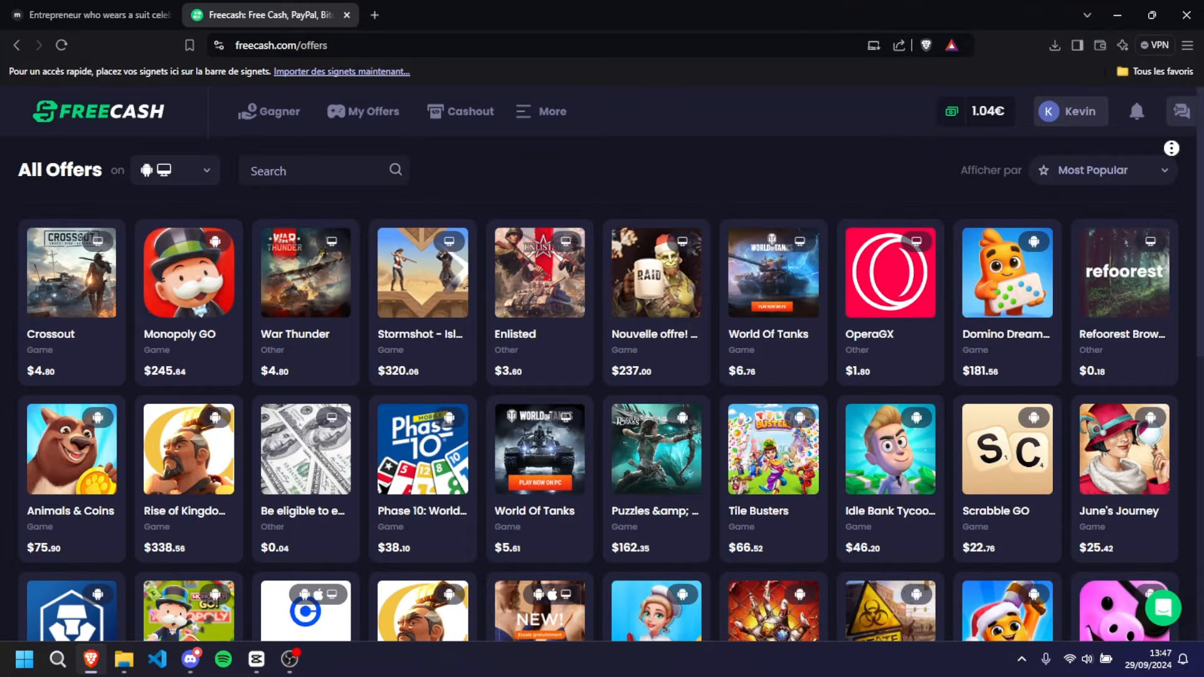
Browse down through the All Offers grid of game and app rewards
{"action": "scroll", "scroll_direction": "down", "scroll_amount": 3}
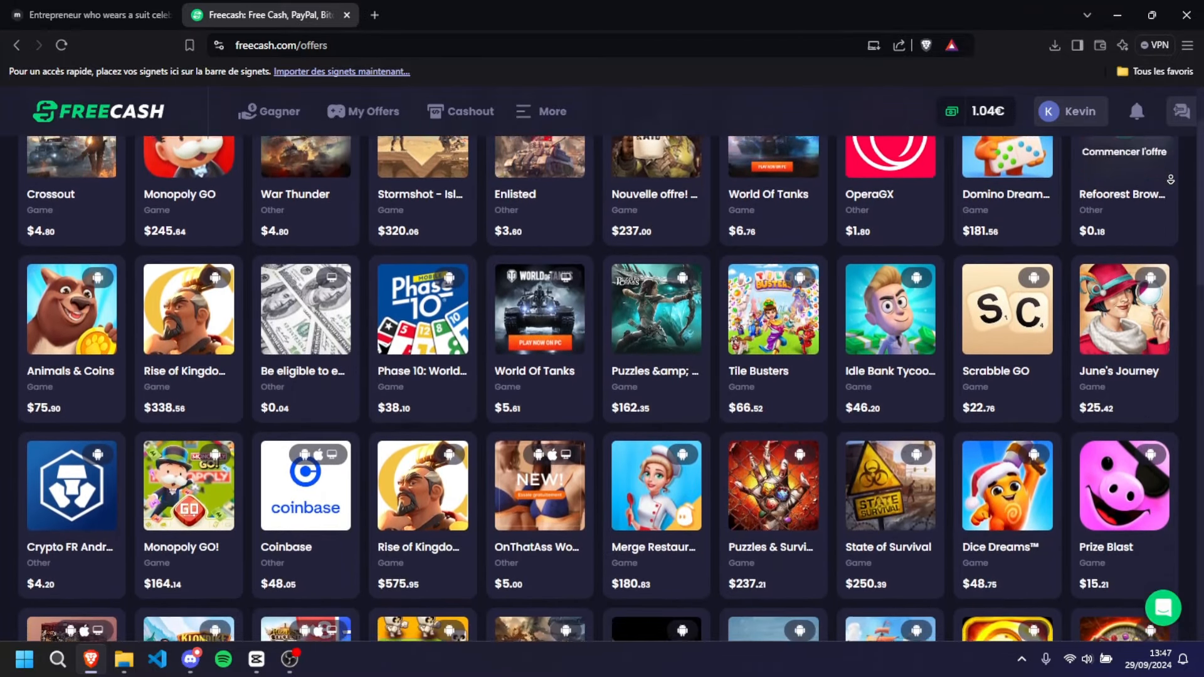
{"action": "scroll", "scroll_direction": "down", "scroll_amount": 3}
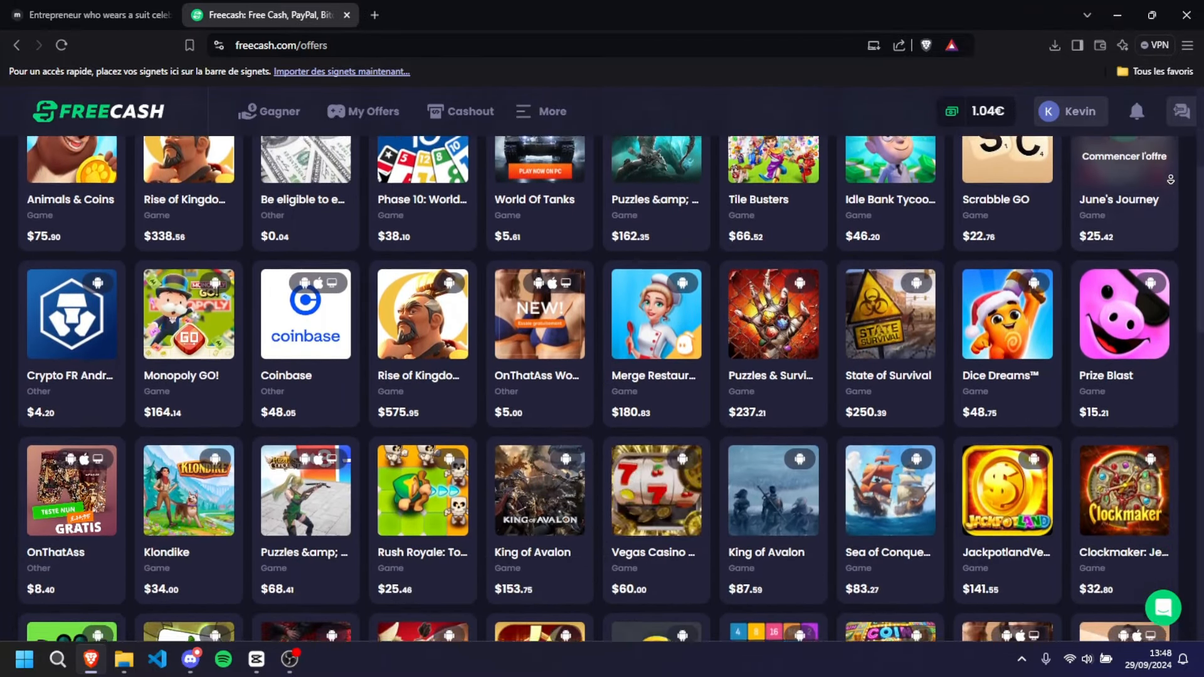
{"action": "scroll", "scroll_direction": "down", "scroll_amount": 3}
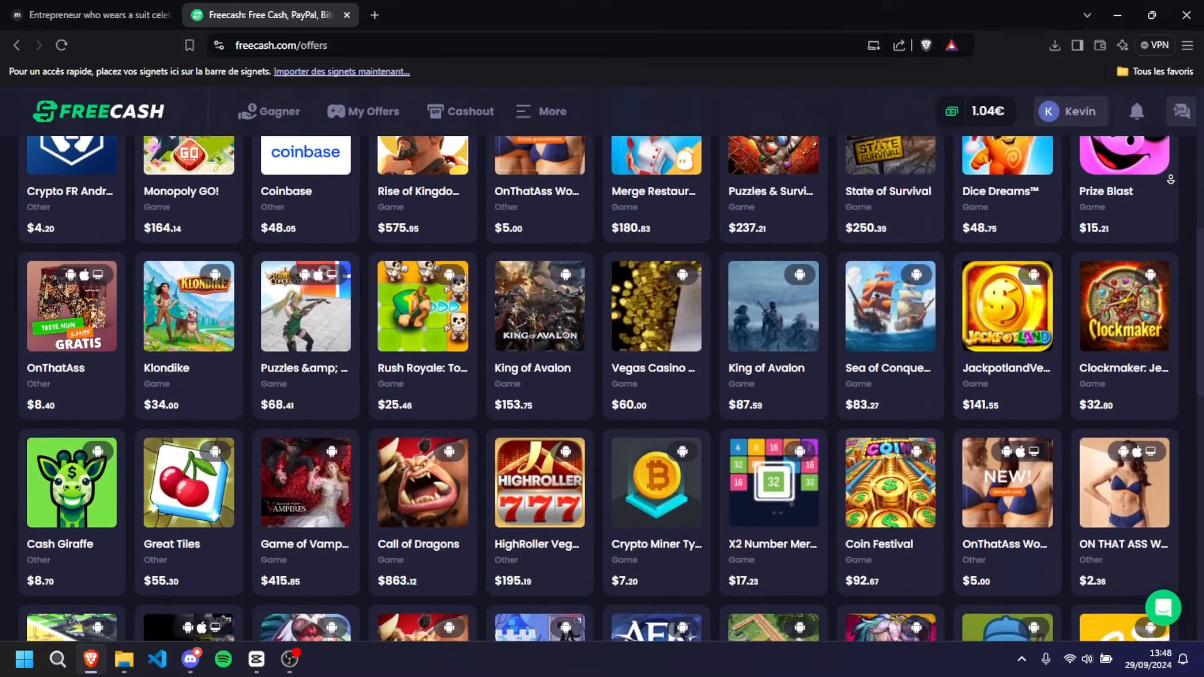
{"action": "scroll", "scroll_direction": "down", "scroll_amount": 3}
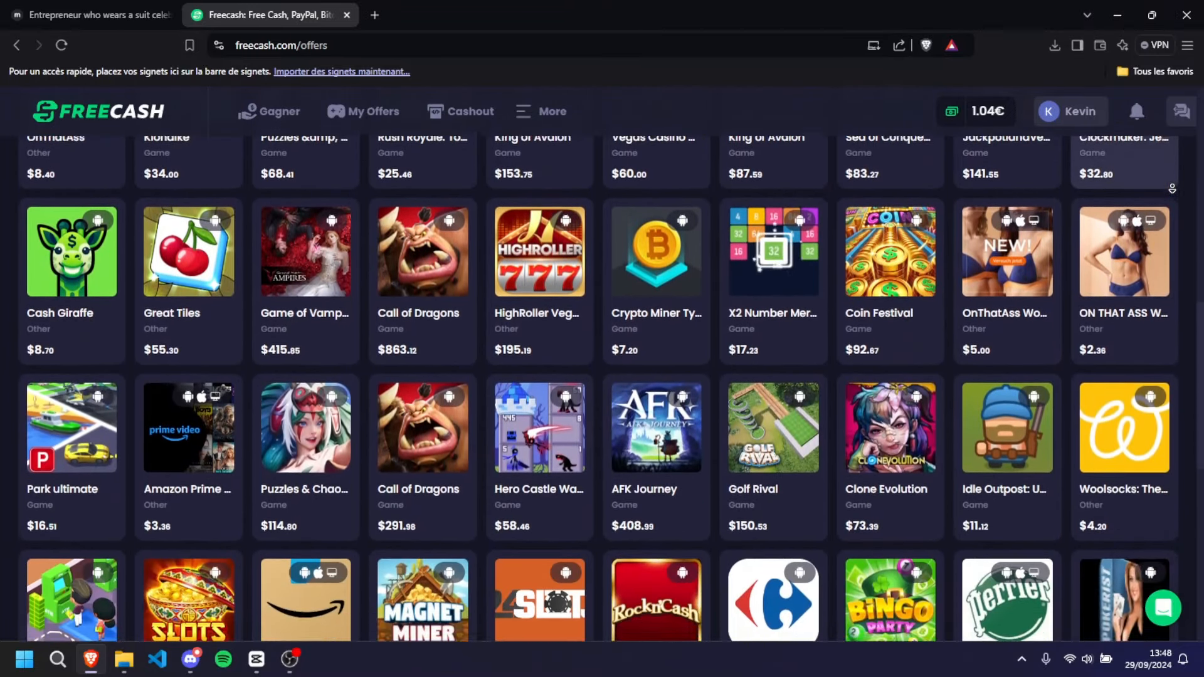
{"action": "scroll", "scroll_direction": "down", "scroll_amount": 3}
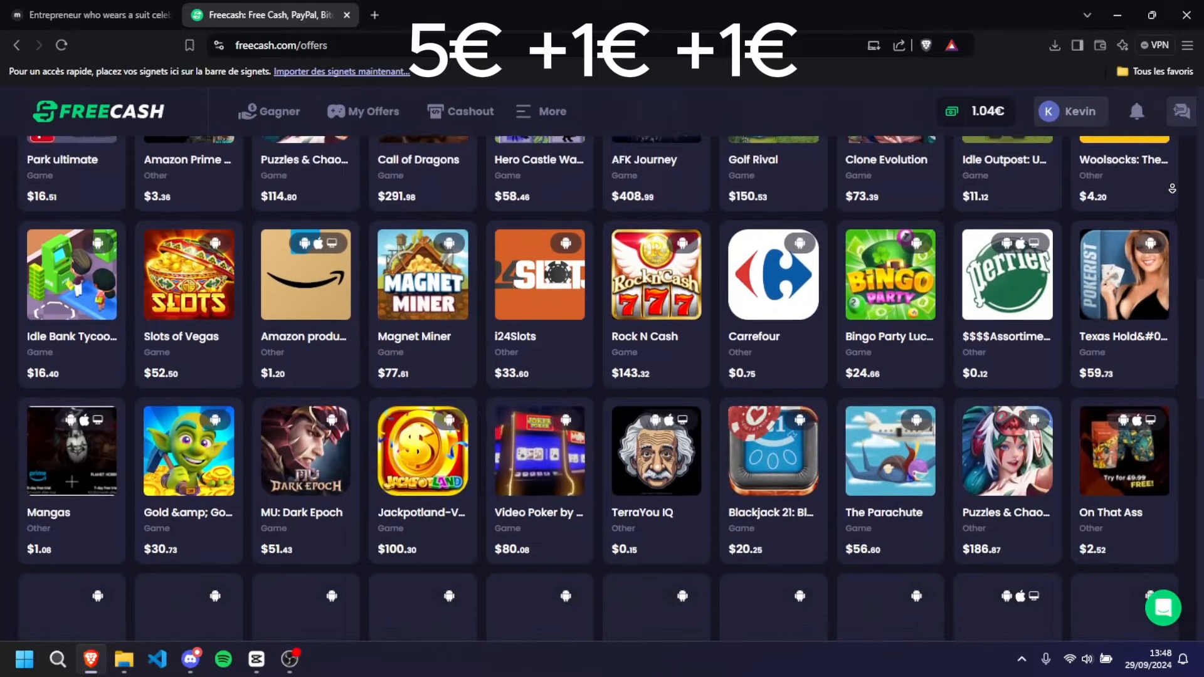
{"action": "scroll", "scroll_direction": "down", "scroll_amount": 3}
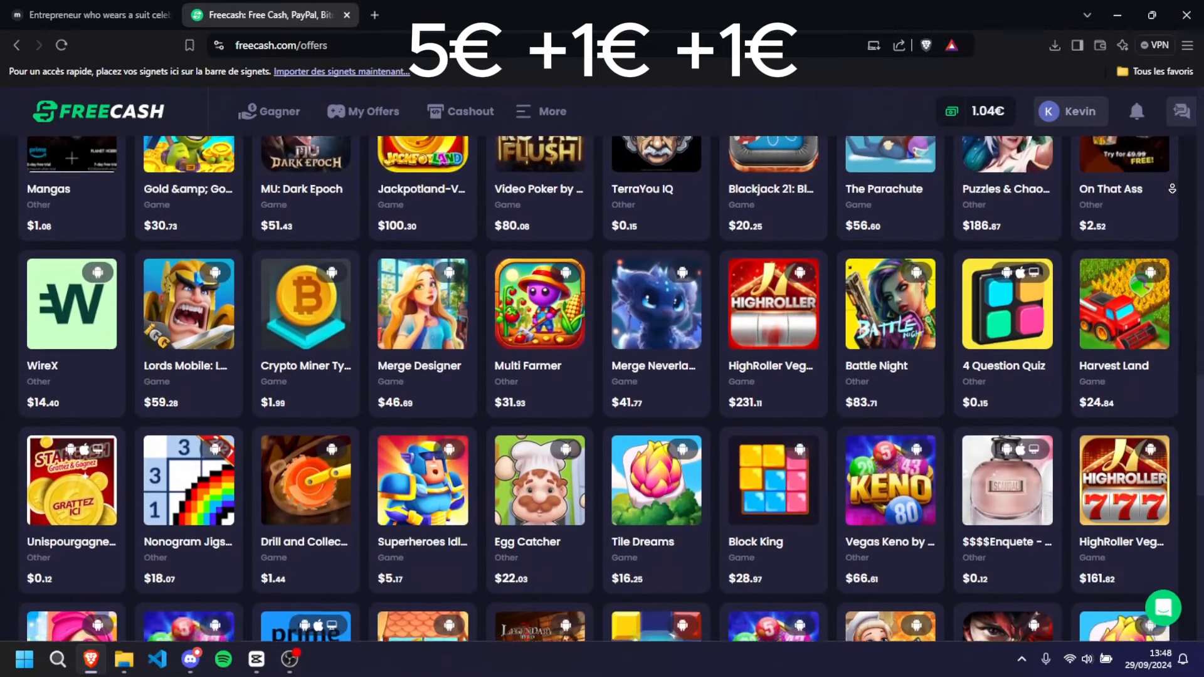
{"action": "scroll", "scroll_direction": "down", "scroll_amount": 3}
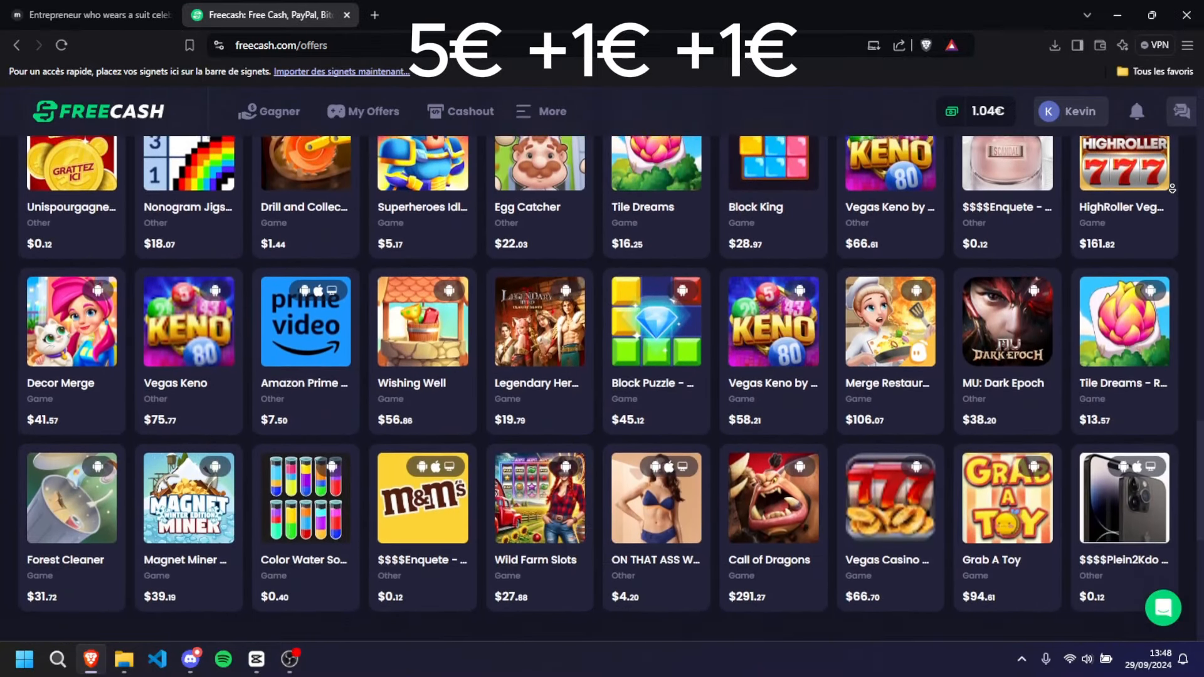
{"action": "scroll", "scroll_direction": "down", "scroll_amount": 3}
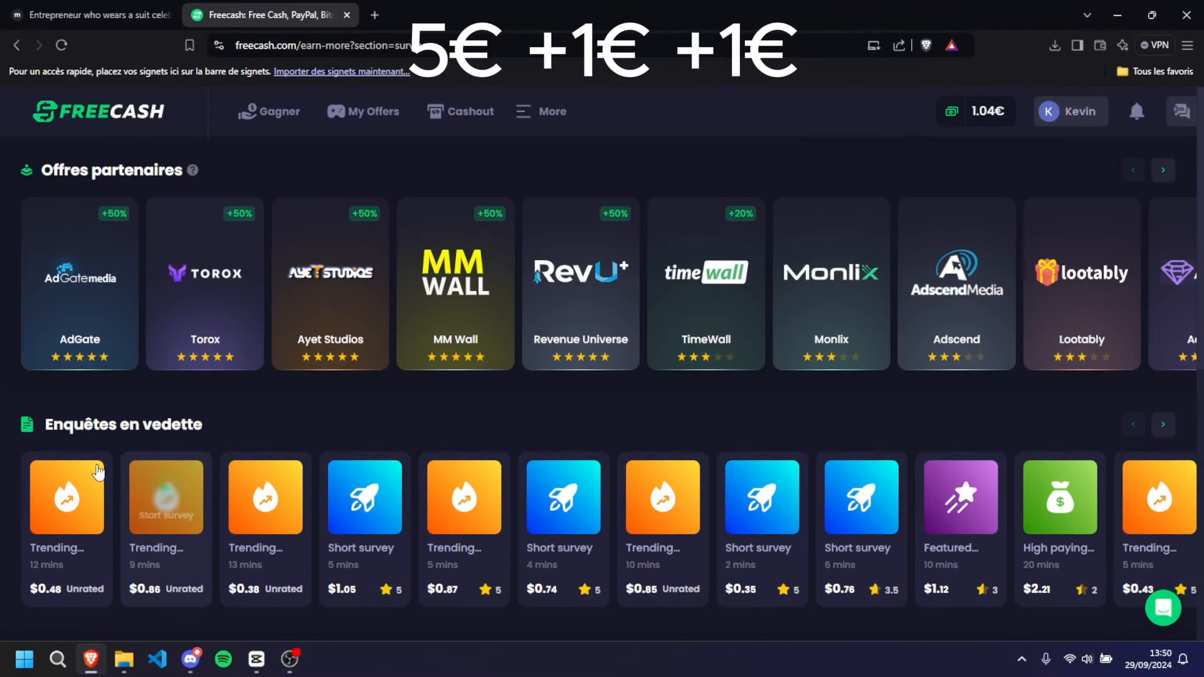
View the Freecash cashout page's Withdraw Cash and Withdraw Giftcards options
{"action": "scroll", "scroll_direction": "down", "scroll_amount": 3}
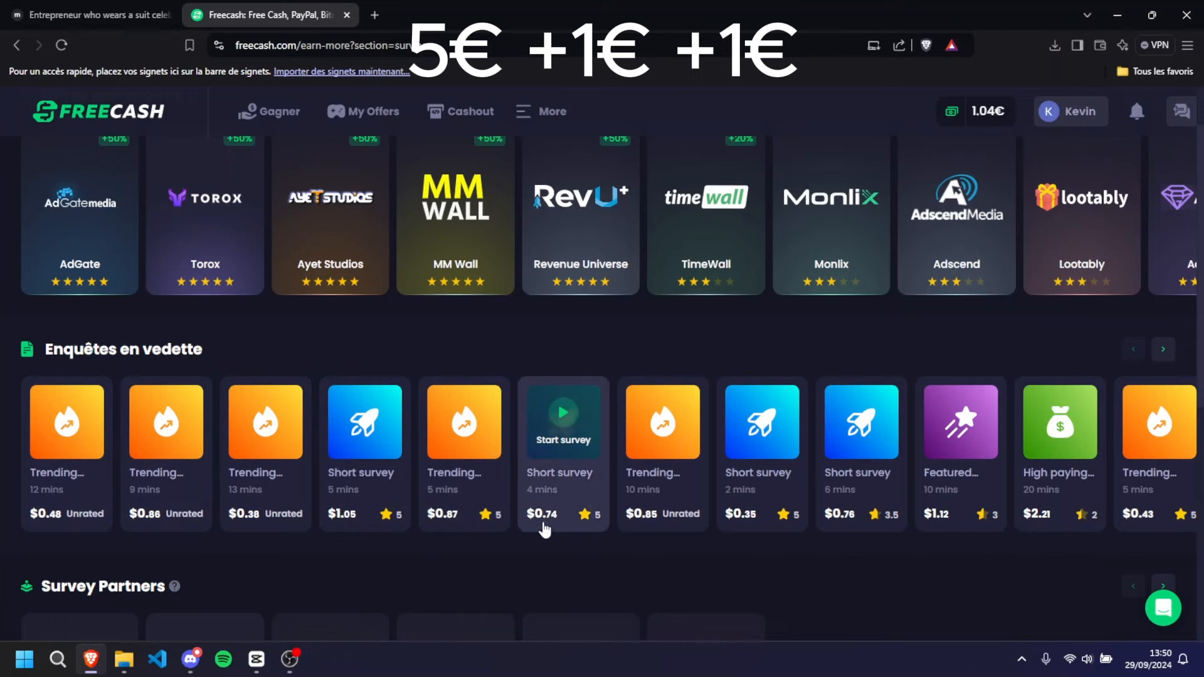
{"action": "mouse_move", "coordinate": [845, 537]}
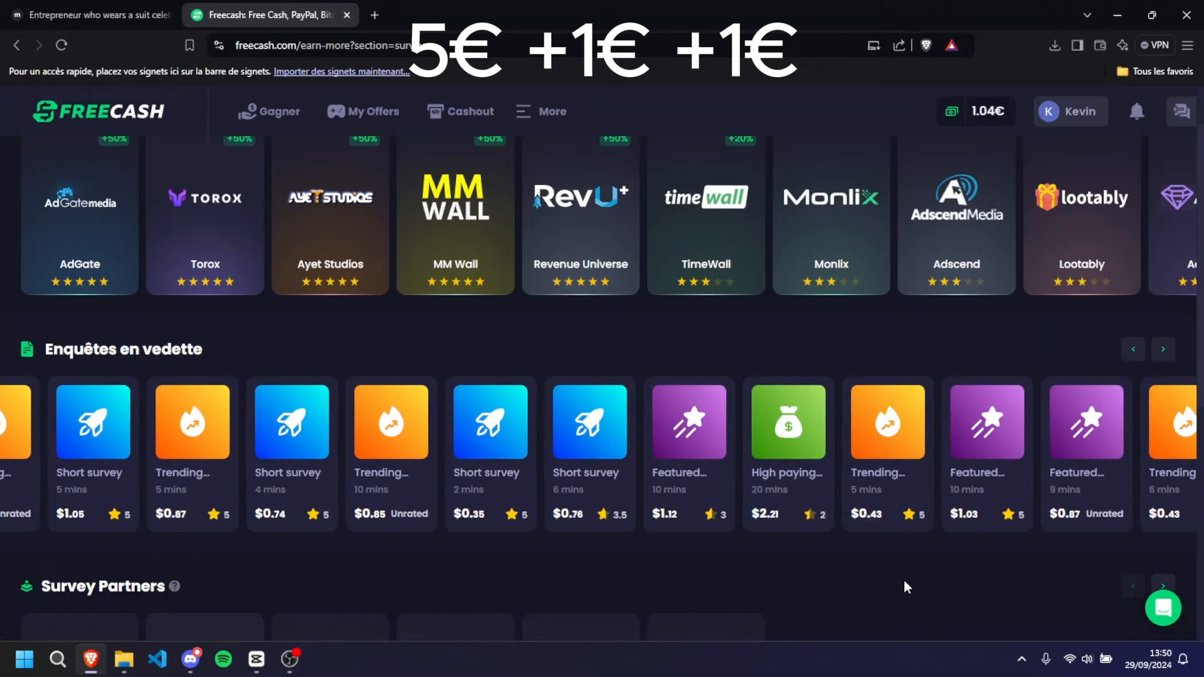
{"action": "left_click", "coordinate": [470, 112]}
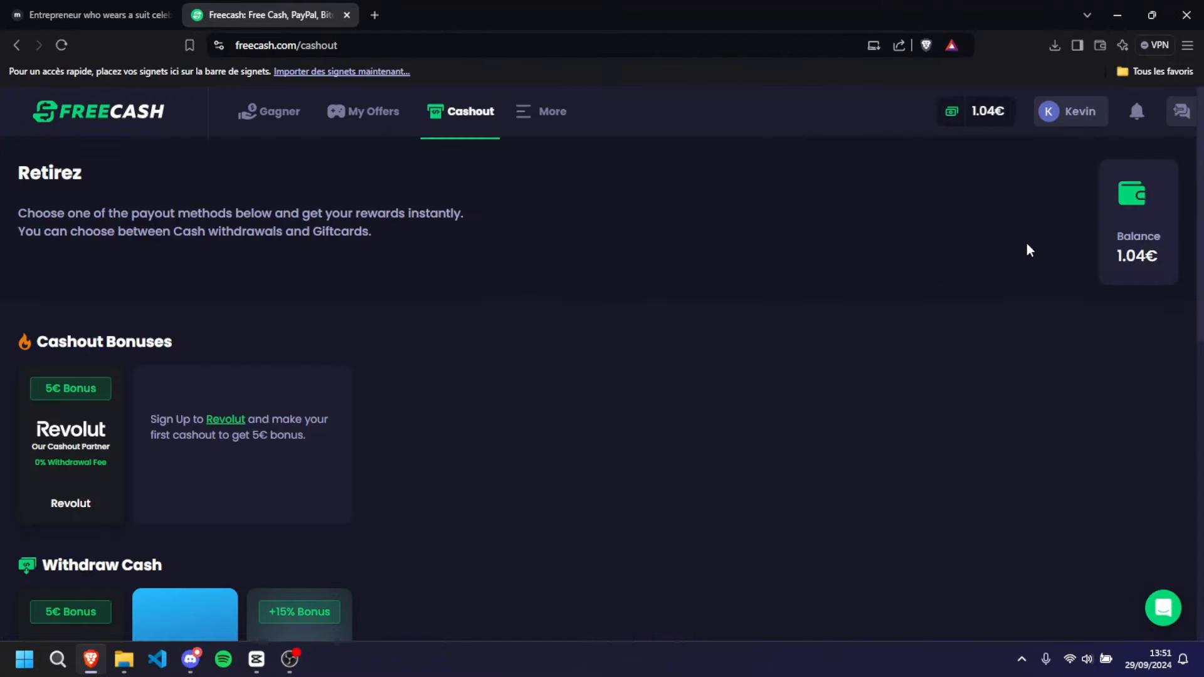
{"action": "scroll", "scroll_direction": "down", "scroll_amount": 3}
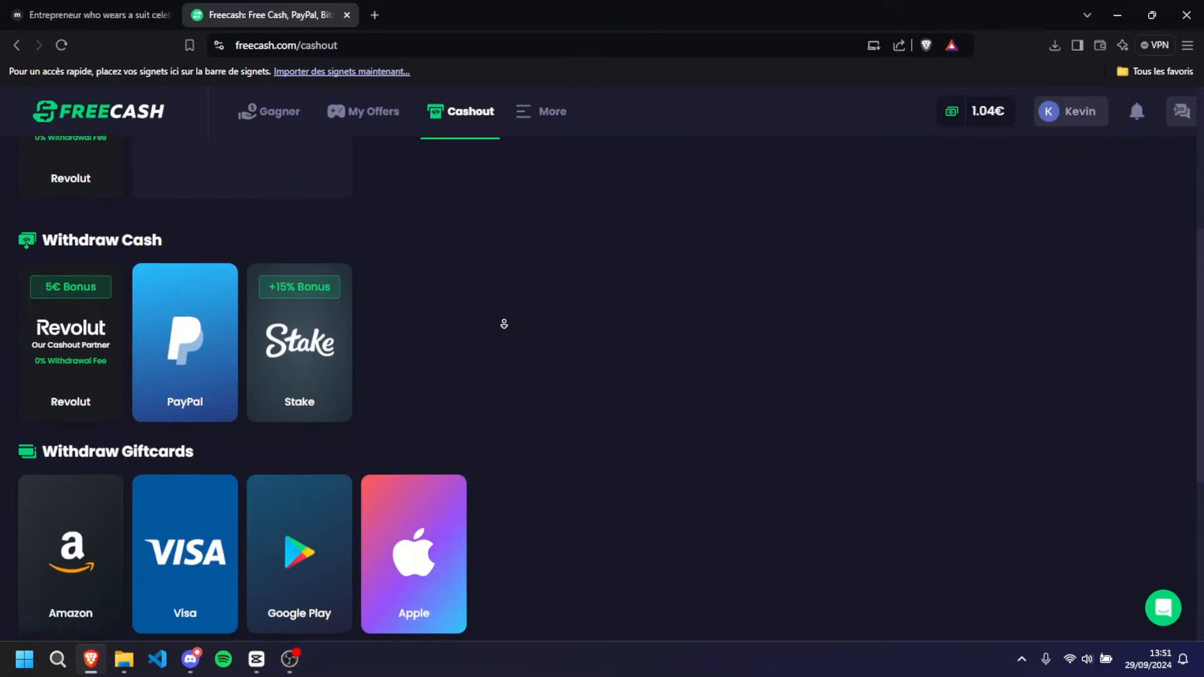
{"action": "left_click", "coordinate": [69, 341]}
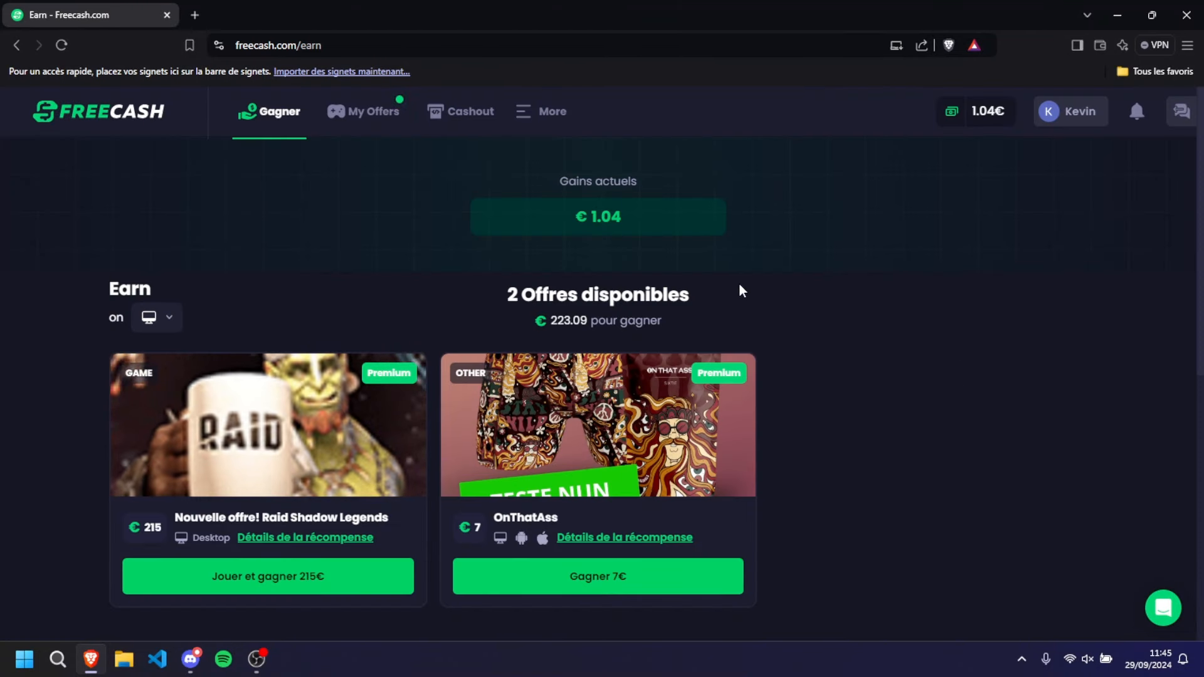
View My Offers and the Dice Dreams Android offer's bonus rewards and milestones
{"action": "scroll", "scroll_direction": "down", "scroll_amount": 3}
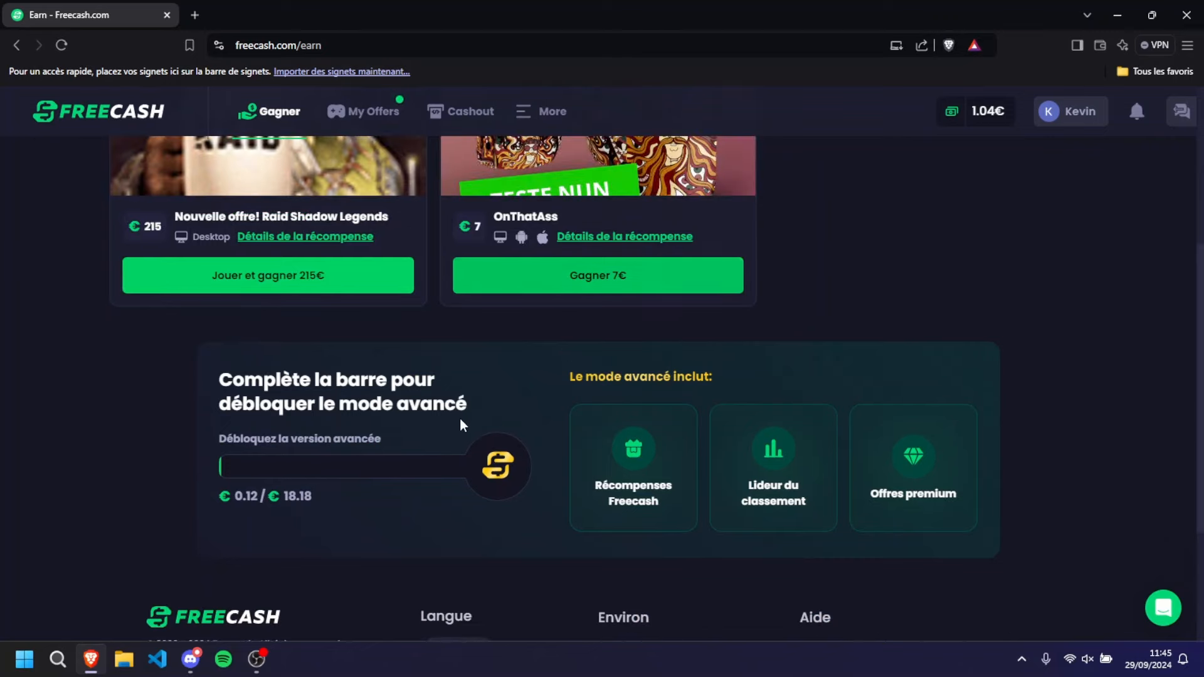
{"action": "left_click", "coordinate": [363, 112]}
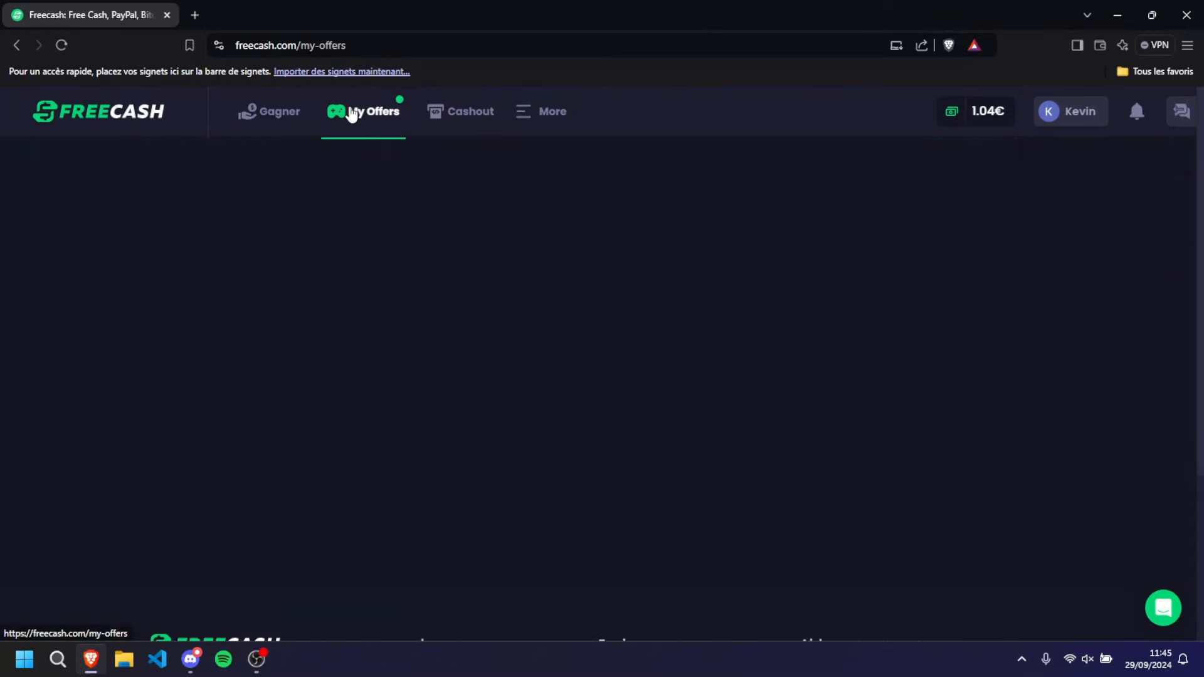
{"action": "left_click", "coordinate": [363, 112]}
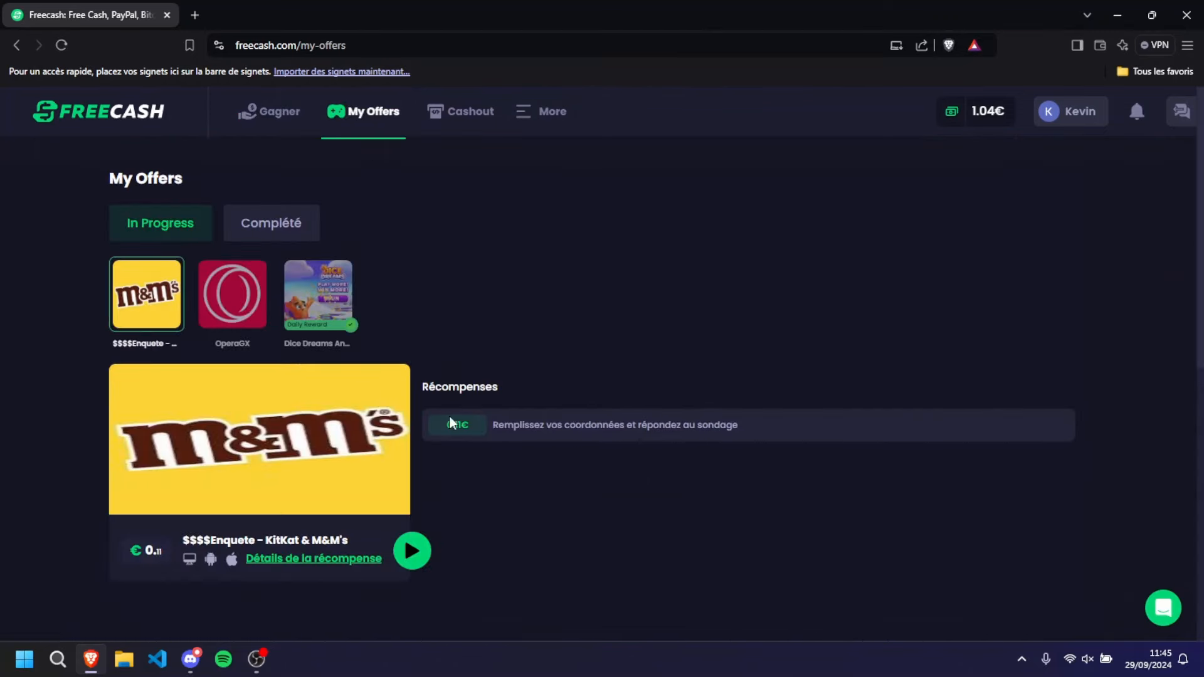
{"action": "left_click", "coordinate": [317, 294]}
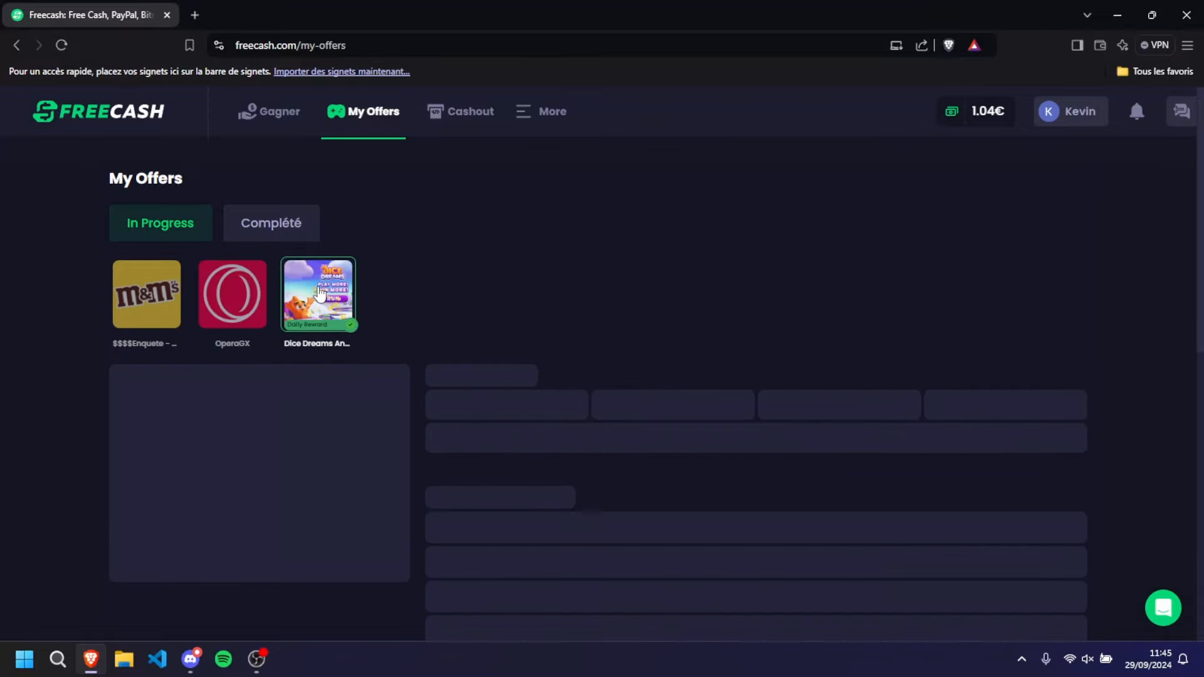
{"action": "left_click", "coordinate": [318, 294]}
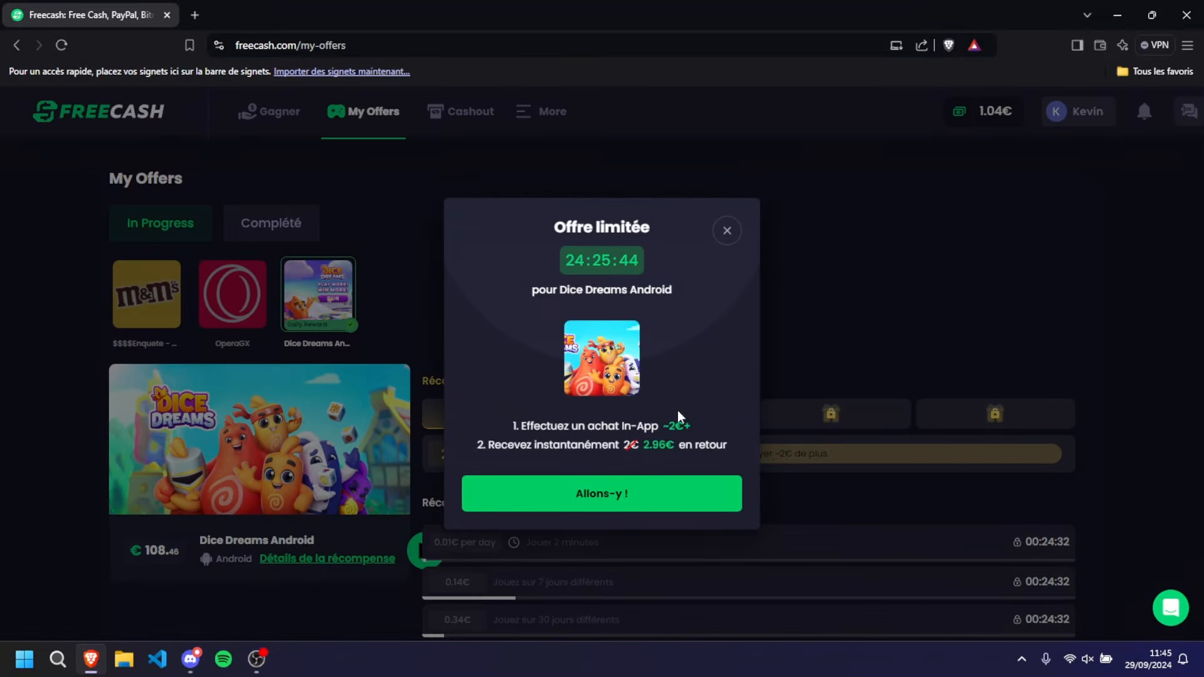
Dismiss the limited-time offer popup and go to the More Offers page
{"action": "left_click", "coordinate": [726, 230]}
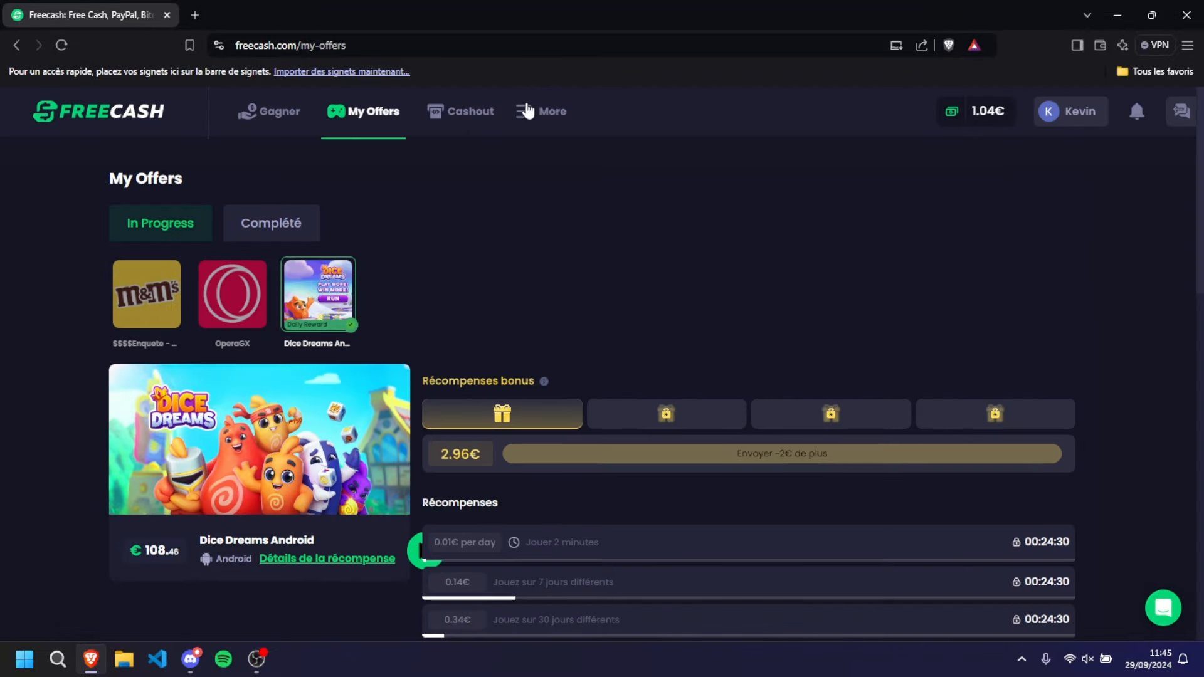
{"action": "left_click", "coordinate": [551, 112]}
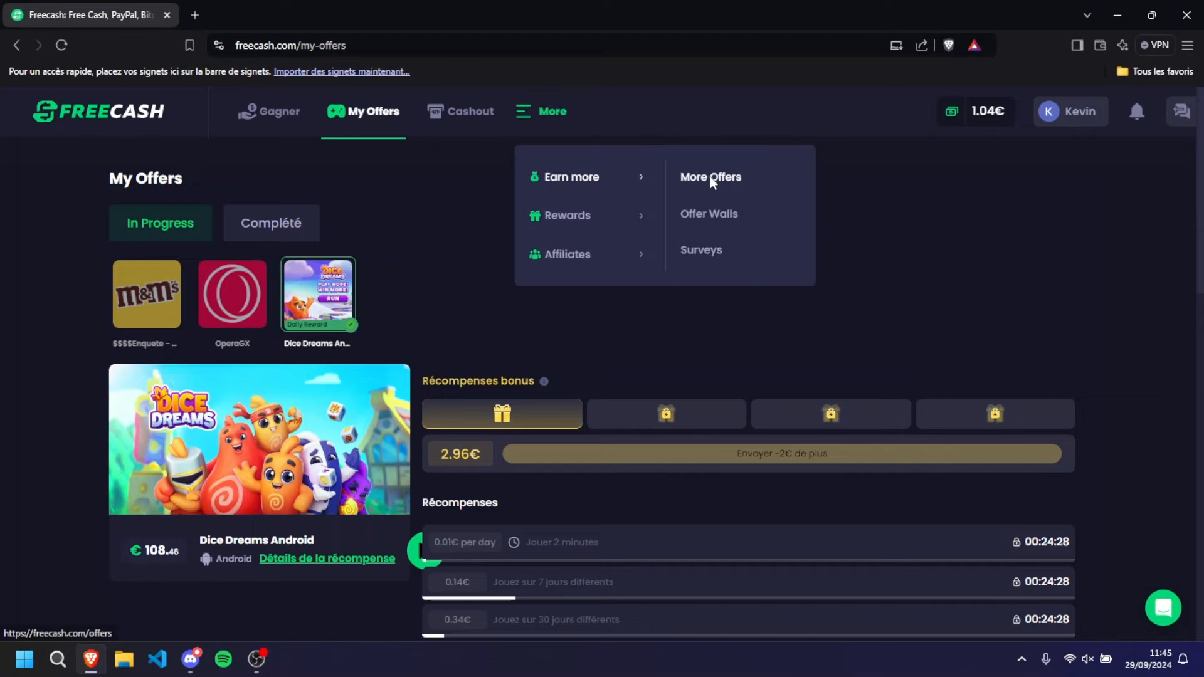
{"action": "left_click", "coordinate": [710, 177]}
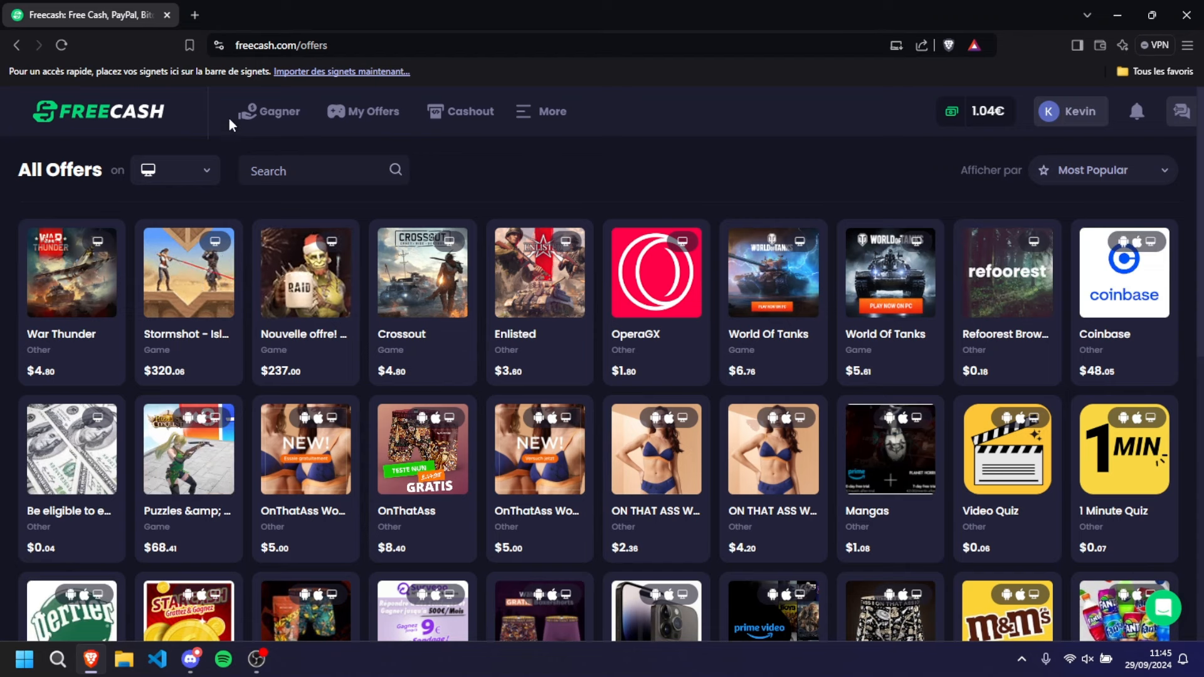
Set the offers platform filter to iOS, browse the list, and open the More menu
{"action": "left_click", "coordinate": [174, 170]}
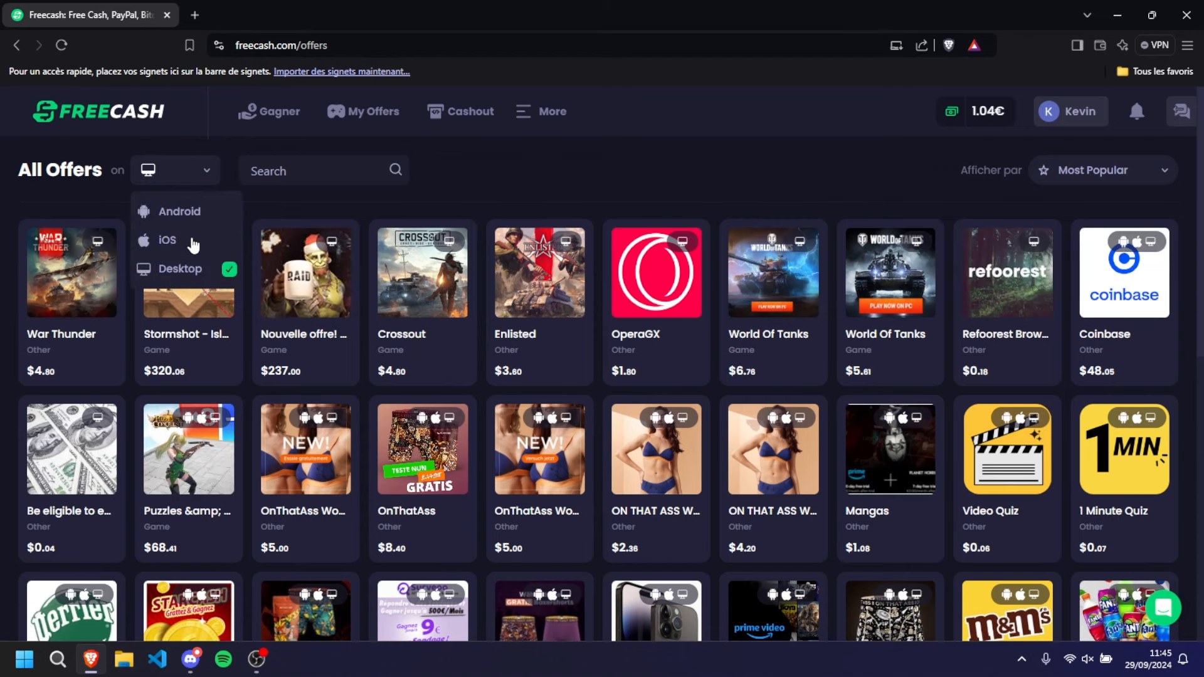
{"action": "left_click", "coordinate": [181, 211]}
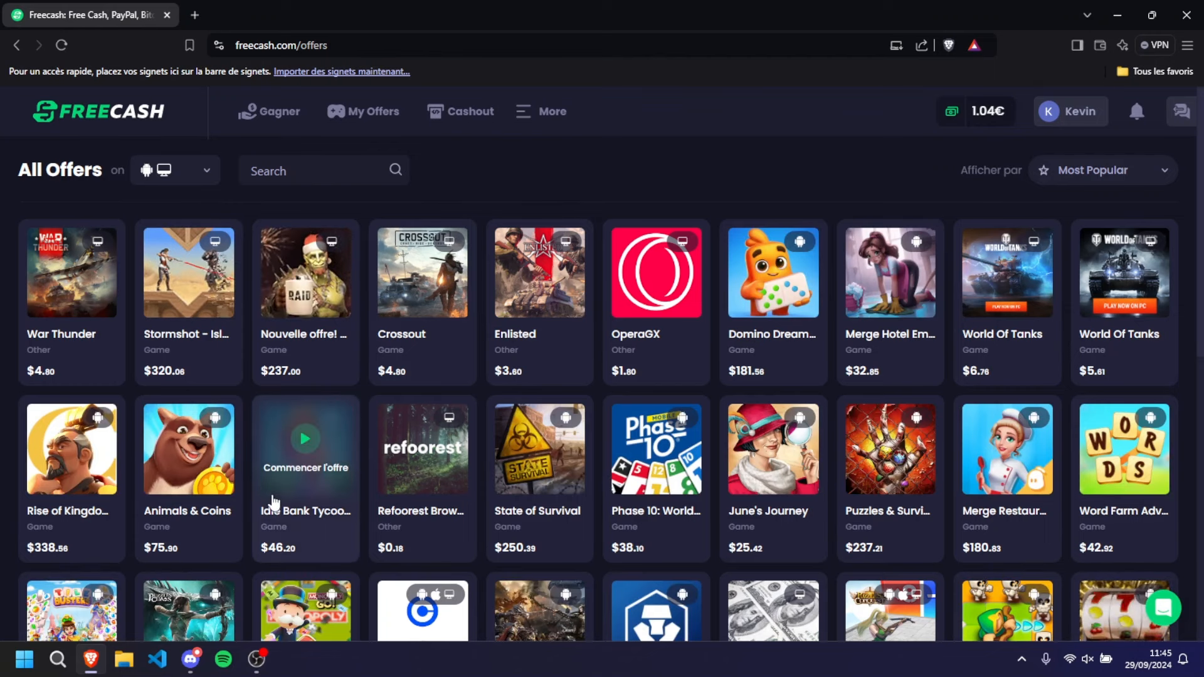
{"action": "scroll", "scroll_direction": "down", "scroll_amount": 3}
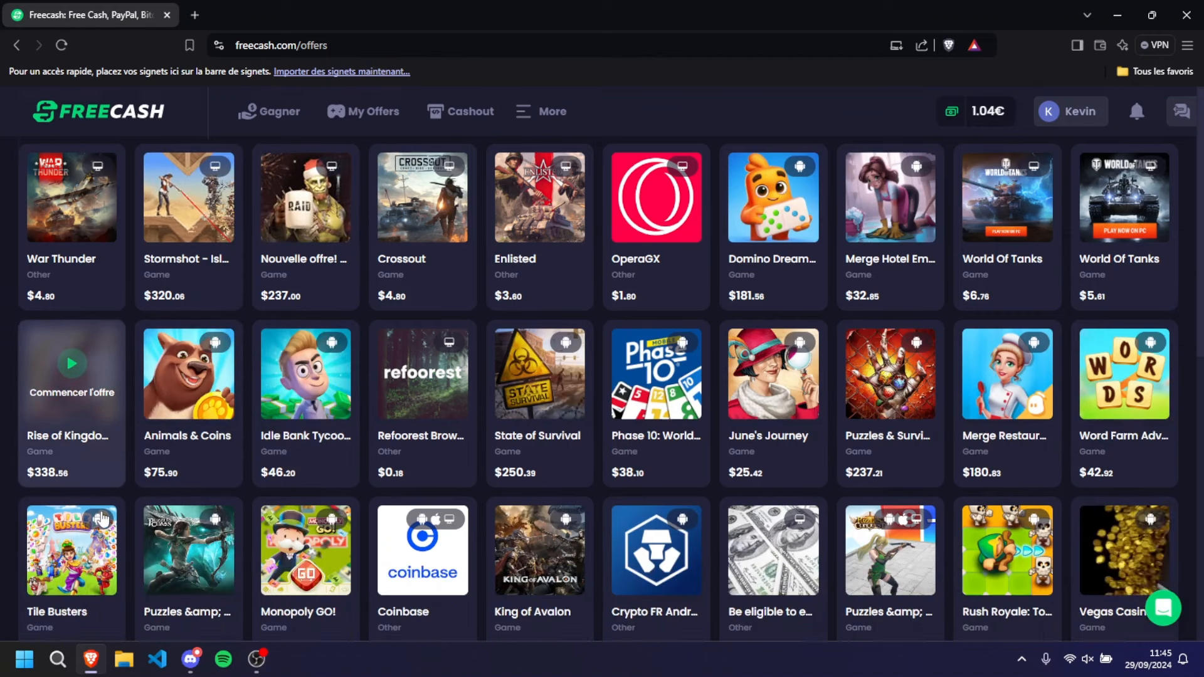
{"action": "scroll", "scroll_direction": "down", "scroll_amount": 3}
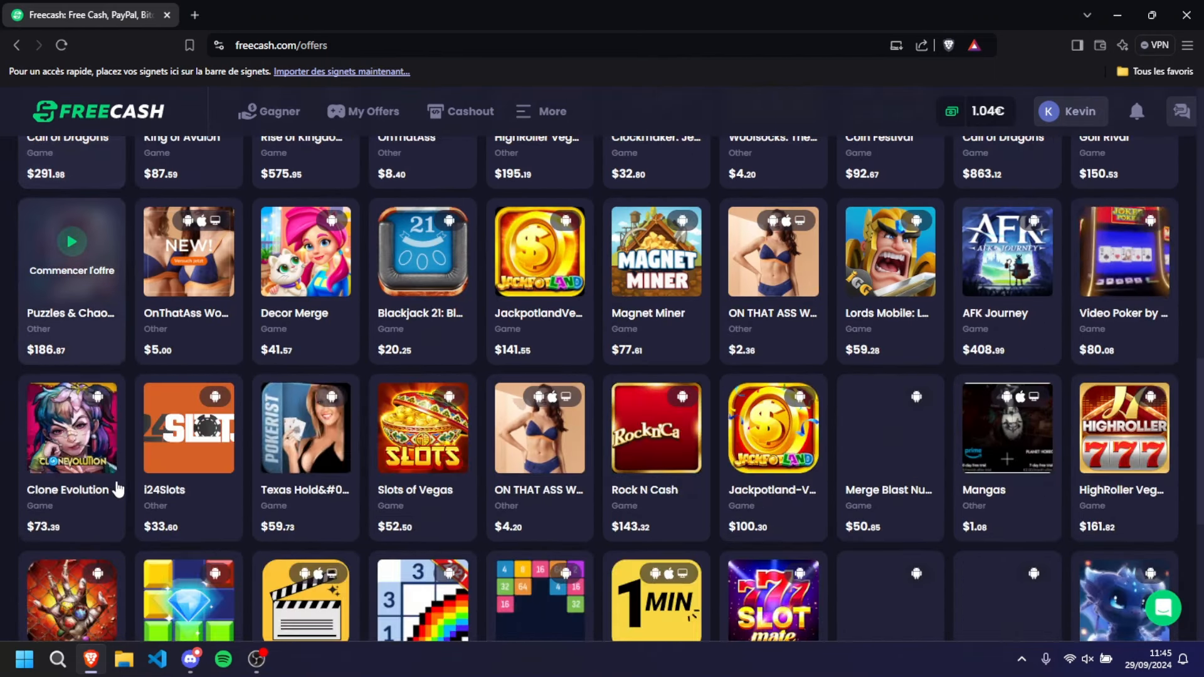
{"action": "left_click", "coordinate": [542, 112]}
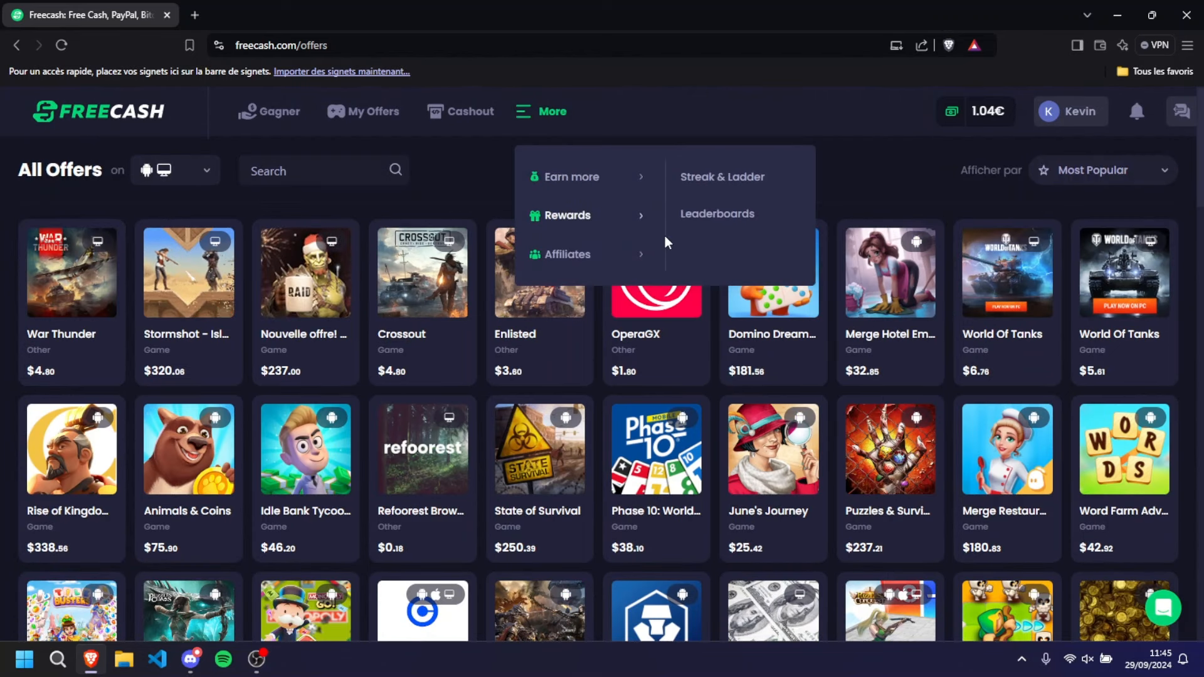
Browse featured surveys and partners like BitLabs and Pollfish, then go to Cashout
{"action": "left_click", "coordinate": [571, 177]}
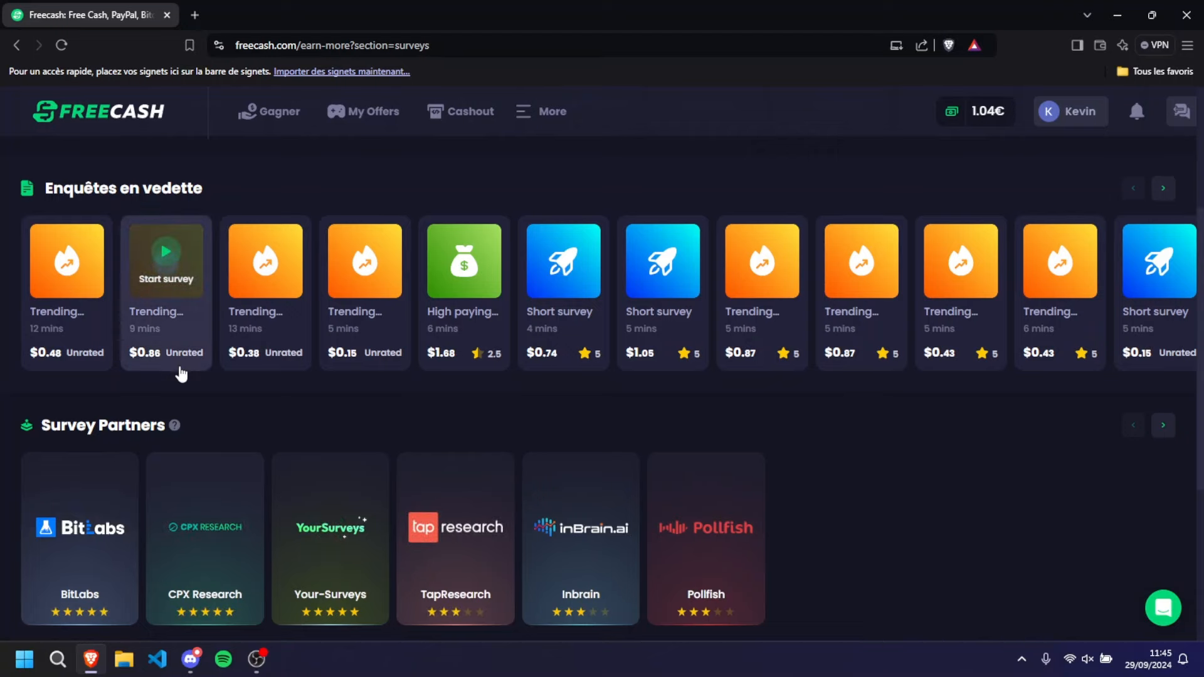
{"action": "mouse_move", "coordinate": [291, 436]}
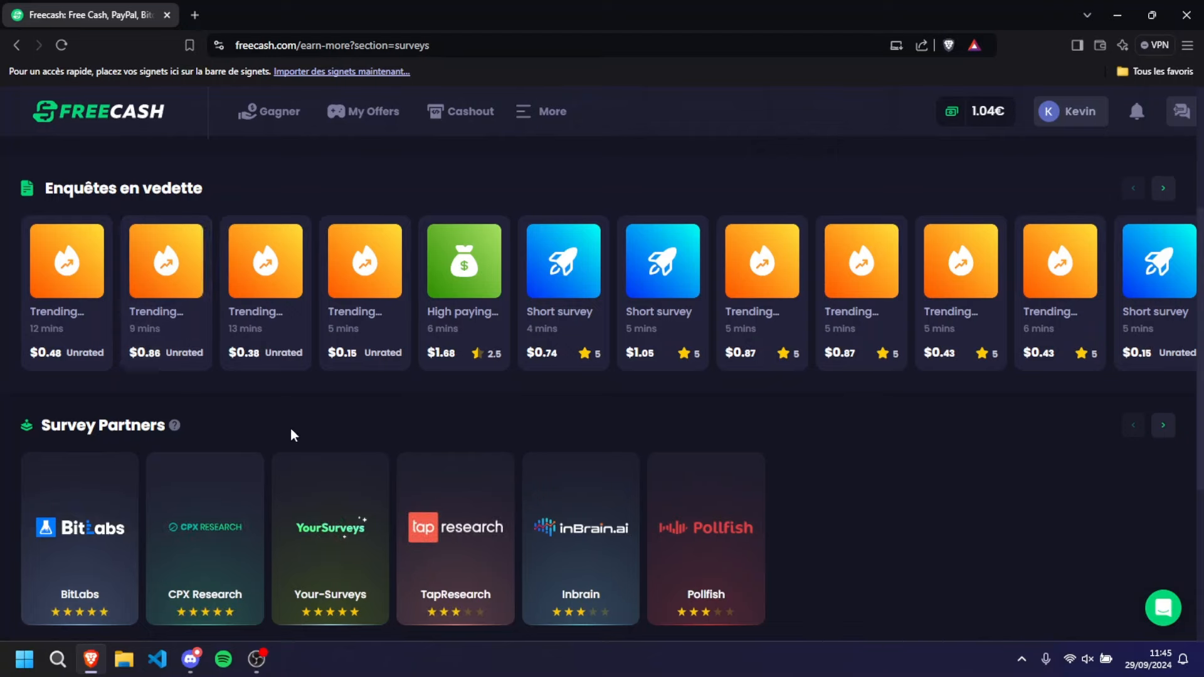
{"action": "mouse_move", "coordinate": [463, 361]}
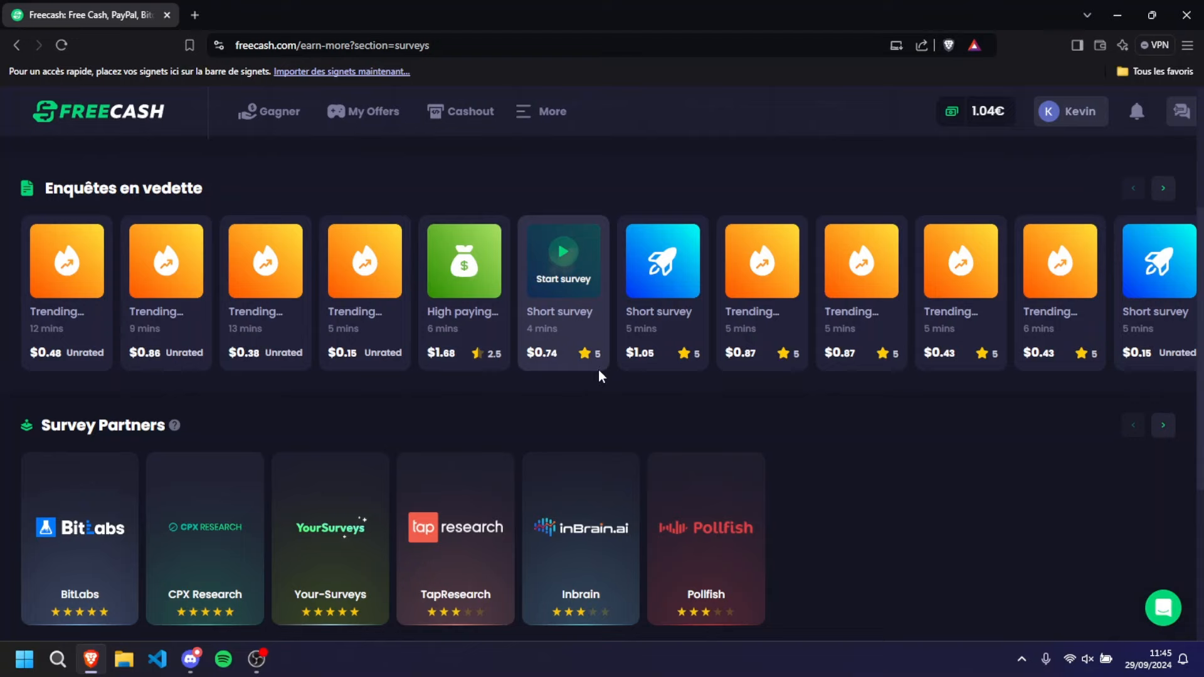
{"action": "mouse_move", "coordinate": [641, 373]}
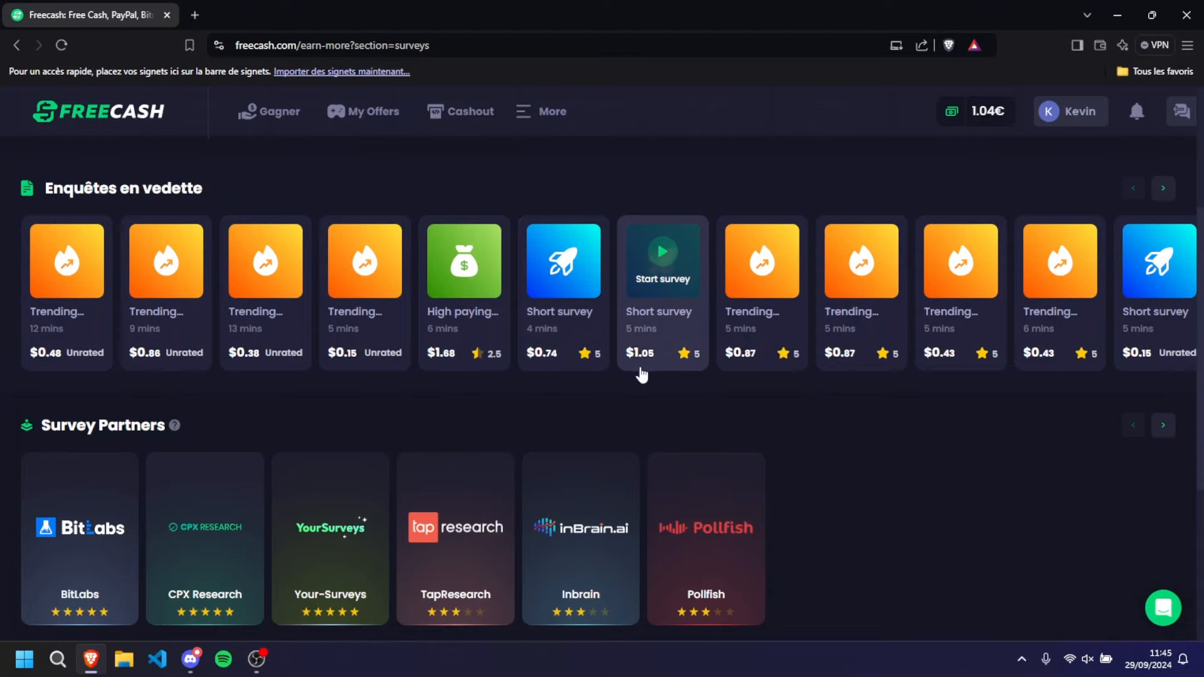
{"action": "mouse_move", "coordinate": [811, 362]}
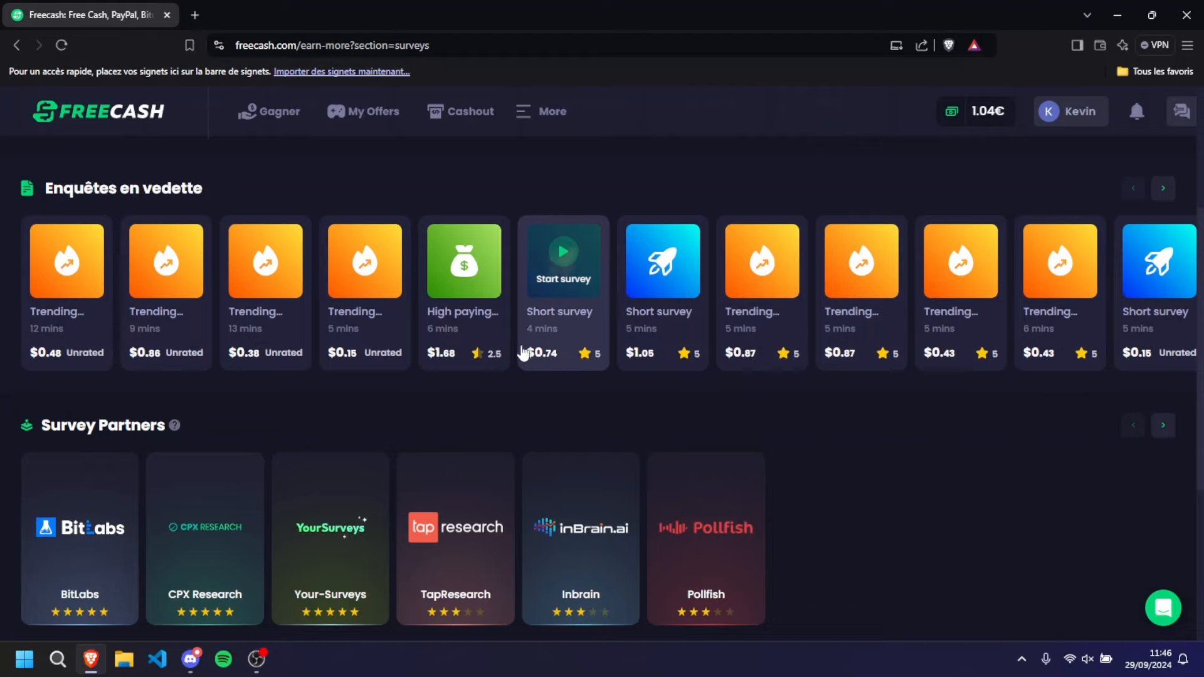
{"action": "mouse_move", "coordinate": [559, 317]}
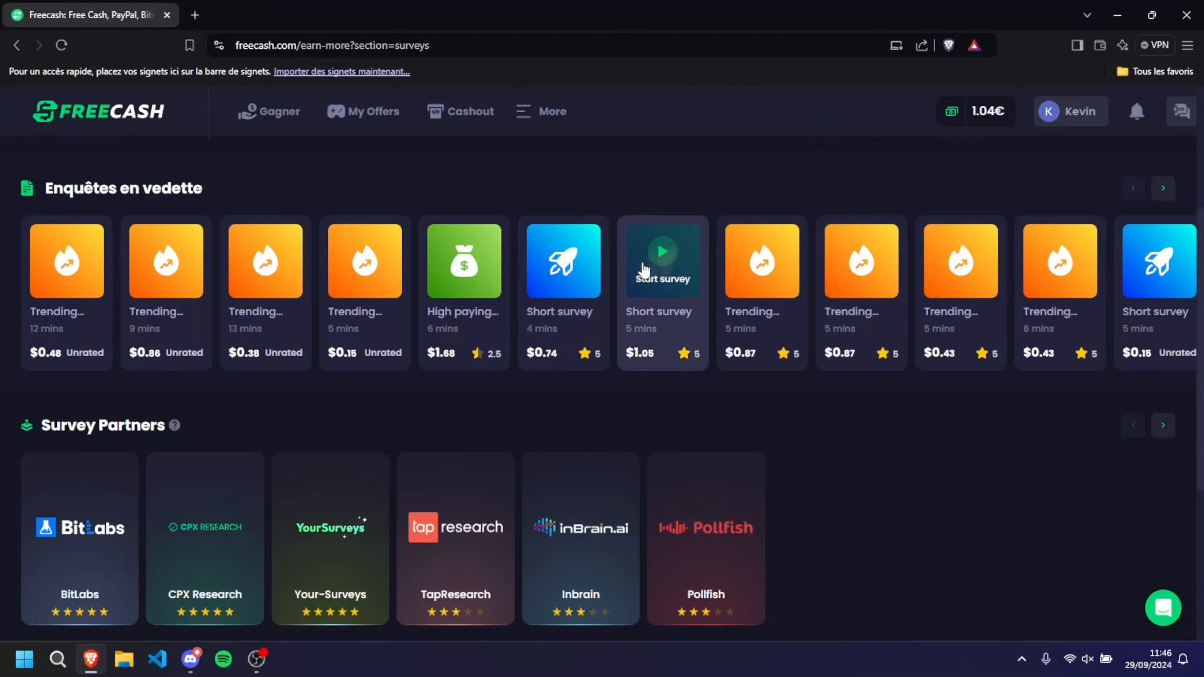
{"action": "scroll", "scroll_direction": "down", "scroll_amount": 3}
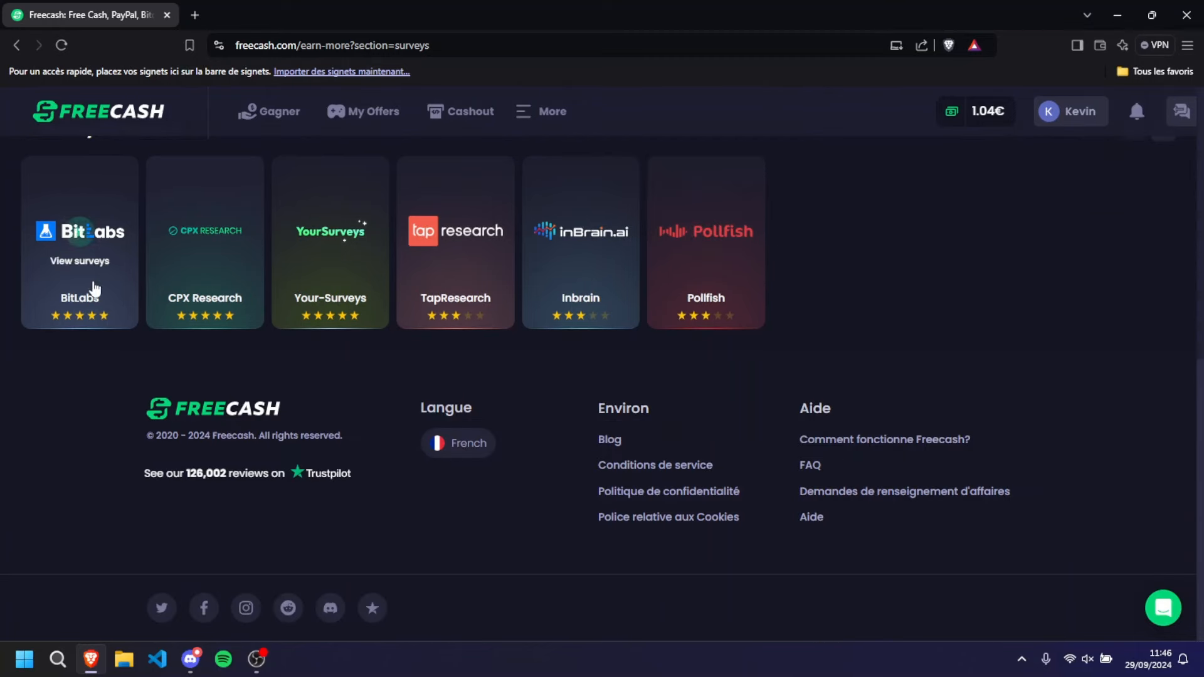
{"action": "scroll", "scroll_direction": "up", "scroll_amount": 3}
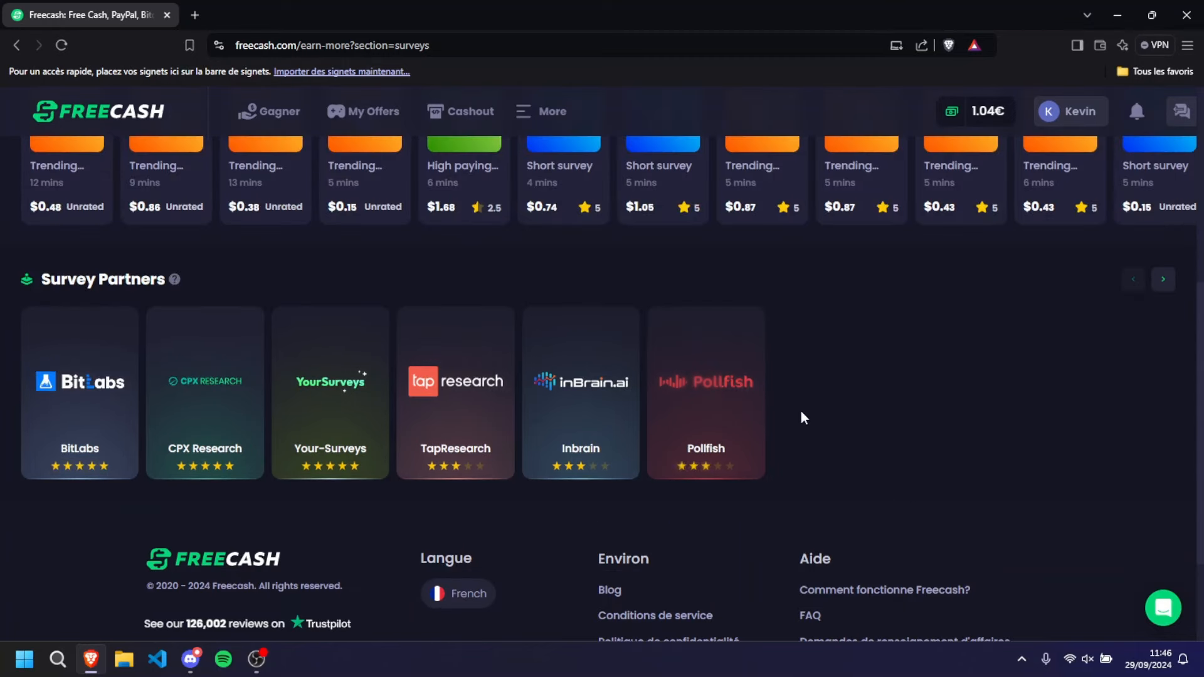
{"action": "left_click", "coordinate": [469, 112]}
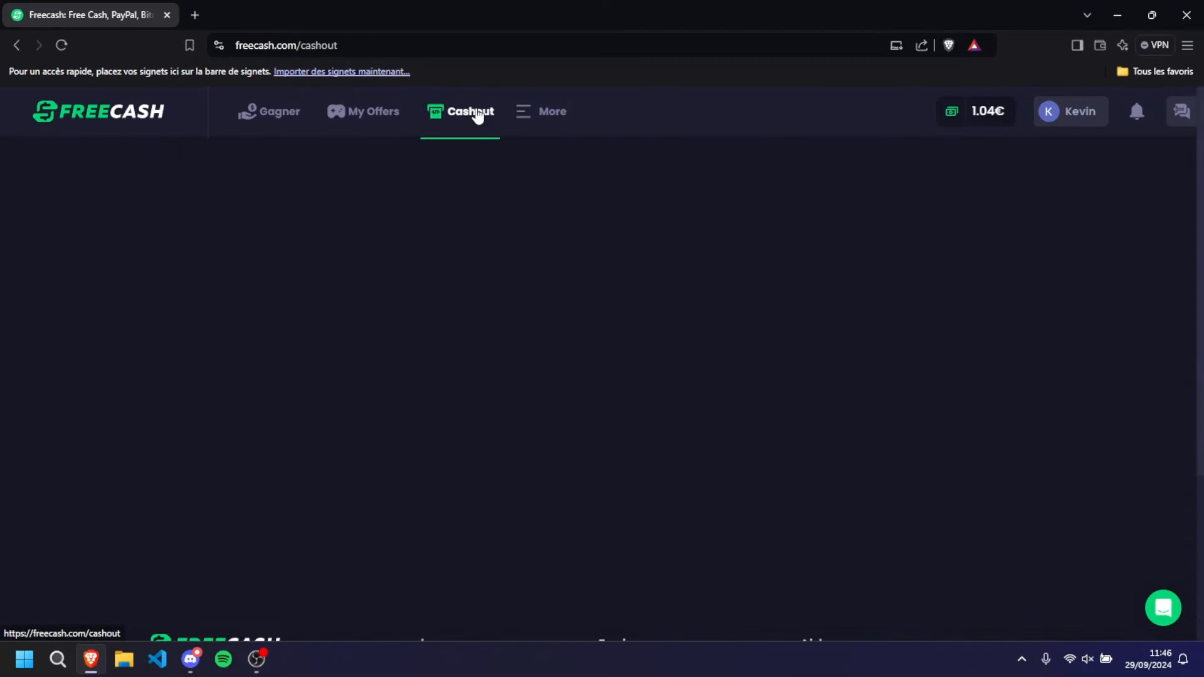
{"action": "left_click", "coordinate": [471, 111]}
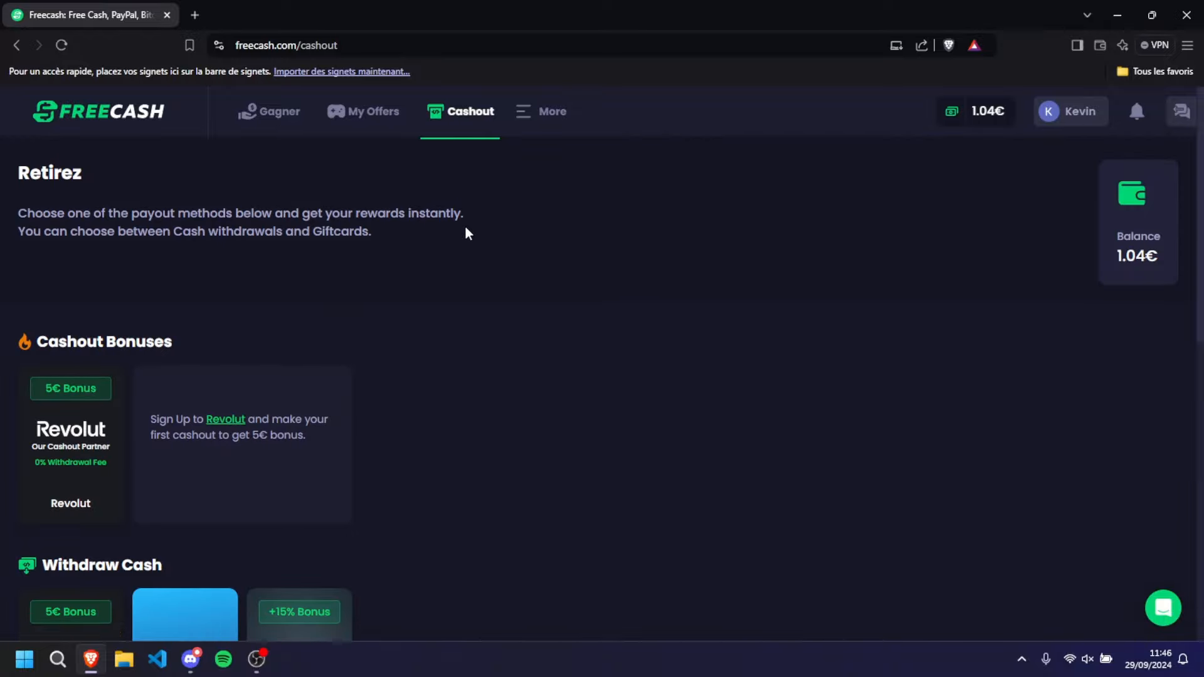
{"action": "scroll", "scroll_direction": "down", "scroll_amount": 3}
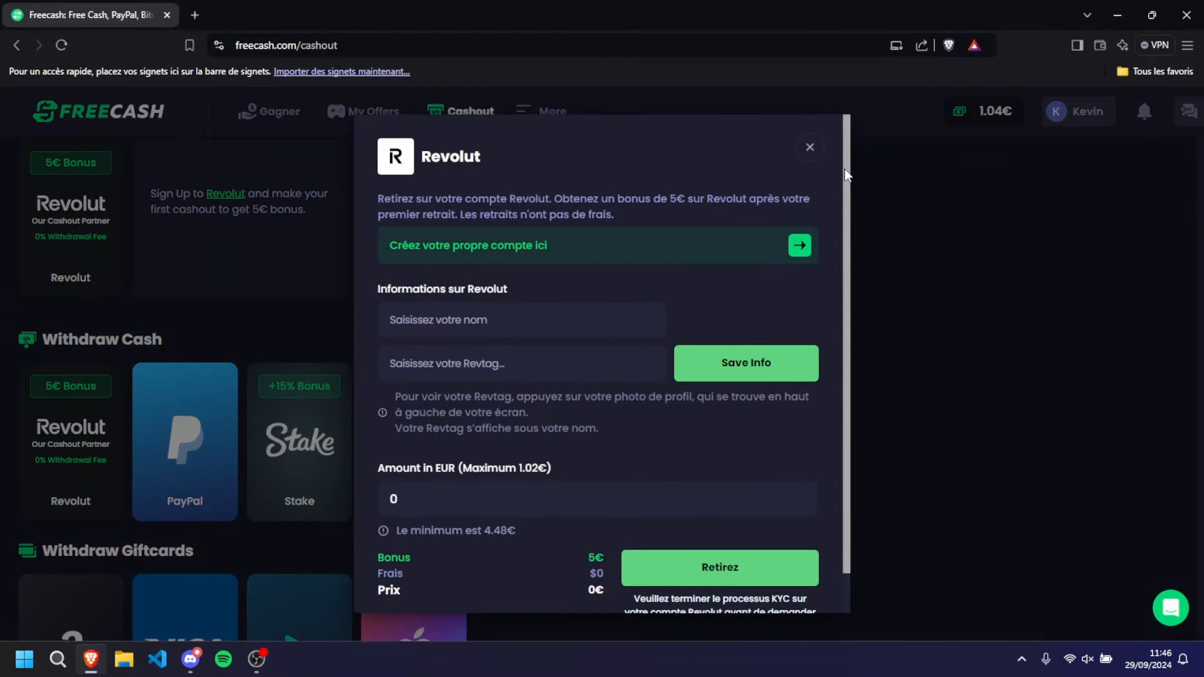
{"action": "left_click", "coordinate": [808, 147]}
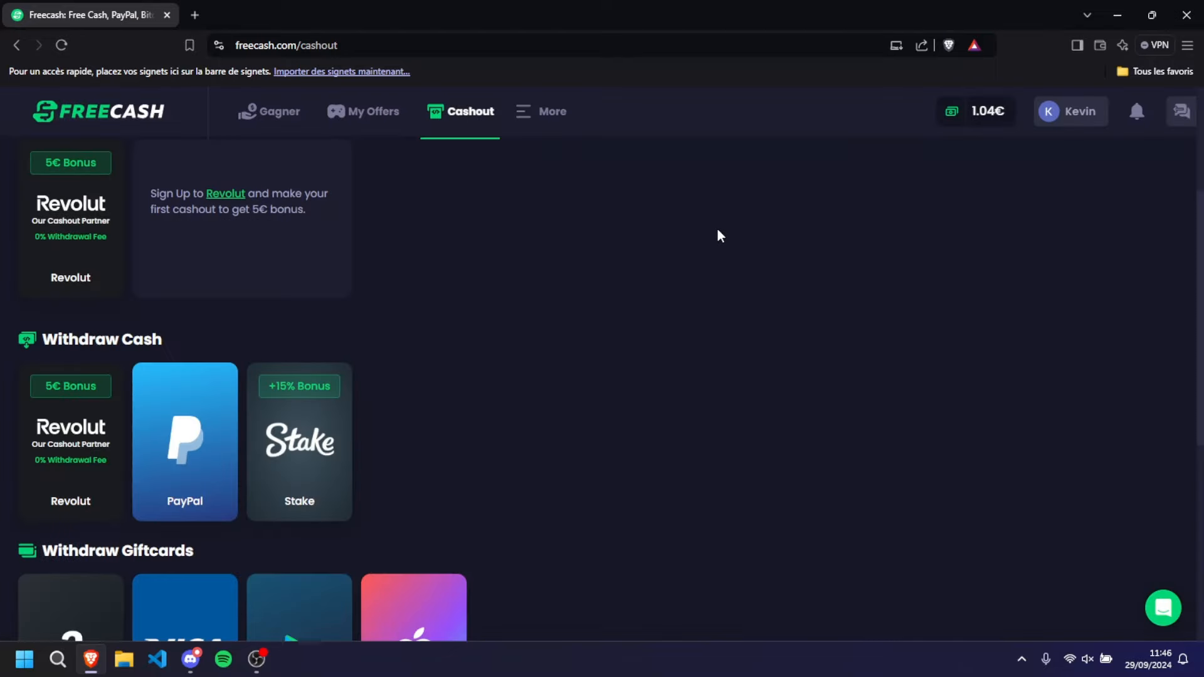
{"action": "left_click", "coordinate": [184, 442]}
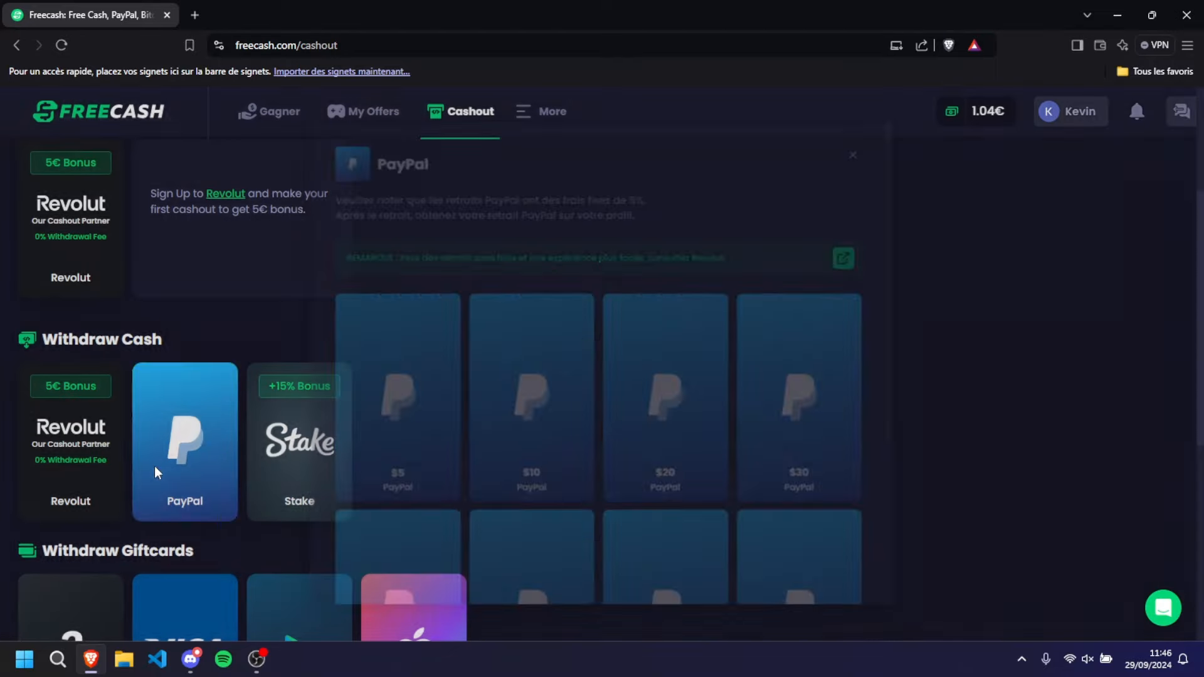
{"action": "left_click", "coordinate": [852, 154]}
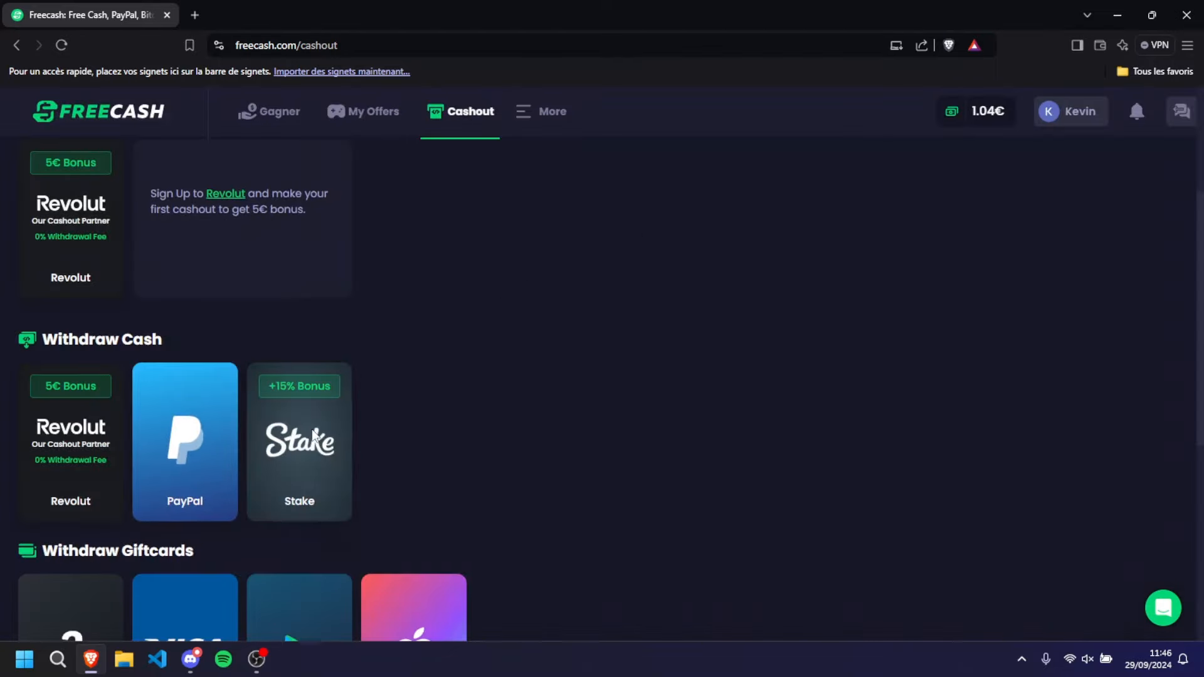
{"action": "left_click", "coordinate": [299, 442]}
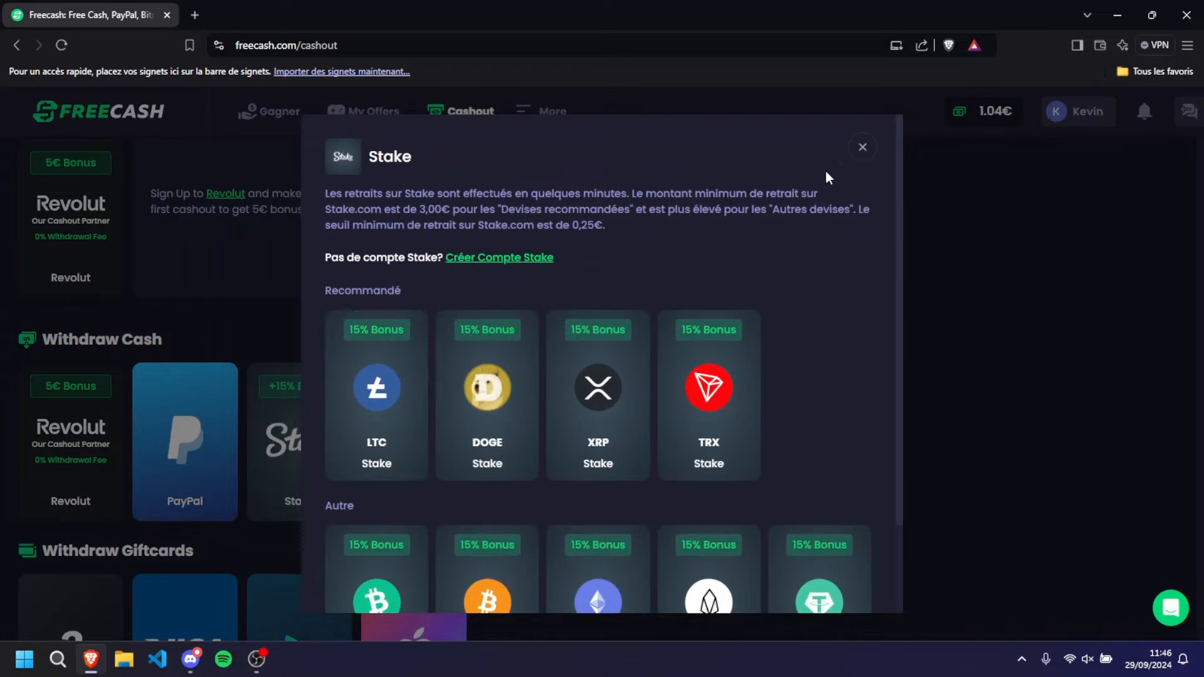
{"action": "left_click", "coordinate": [862, 147]}
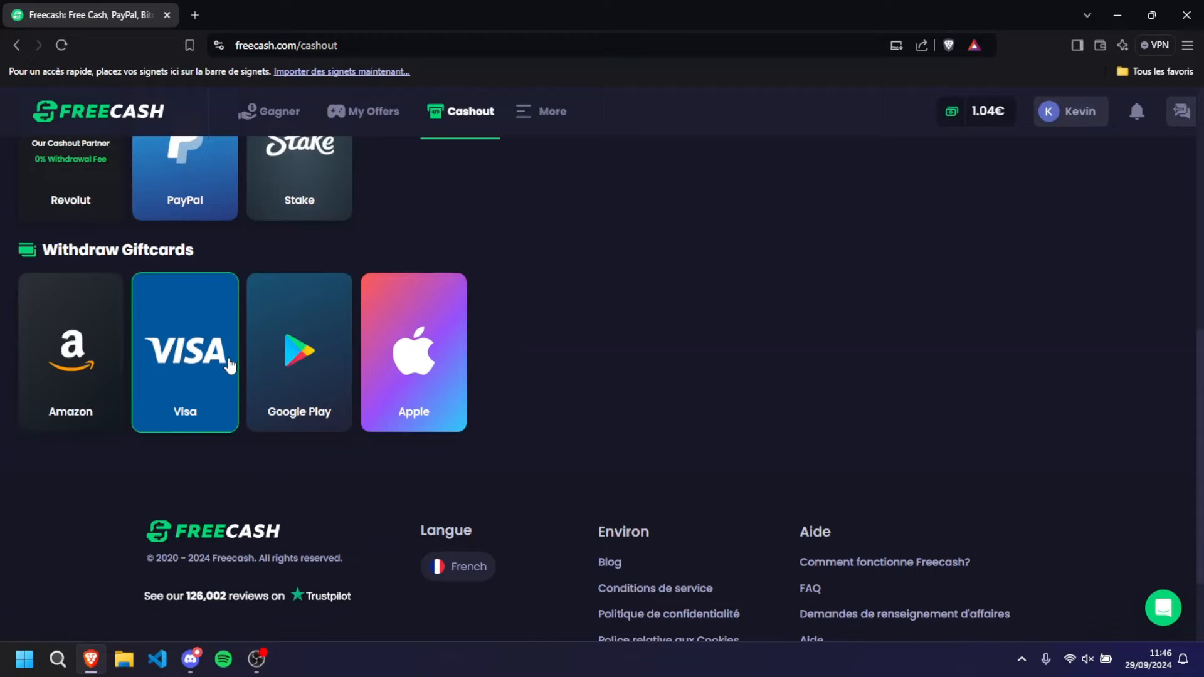
{"action": "mouse_move", "coordinate": [422, 356]}
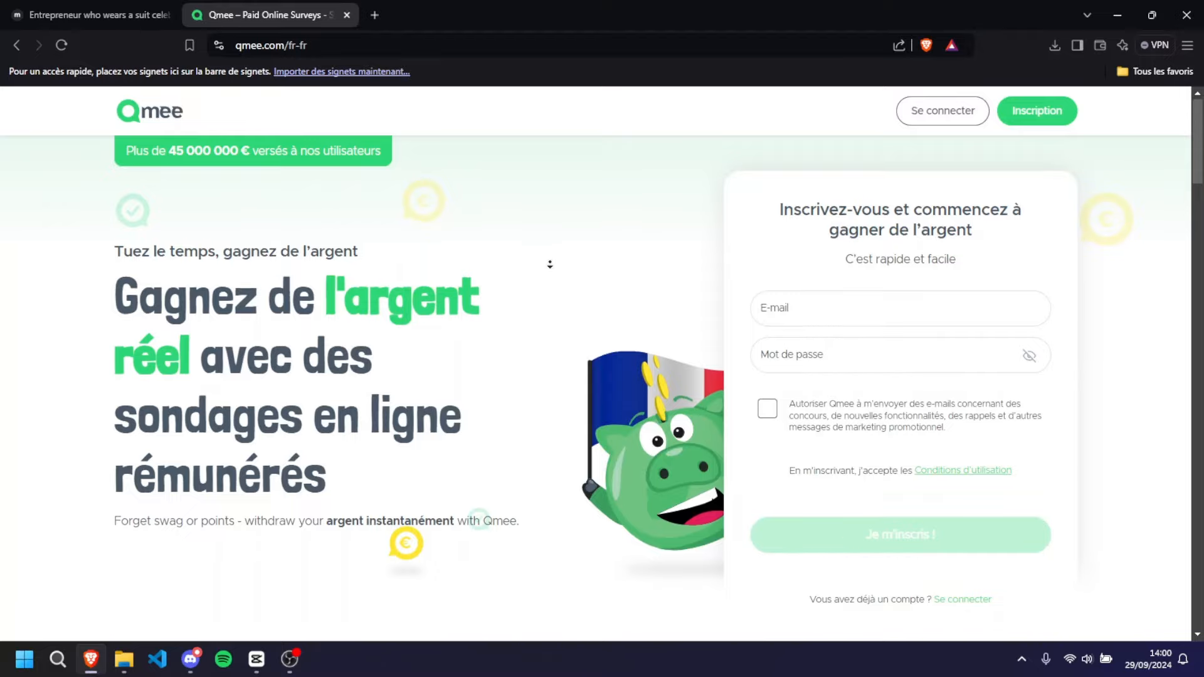
Scroll through the Qmee homepage and FAQ answers about Qmee and inviting friends
{"action": "scroll", "scroll_direction": "down", "scroll_amount": 3}
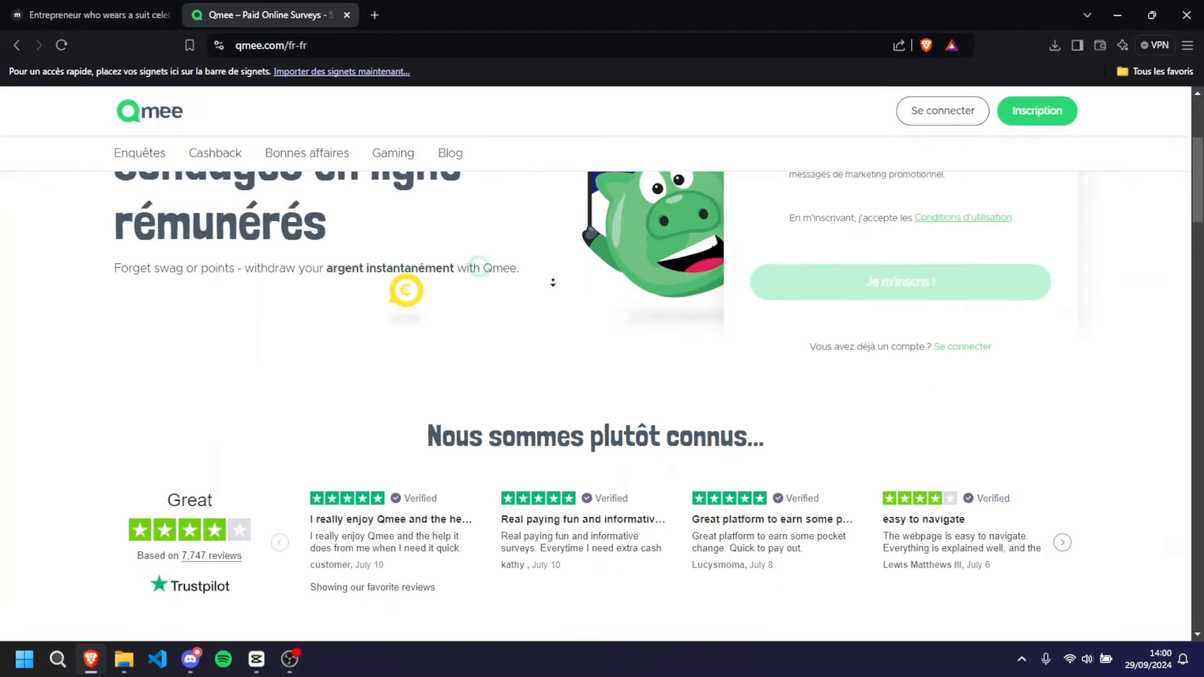
{"action": "scroll", "scroll_direction": "down", "scroll_amount": 3}
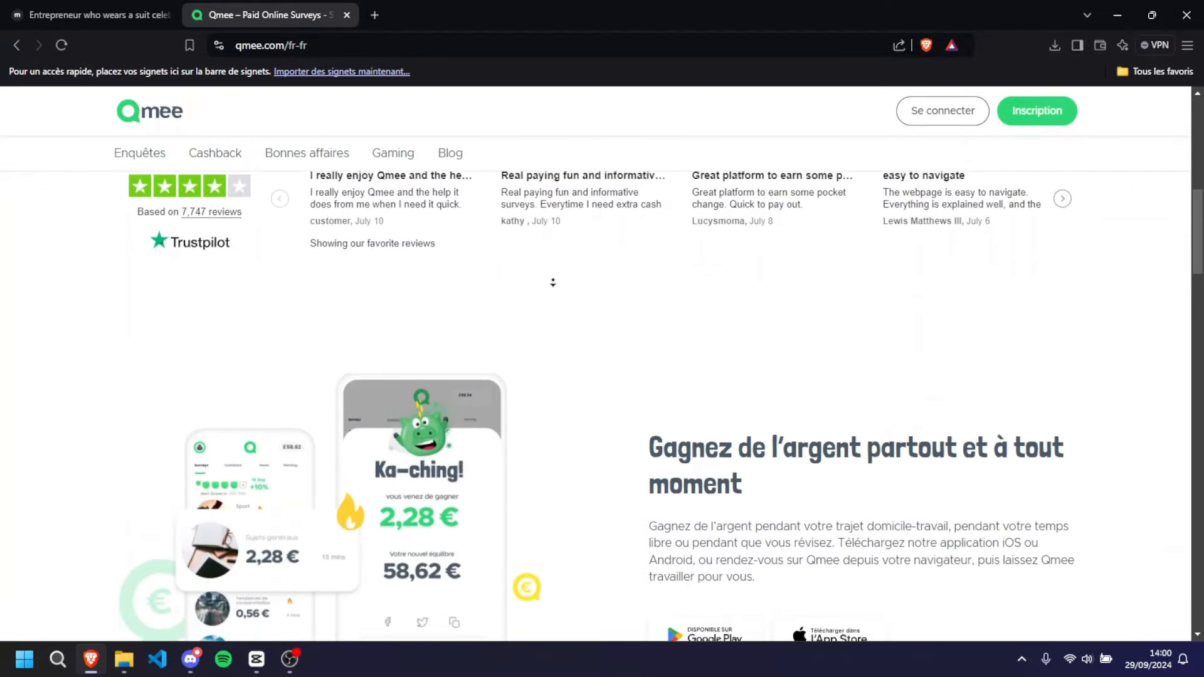
{"action": "scroll", "scroll_direction": "down", "scroll_amount": 3}
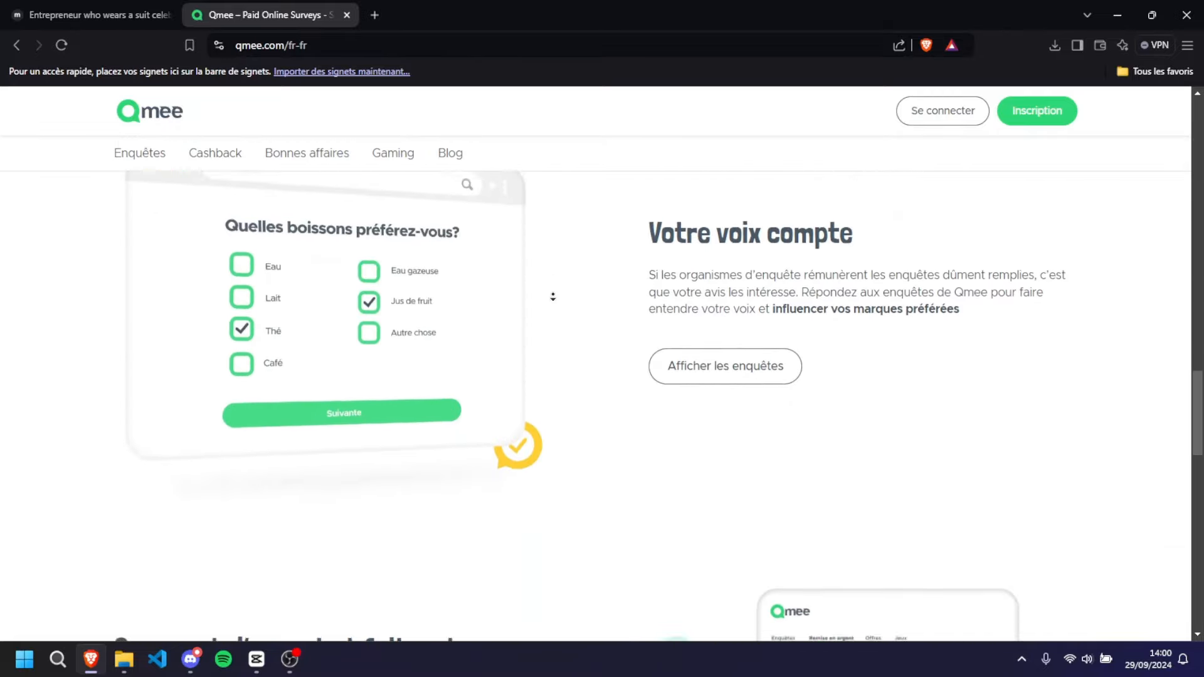
{"action": "scroll", "scroll_direction": "down", "scroll_amount": 3}
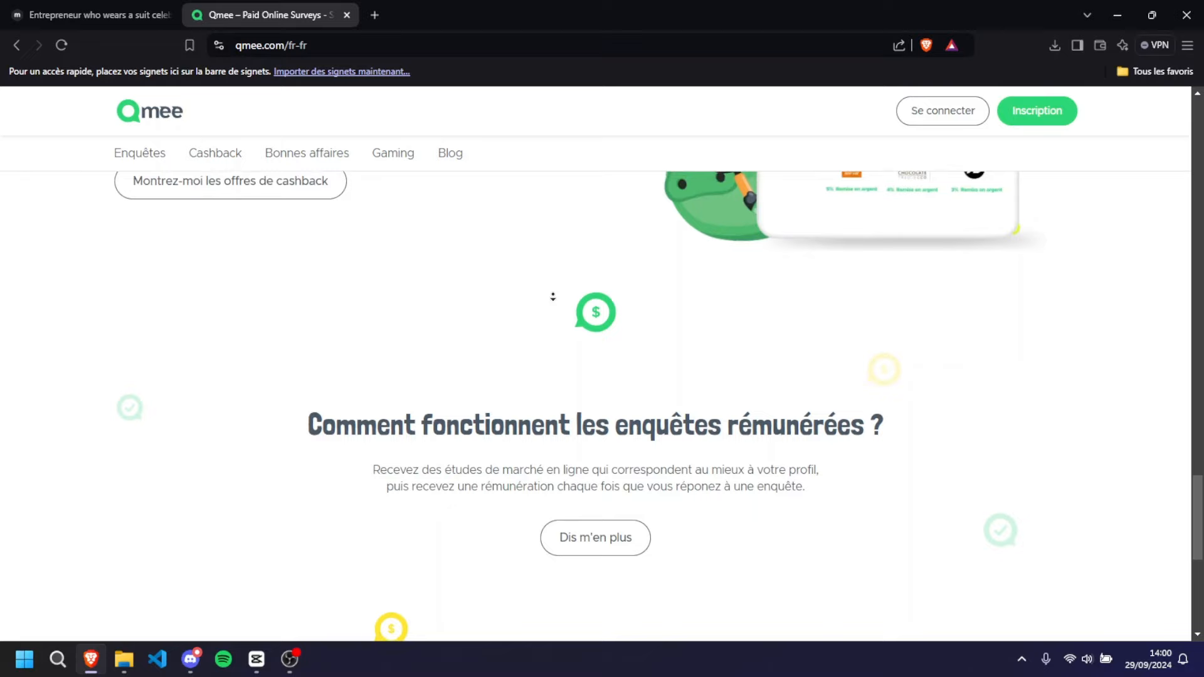
{"action": "scroll", "scroll_direction": "down", "scroll_amount": 3}
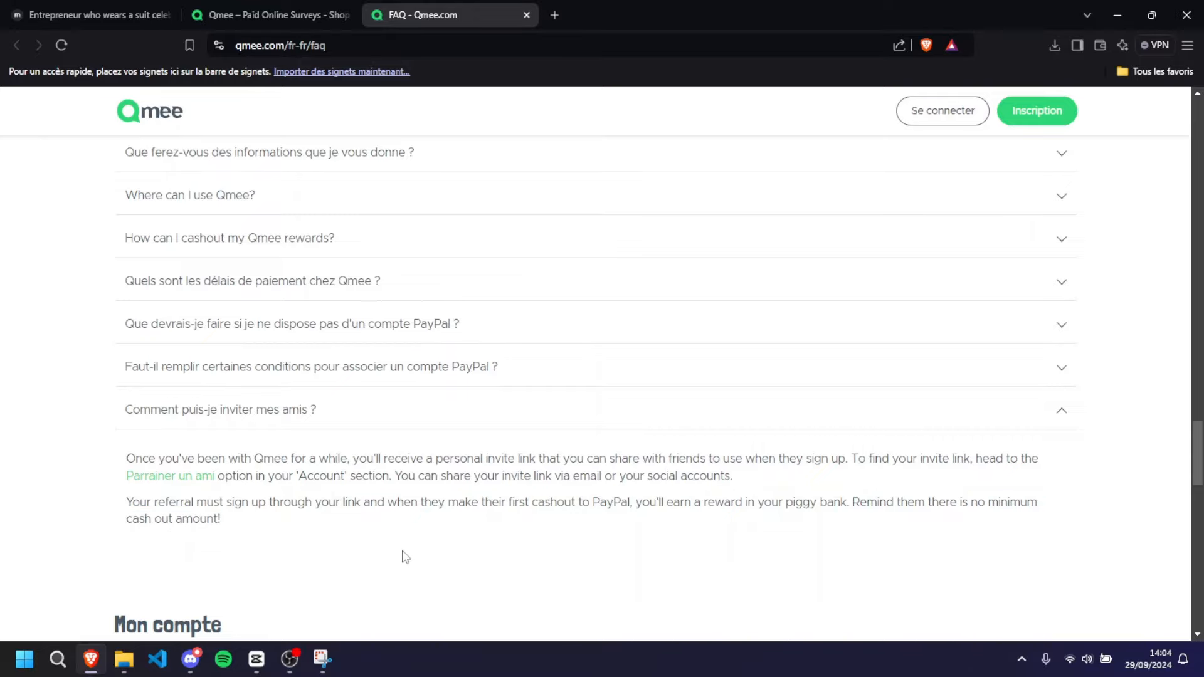
{"action": "scroll", "scroll_direction": "down", "scroll_amount": 3}
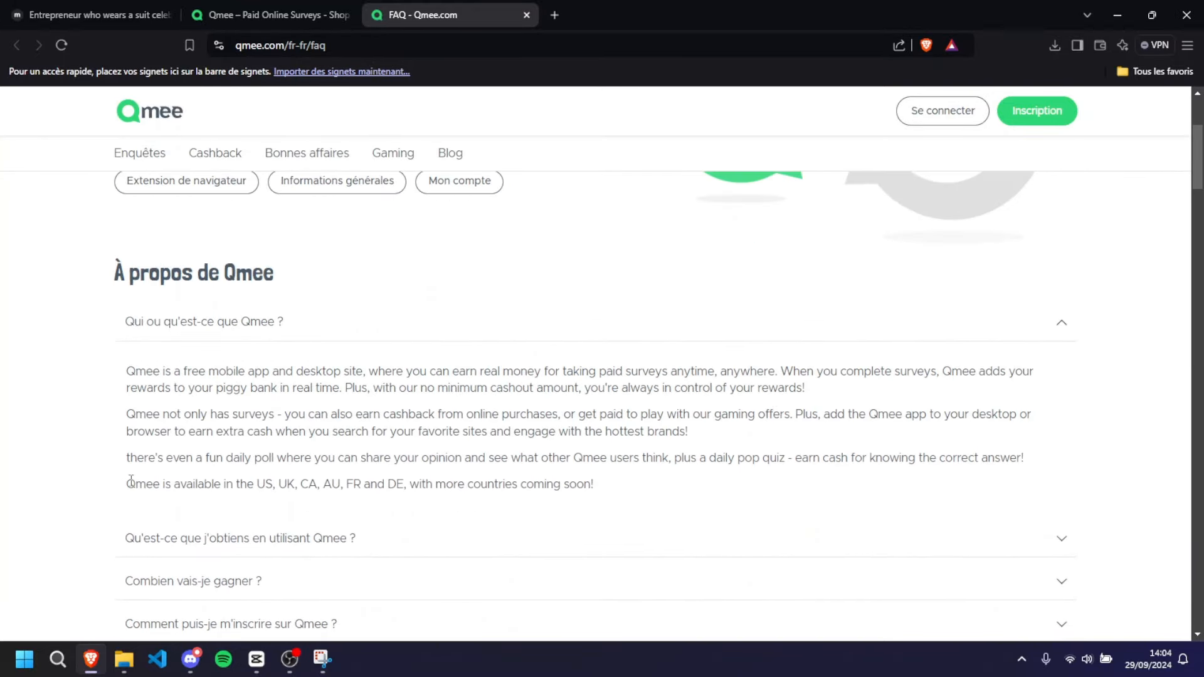
{"action": "left_click_drag", "start_coordinate": [126, 484], "coordinate": [593, 484]}
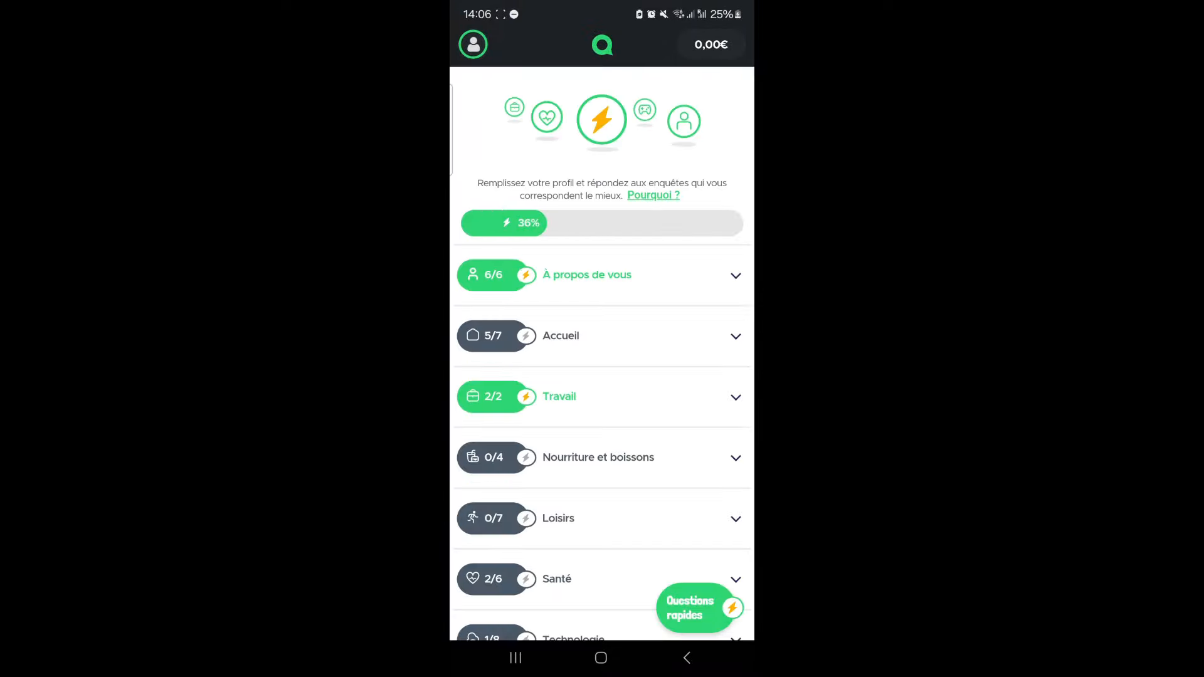
Start and quit the Tendances universelles survey, then view the streak bonus details
{"action": "scroll", "scroll_direction": "down", "scroll_amount": 3}
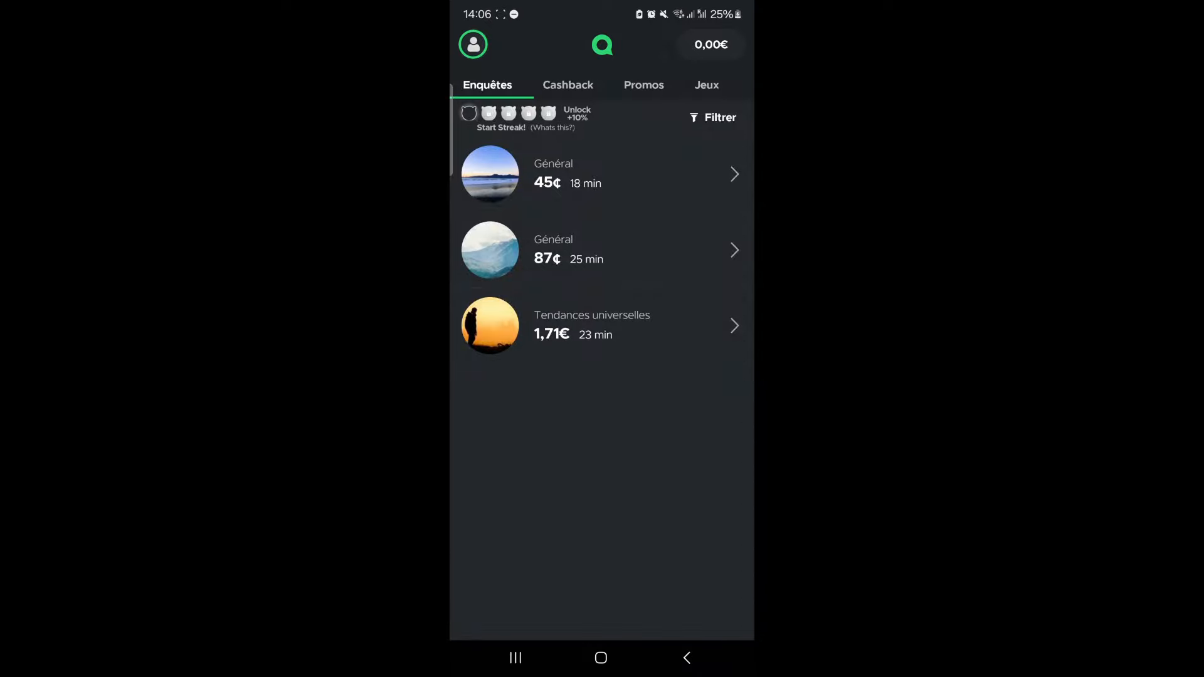
{"action": "left_click", "coordinate": [627, 326]}
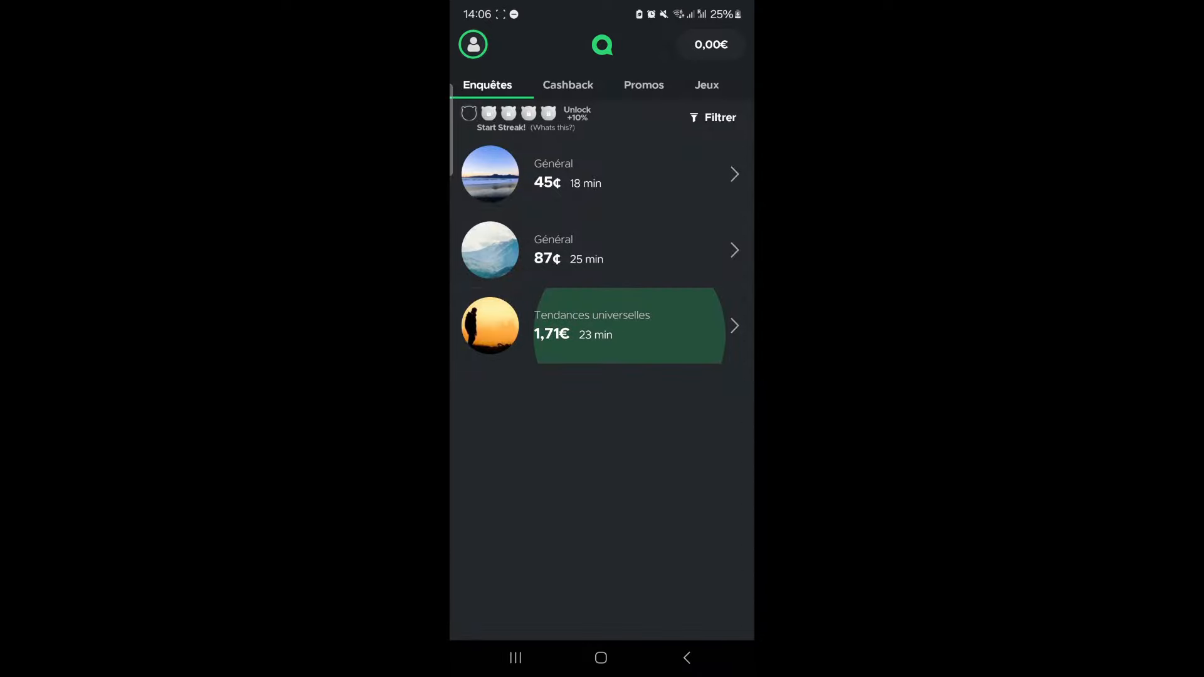
{"action": "left_click", "coordinate": [627, 326]}
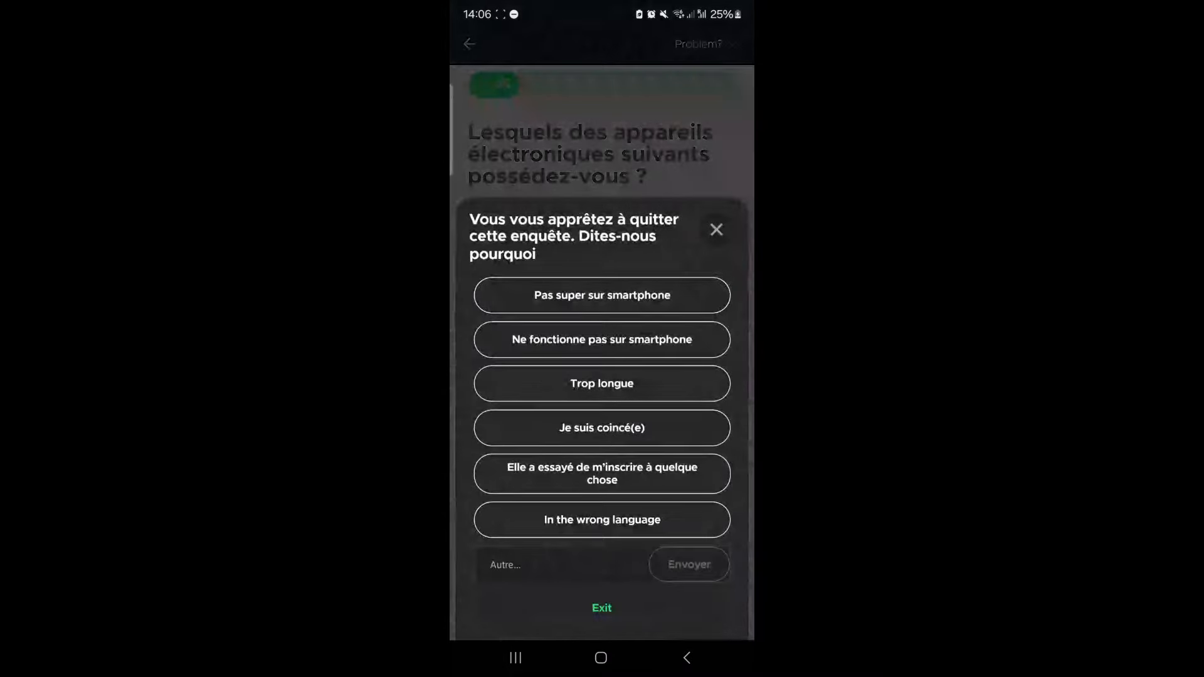
{"action": "left_click", "coordinate": [602, 608]}
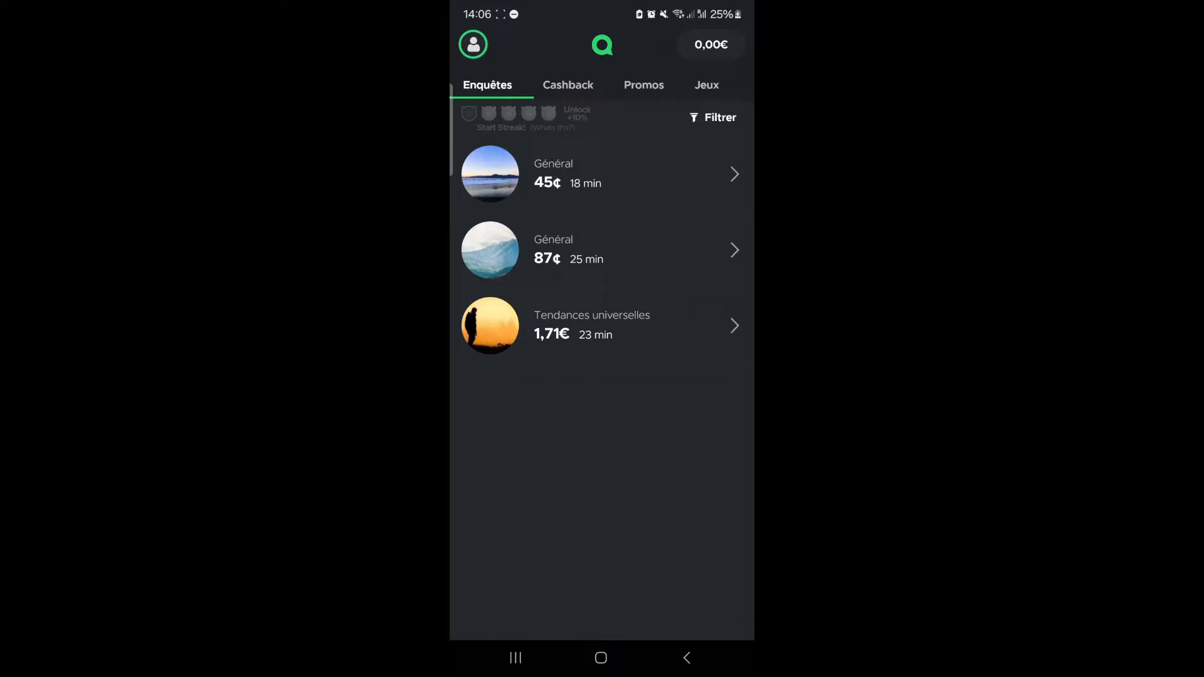
{"action": "left_click", "coordinate": [497, 116]}
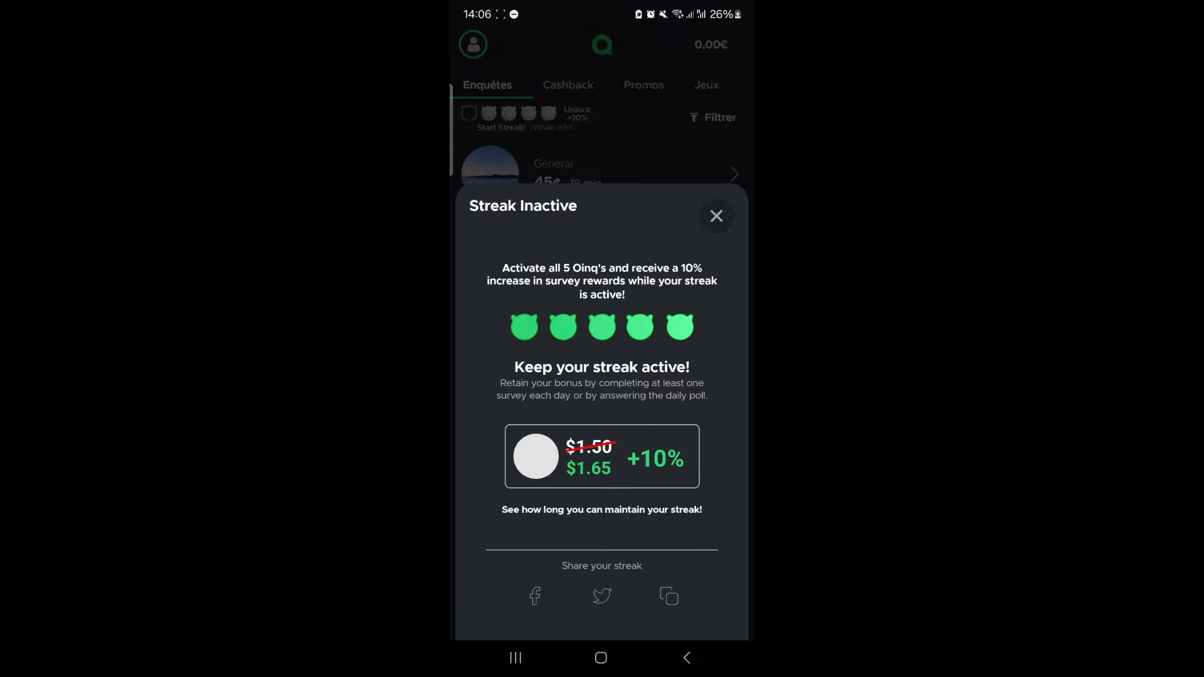
{"action": "left_click", "coordinate": [715, 216]}
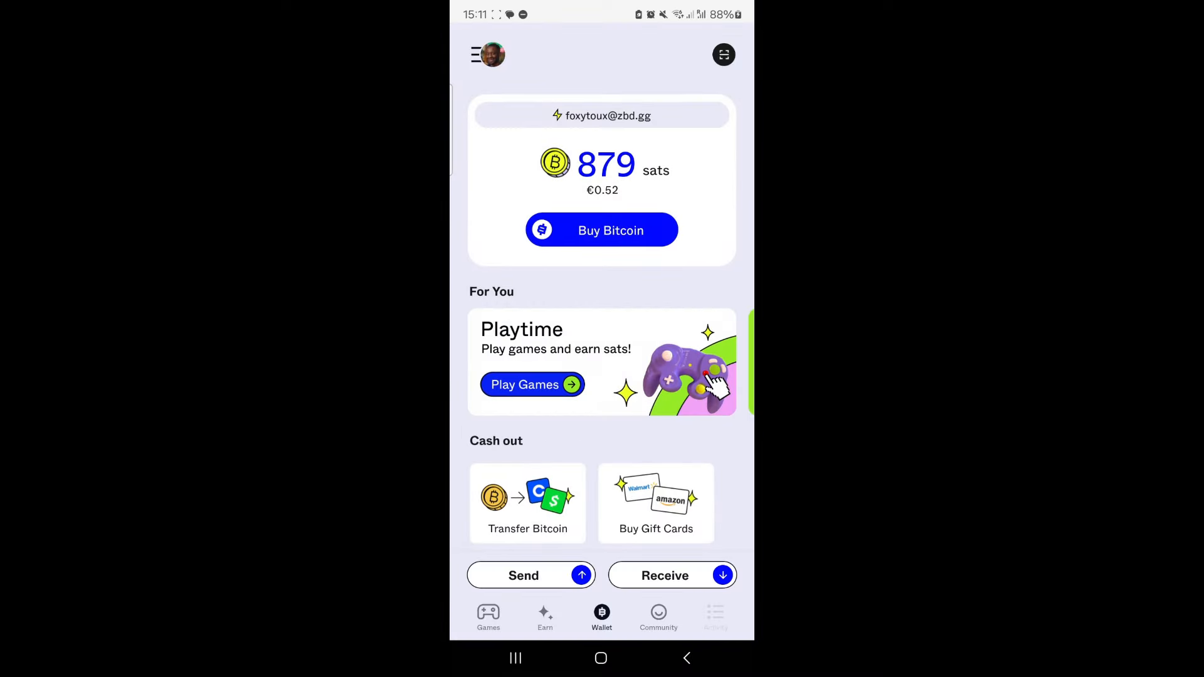
Browse ZBD's transaction history, play-and-earn games and ways to earn sats
{"action": "left_click", "coordinate": [715, 618]}
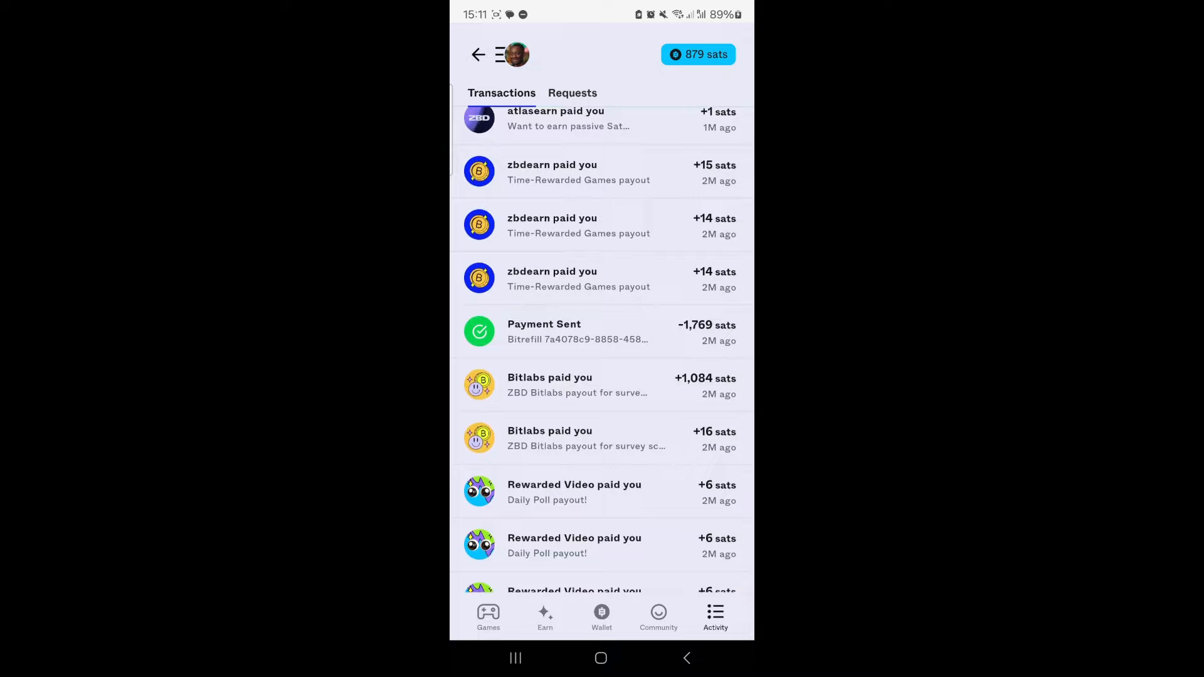
{"action": "left_click", "coordinate": [489, 616]}
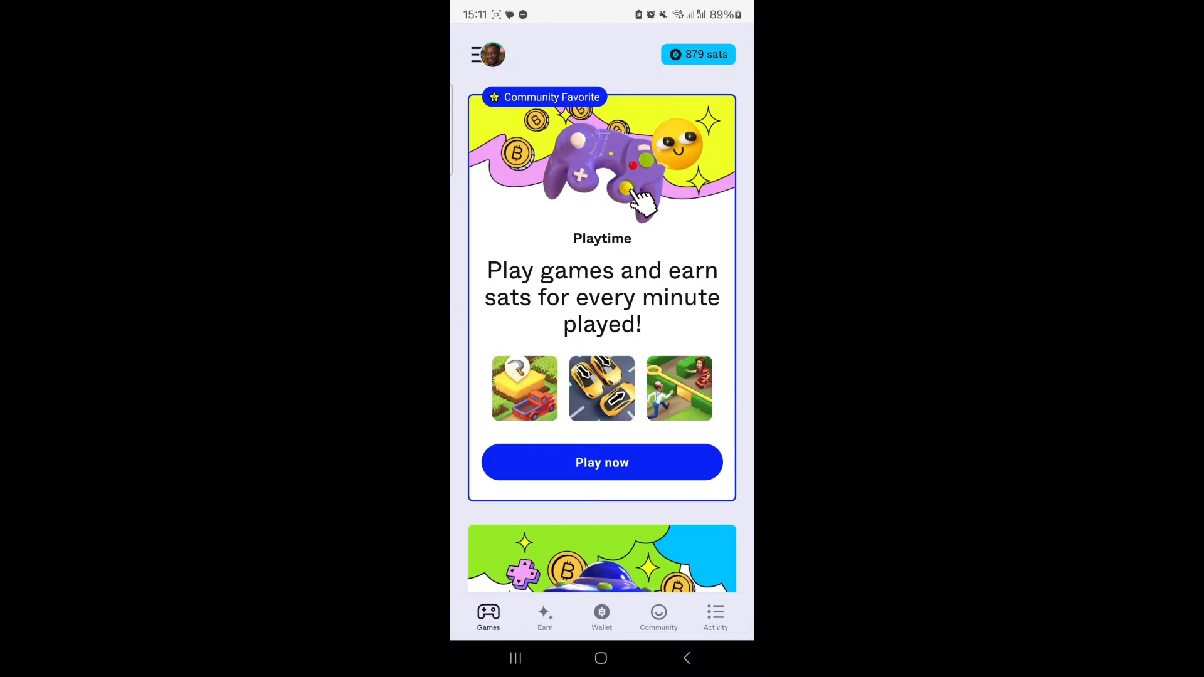
{"action": "scroll", "scroll_direction": "down", "scroll_amount": 3}
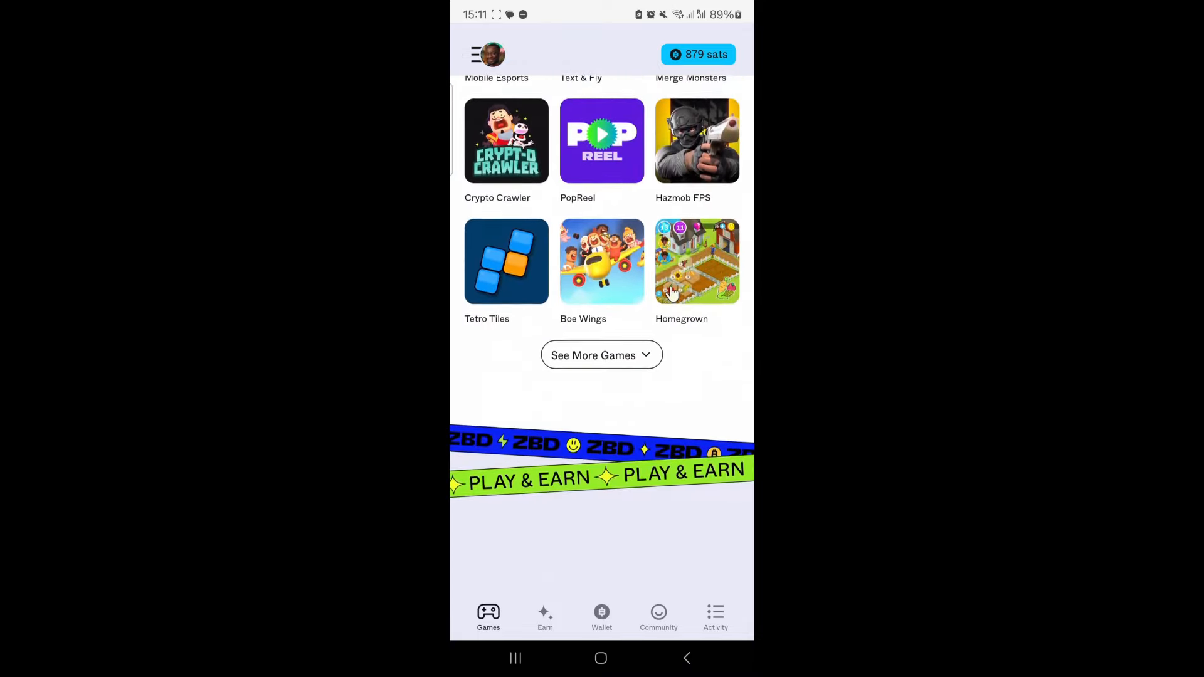
{"action": "left_click", "coordinate": [544, 618]}
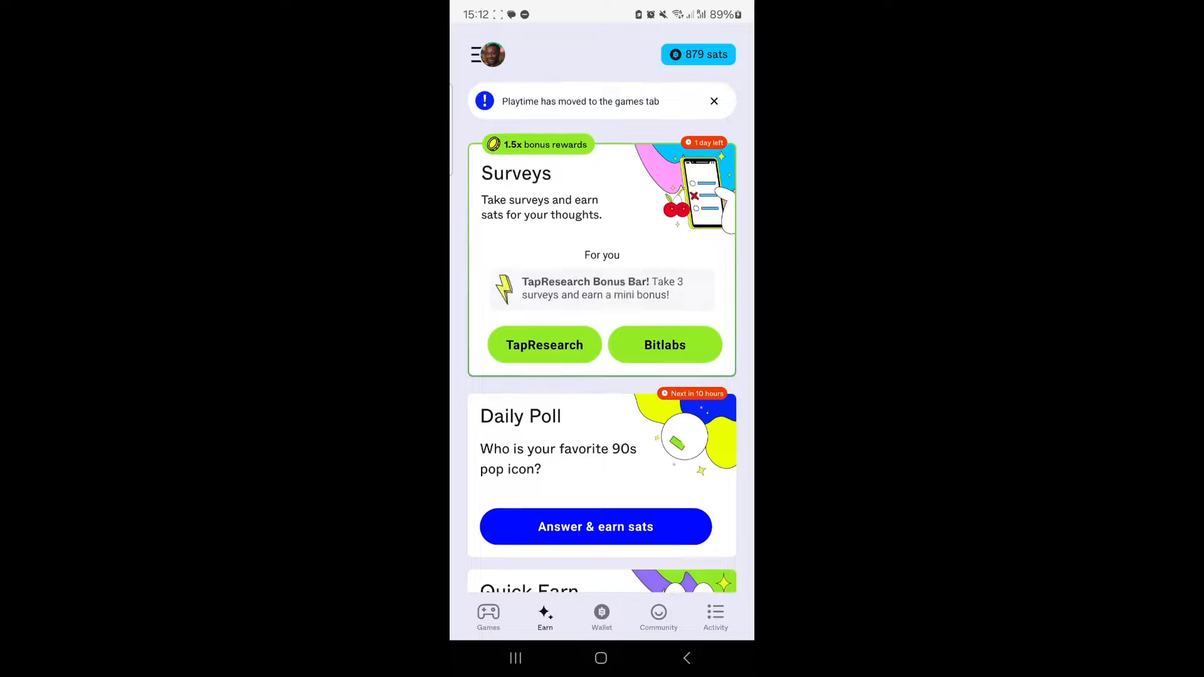
{"action": "scroll", "scroll_direction": "down", "scroll_amount": 3}
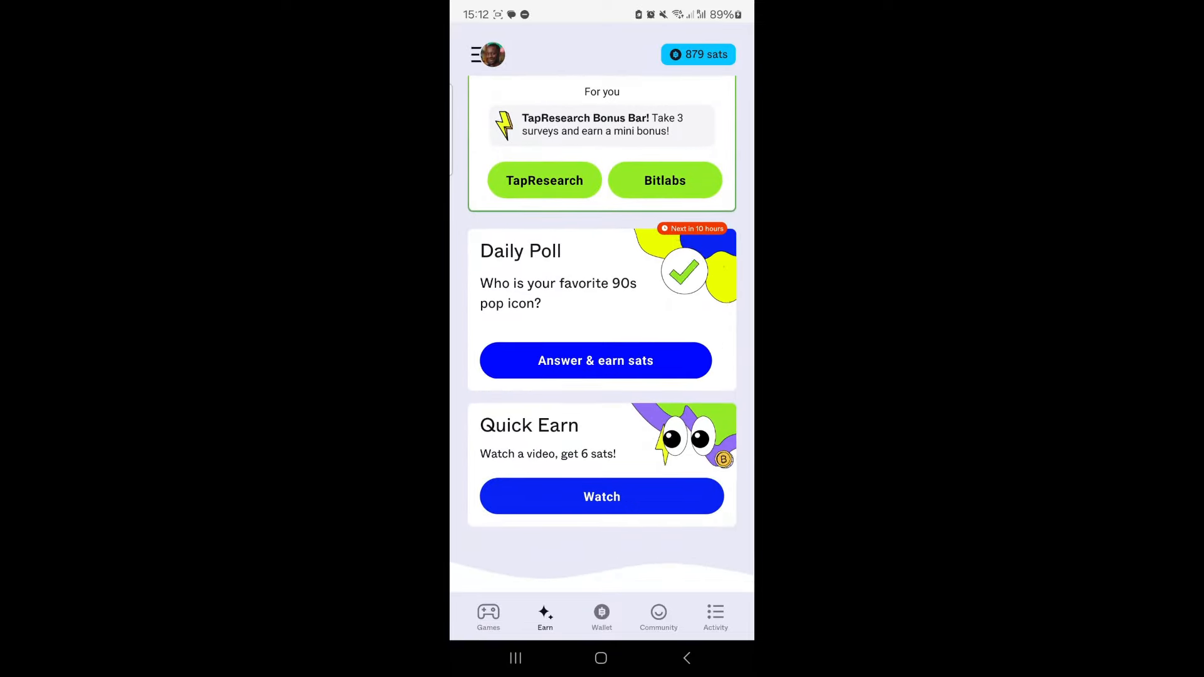
{"action": "scroll", "scroll_direction": "down", "scroll_amount": 3}
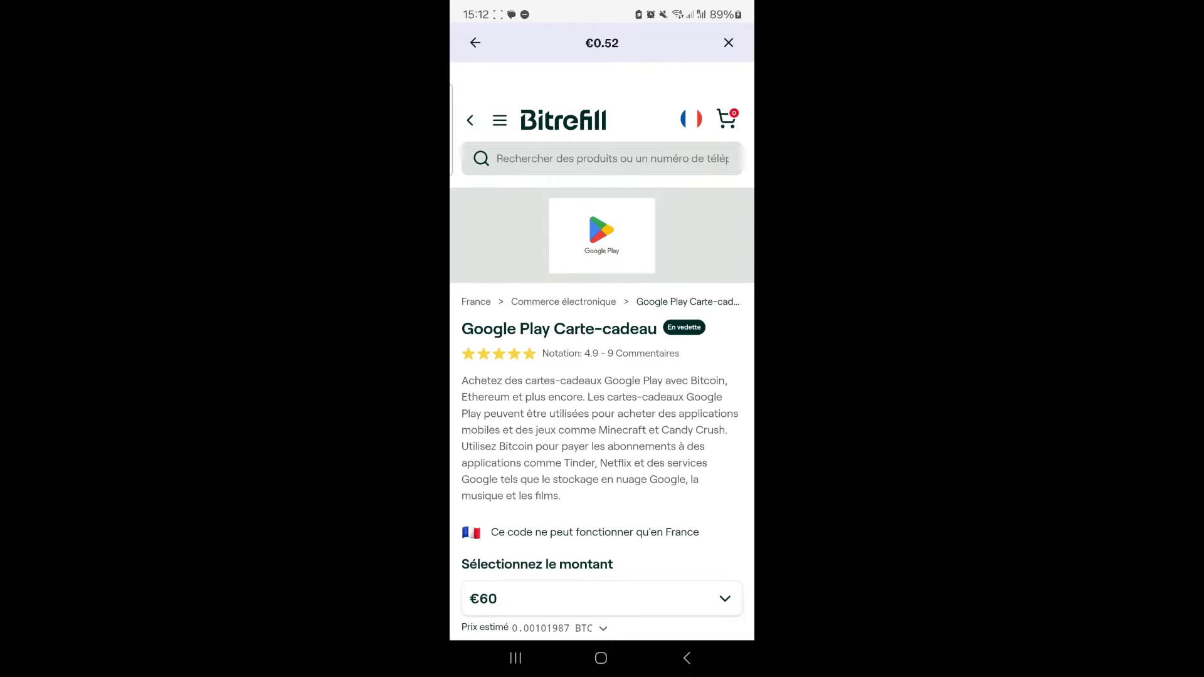
Leave the Google Play card and scroll through Bitrefill's gift card catalogue
{"action": "left_click", "coordinate": [727, 42]}
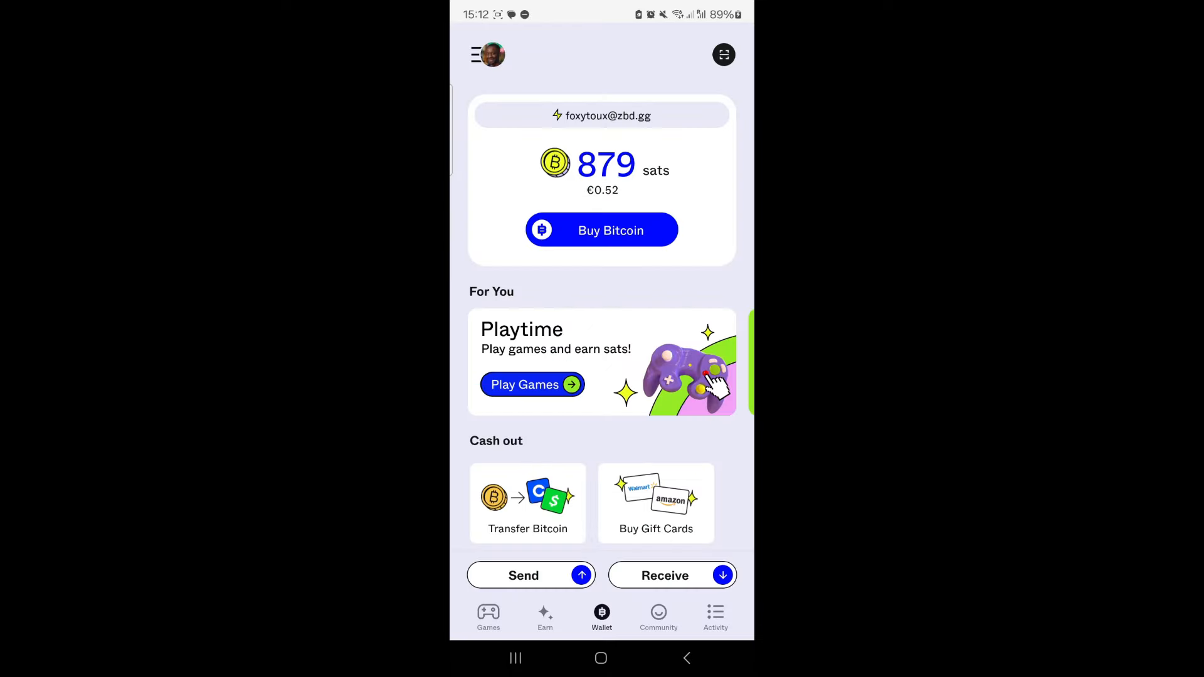
{"action": "left_click", "coordinate": [656, 503]}
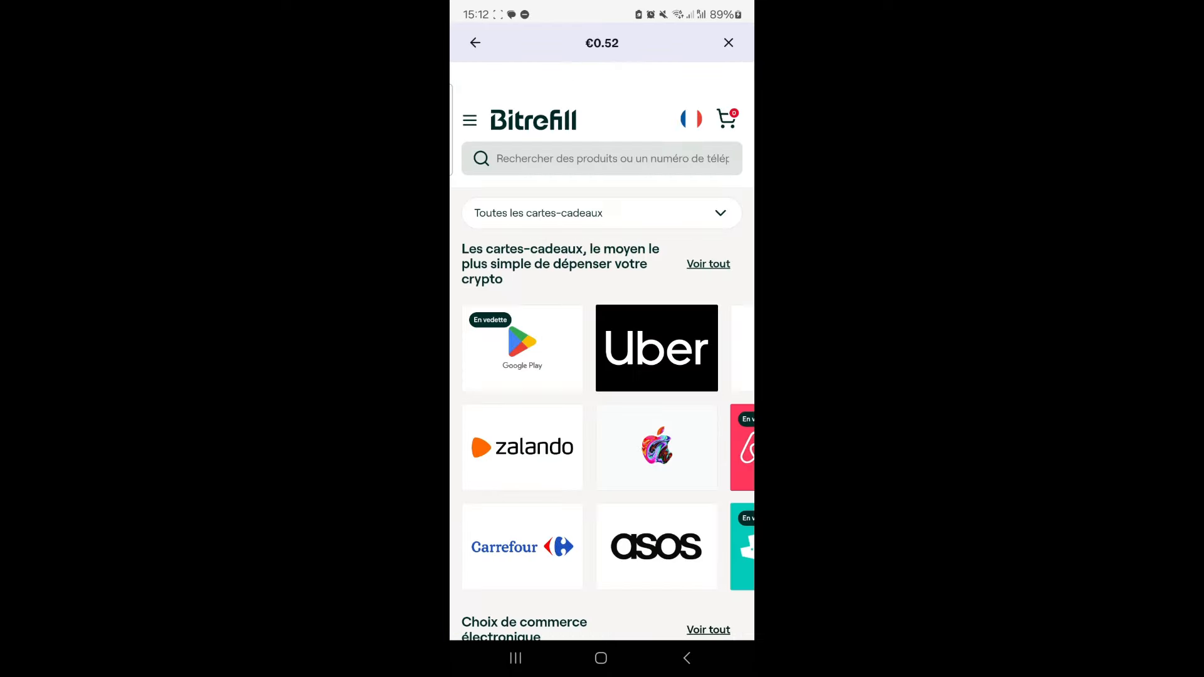
{"action": "scroll", "scroll_direction": "down", "scroll_amount": 3}
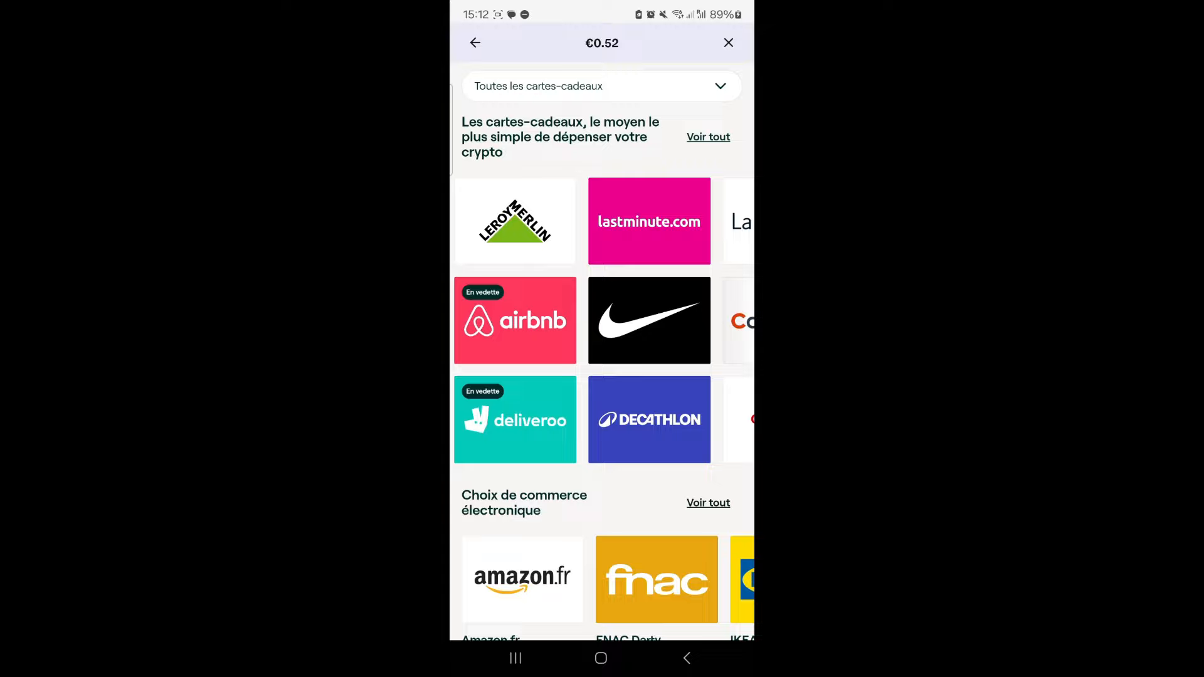
{"action": "scroll", "scroll_direction": "down", "scroll_amount": 3}
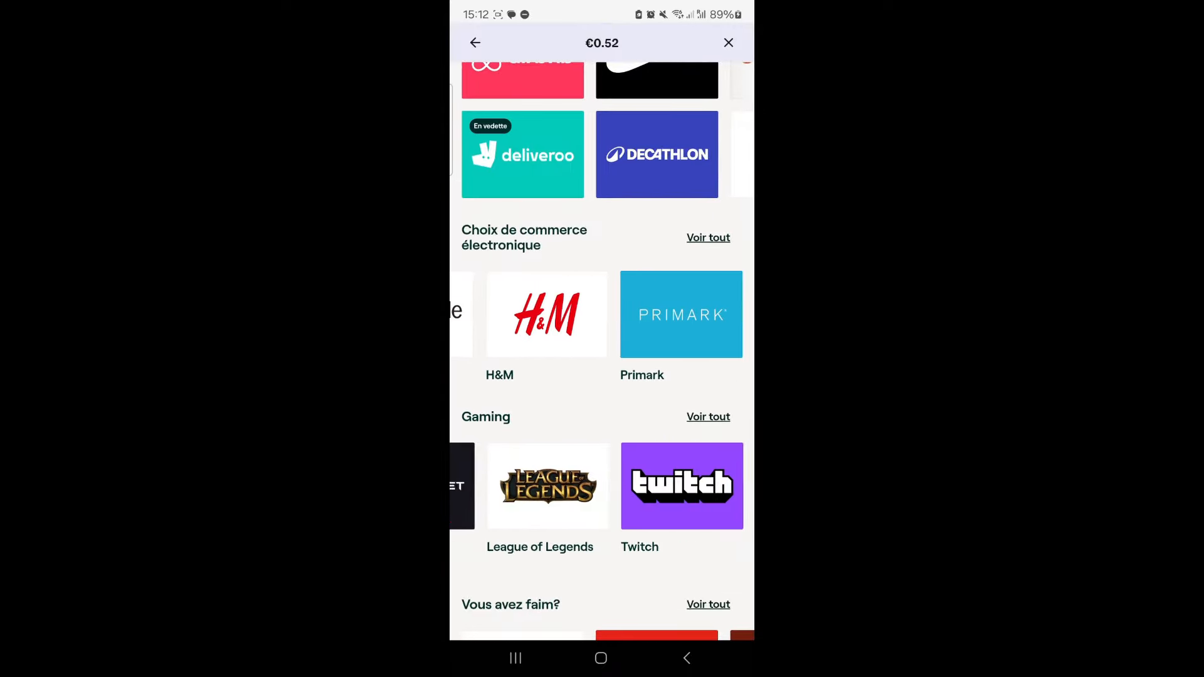
{"action": "scroll", "scroll_direction": "down", "scroll_amount": 3}
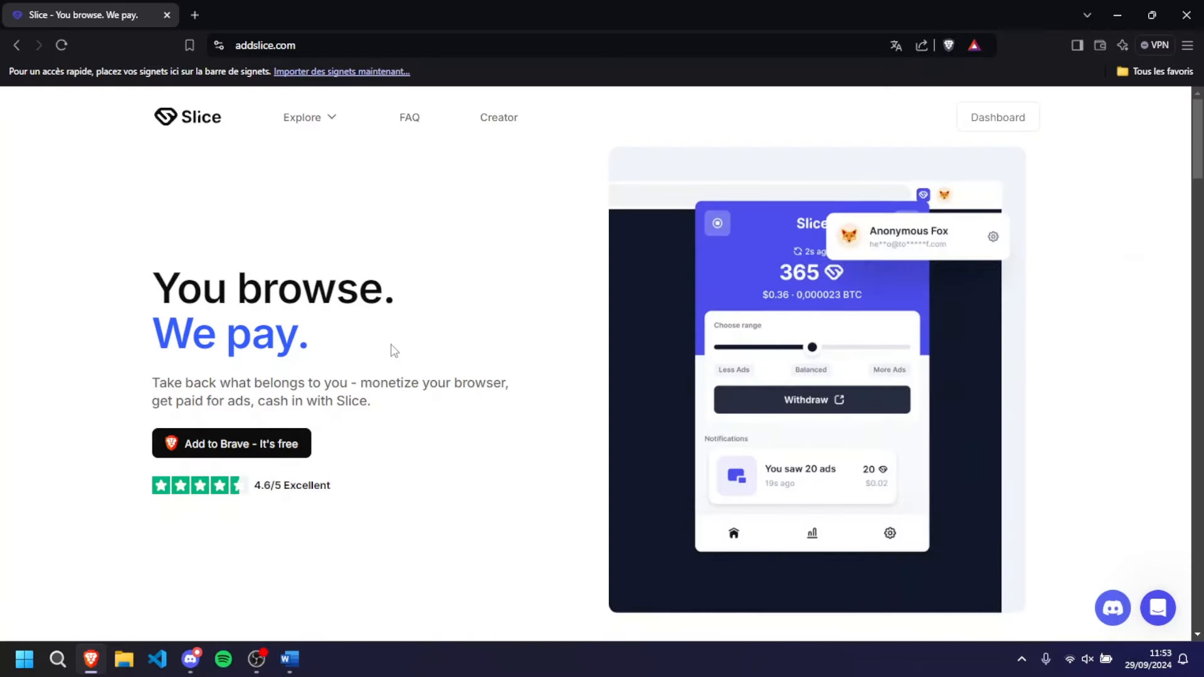
{"action": "mouse_move", "coordinate": [361, 350]}
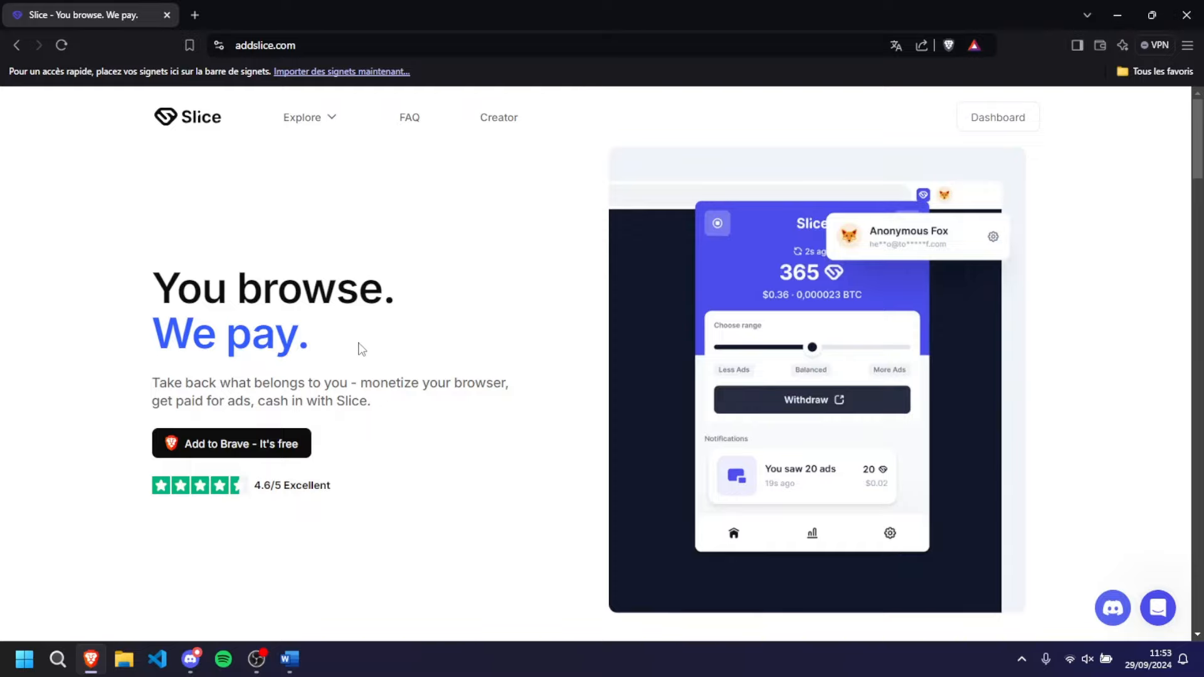
{"action": "scroll", "scroll_direction": "down", "scroll_amount": 3}
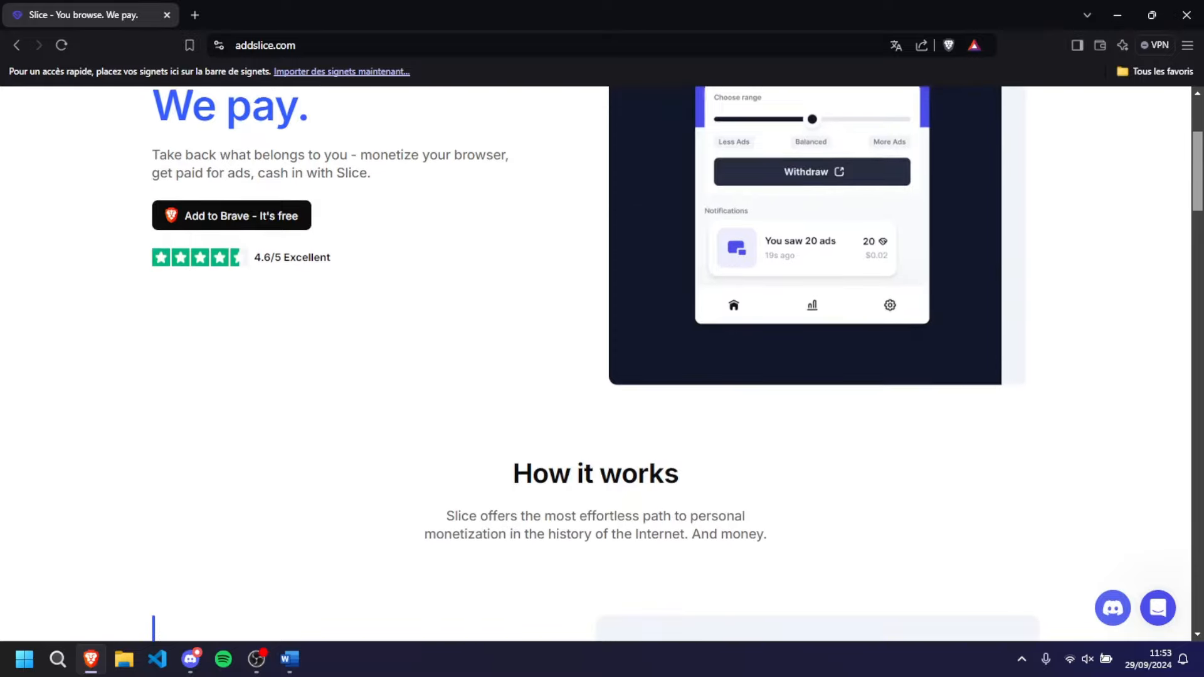
{"action": "scroll", "scroll_direction": "down", "scroll_amount": 3}
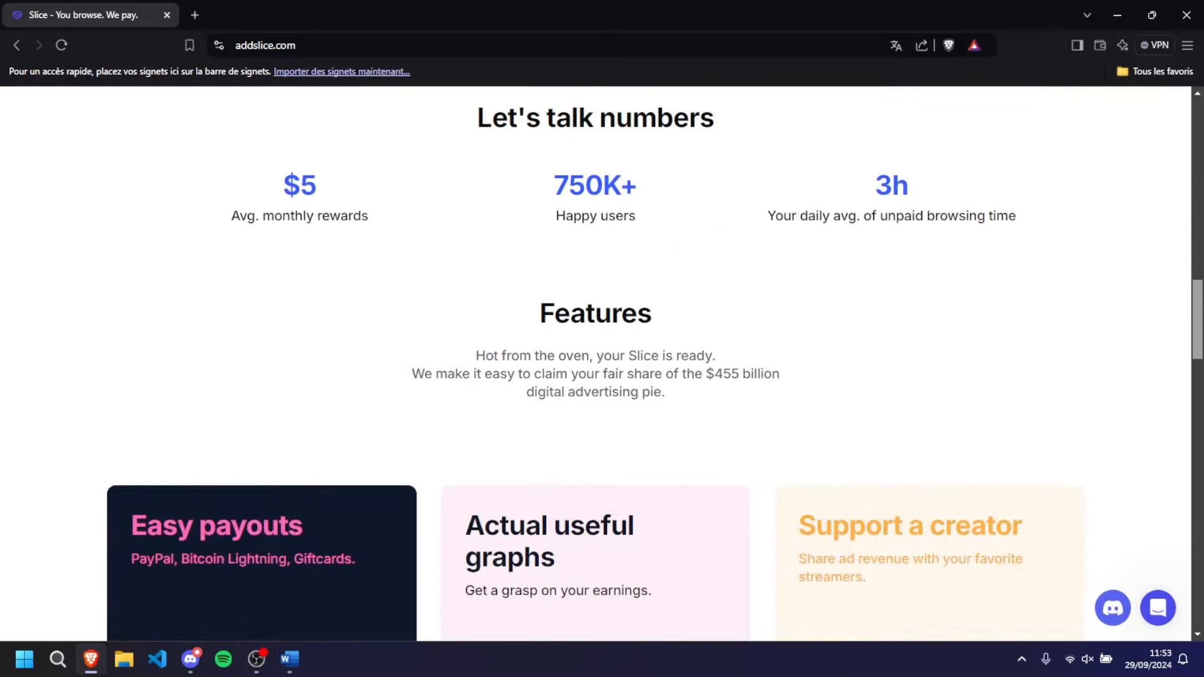
{"action": "scroll", "scroll_direction": "up", "scroll_amount": 3}
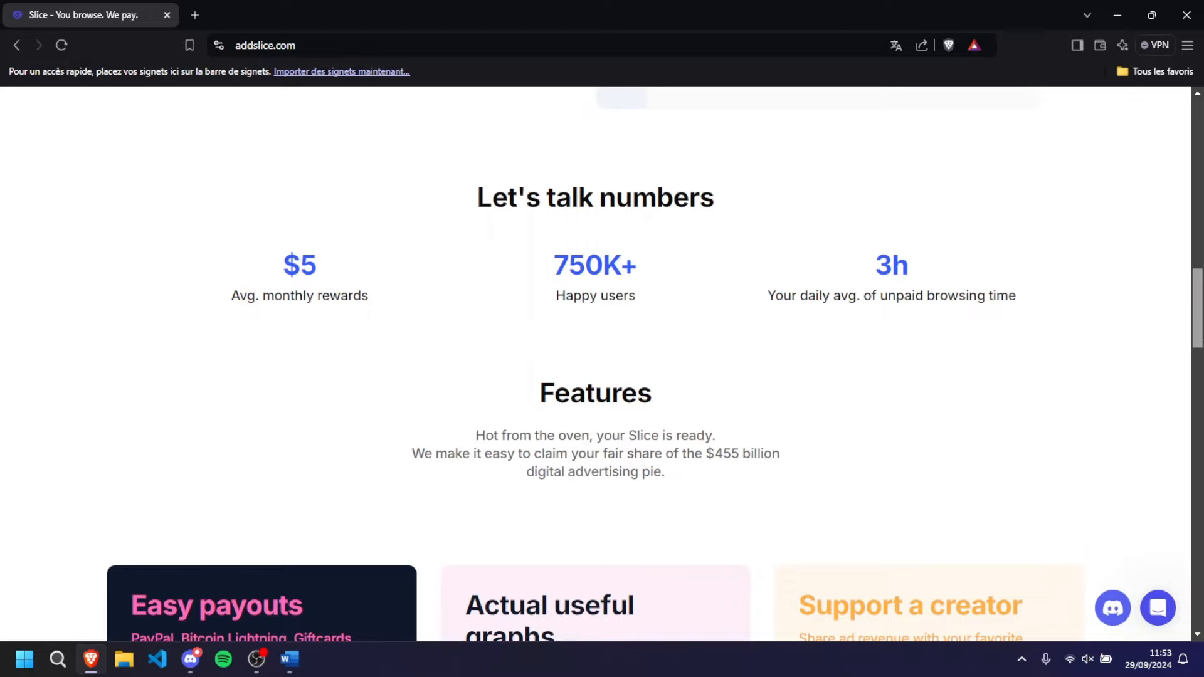
{"action": "scroll", "scroll_direction": "up", "scroll_amount": 3}
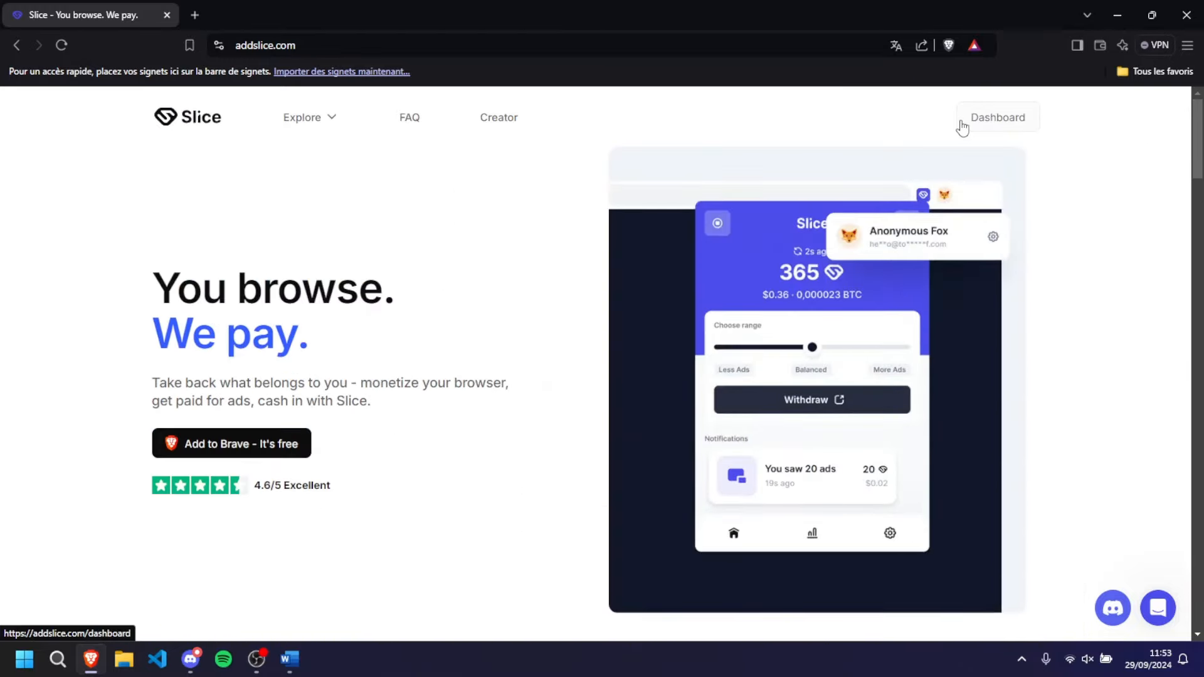
View the Slice dashboard's 483 rewards earned, then open the Surveys list
{"action": "left_click", "coordinate": [997, 116]}
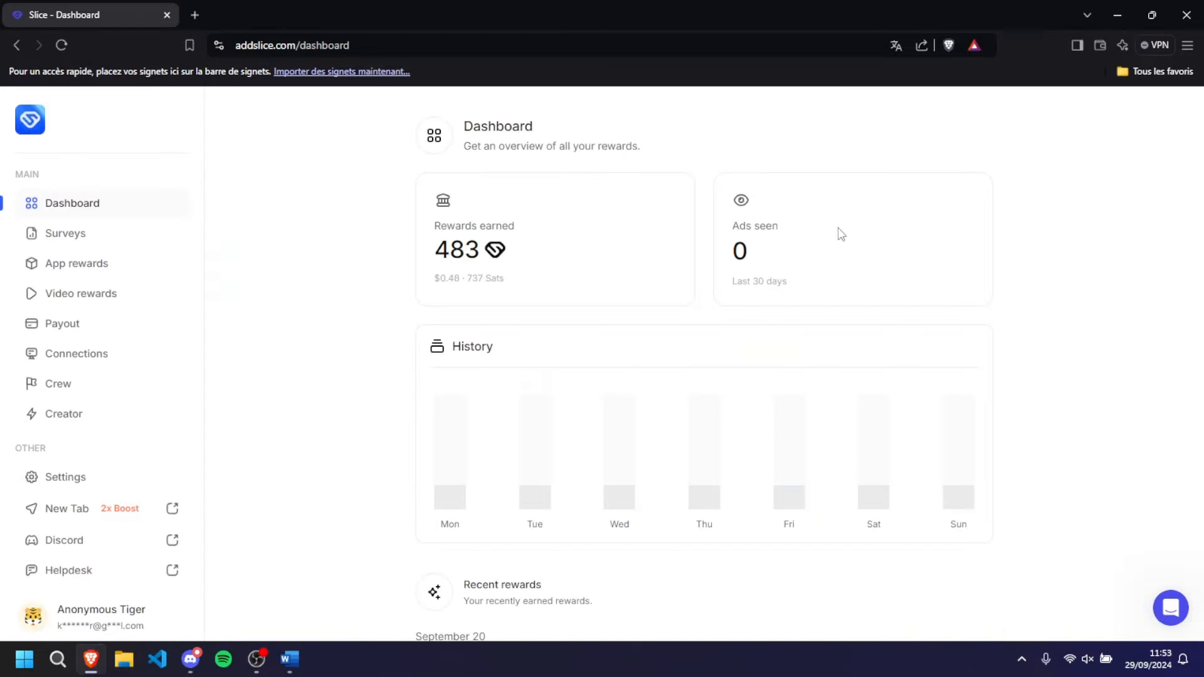
{"action": "mouse_move", "coordinate": [535, 496]}
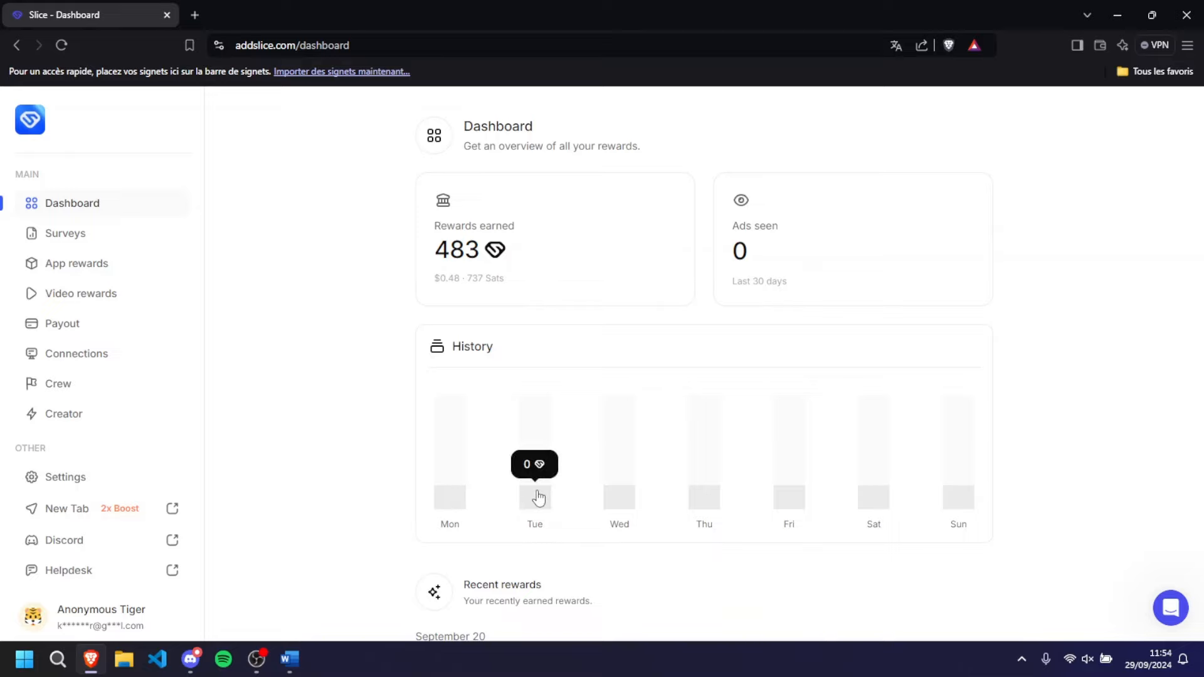
{"action": "mouse_move", "coordinate": [540, 490]}
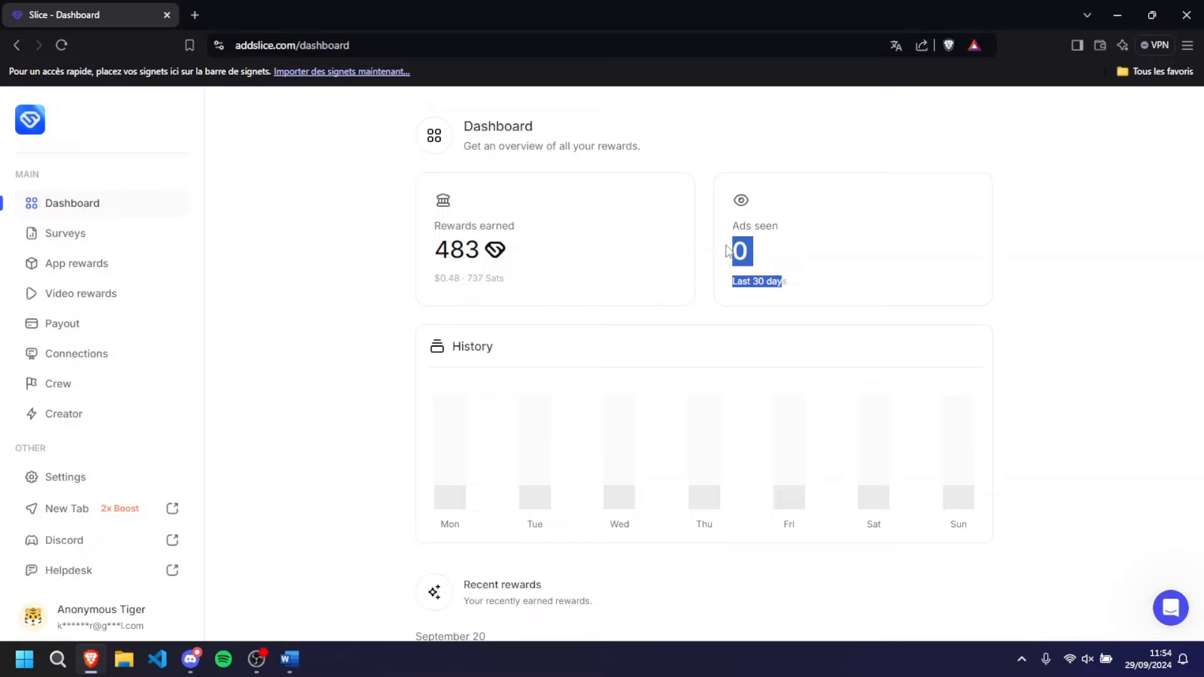
{"action": "left_click", "coordinate": [812, 285]}
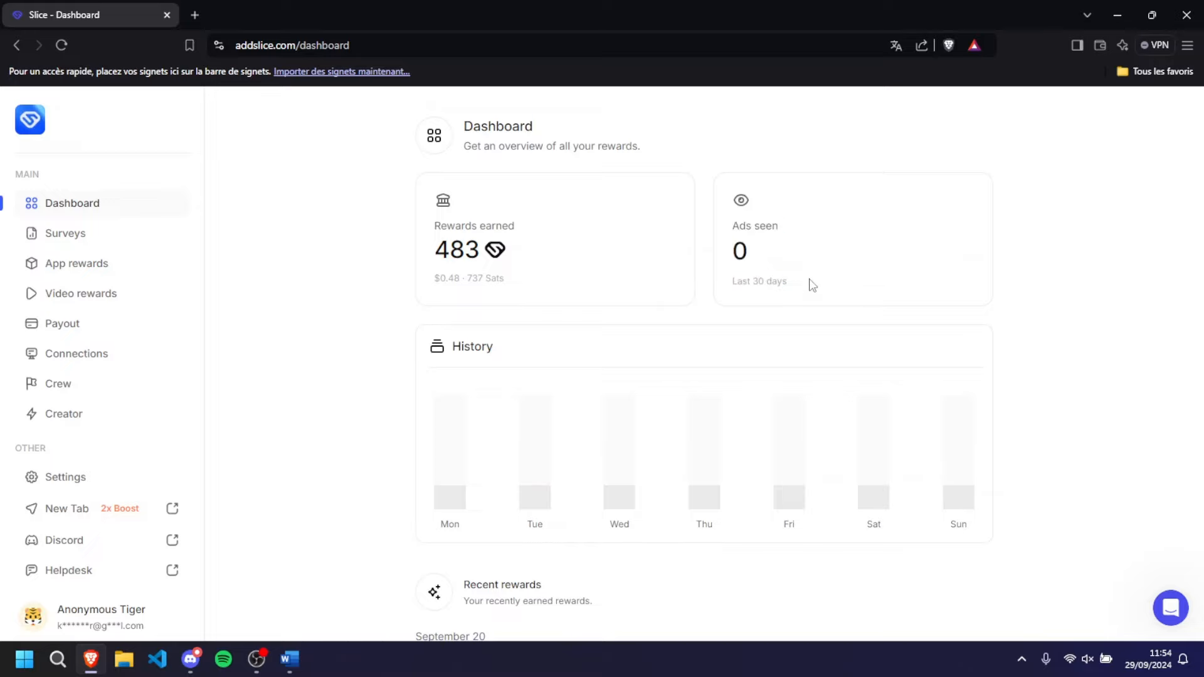
{"action": "mouse_move", "coordinate": [249, 322]}
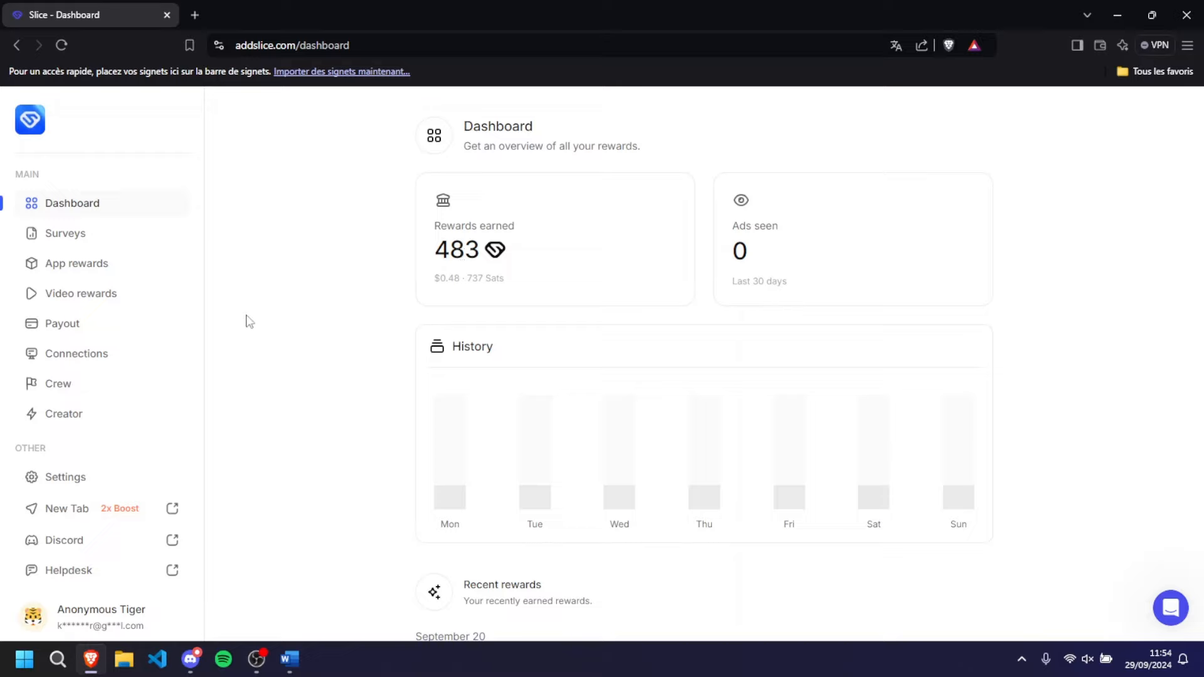
{"action": "left_click", "coordinate": [65, 234]}
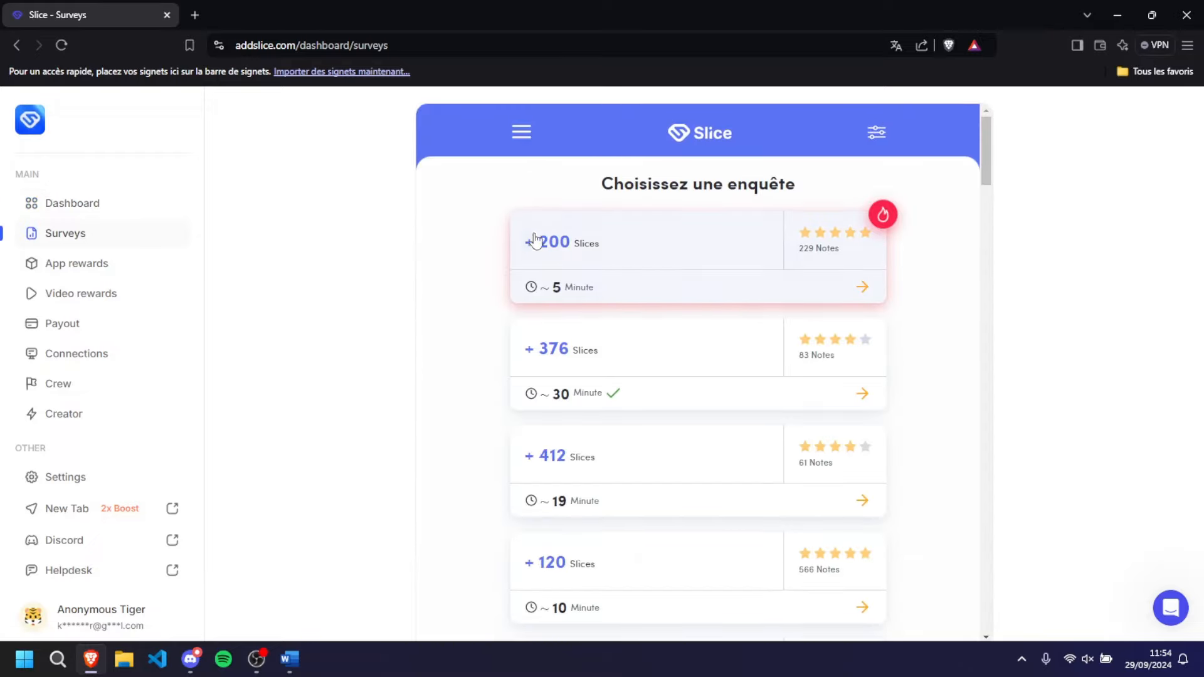
Scroll through Slice's available surveys, then open the App rewards offerwall
{"action": "scroll", "scroll_direction": "down", "scroll_amount": 3}
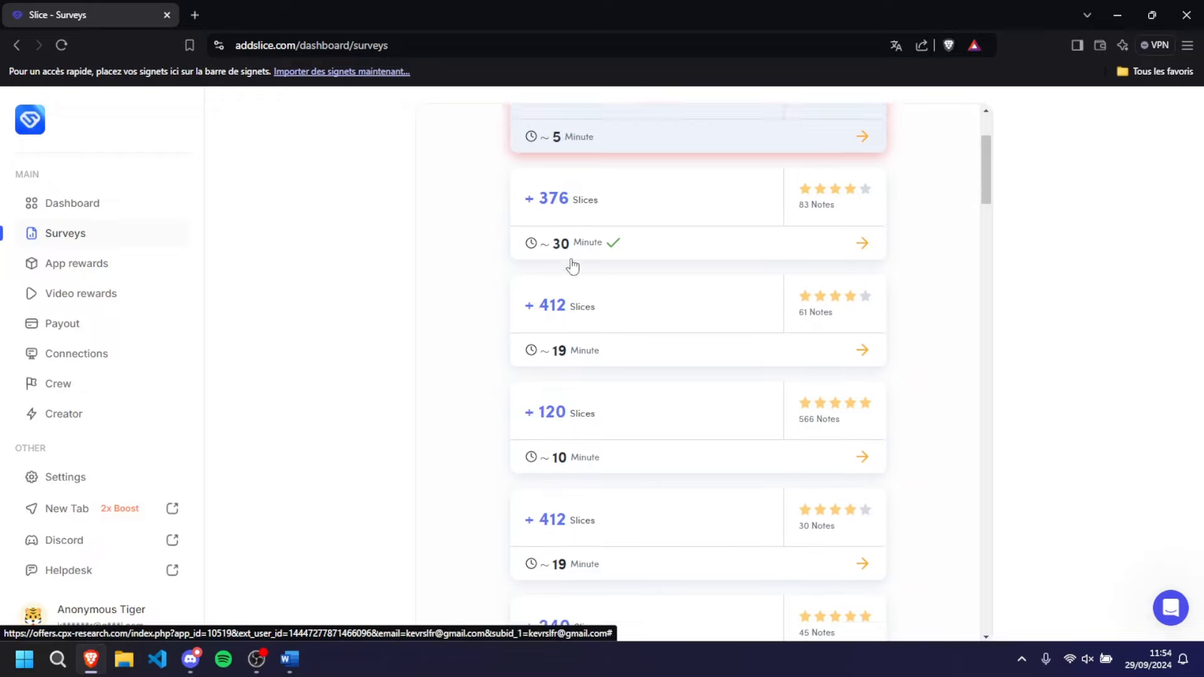
{"action": "scroll", "scroll_direction": "down", "scroll_amount": 3}
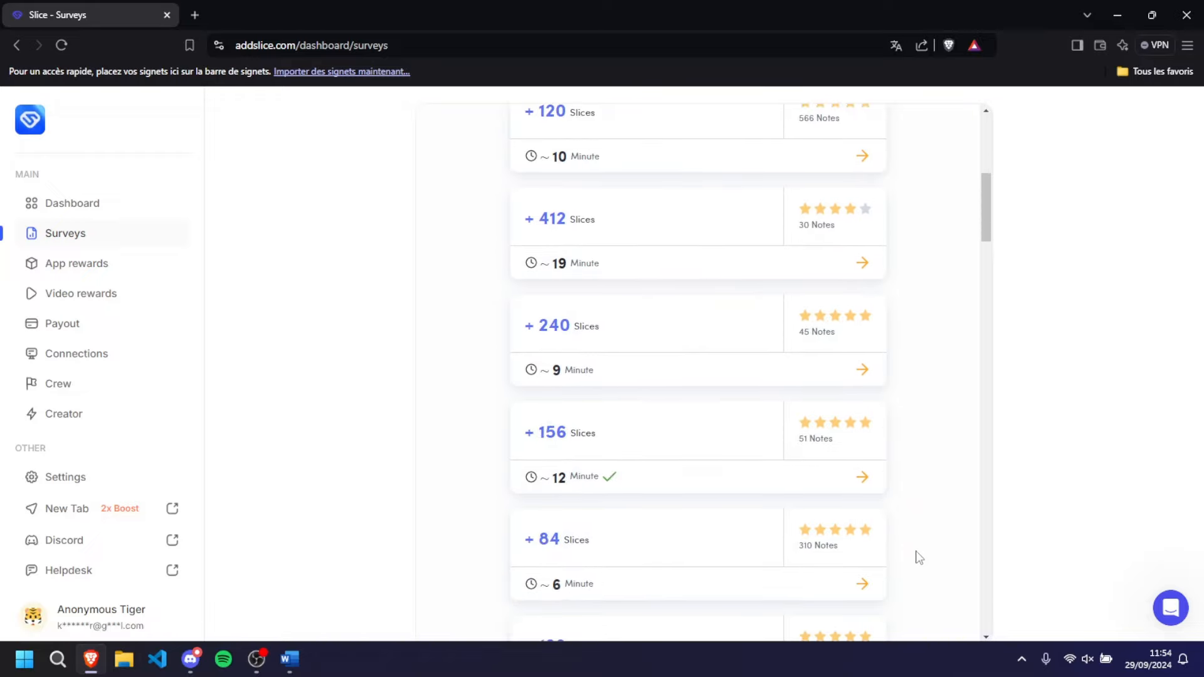
{"action": "scroll", "scroll_direction": "down", "scroll_amount": 3}
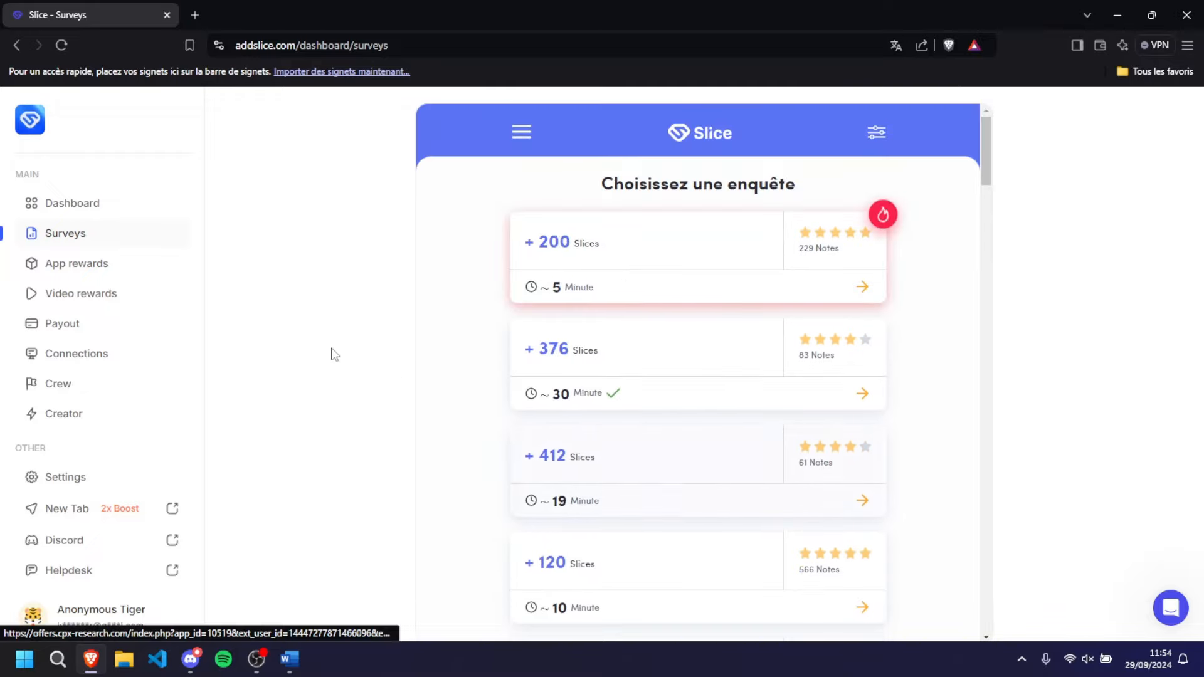
{"action": "mouse_move", "coordinate": [94, 277]}
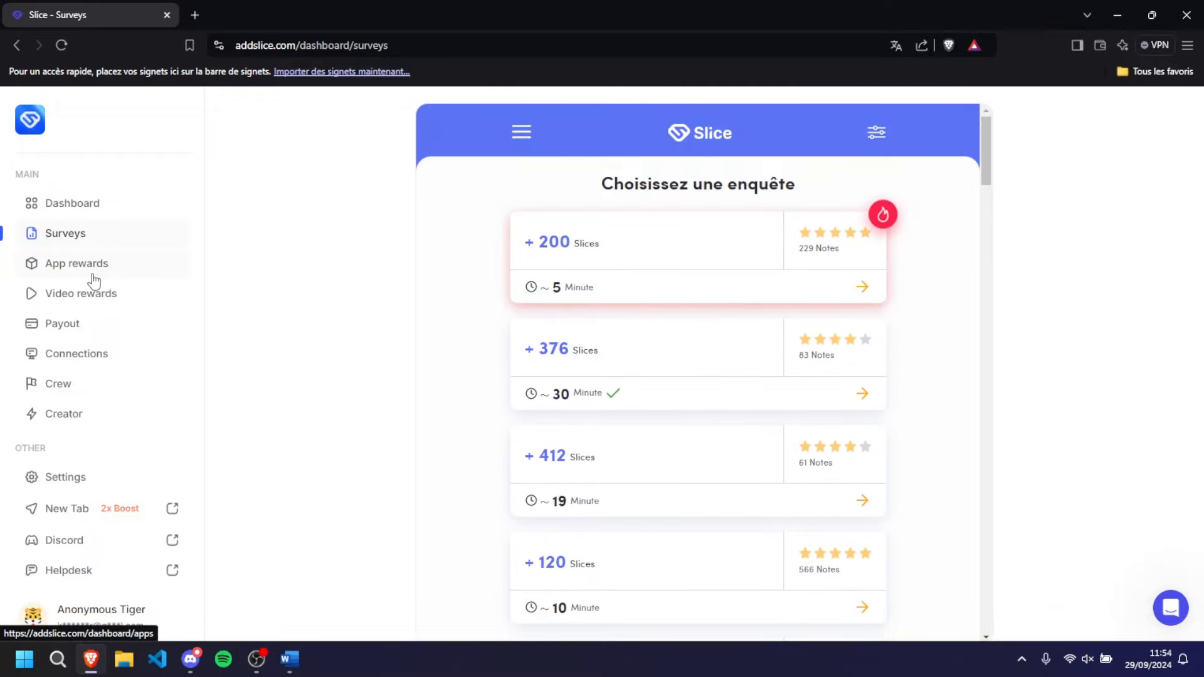
{"action": "left_click", "coordinate": [76, 263]}
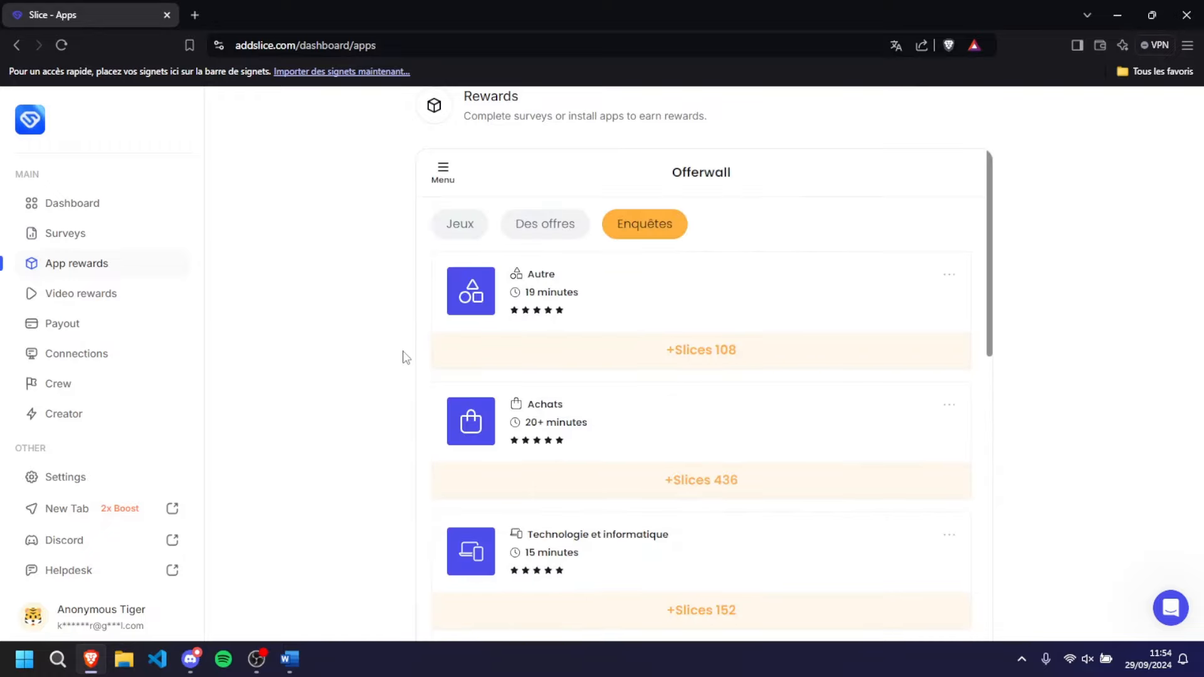
Browse the Jeux game offers like Monopoly Go, then open the under-maintenance Video rewards page
{"action": "left_click", "coordinate": [459, 224]}
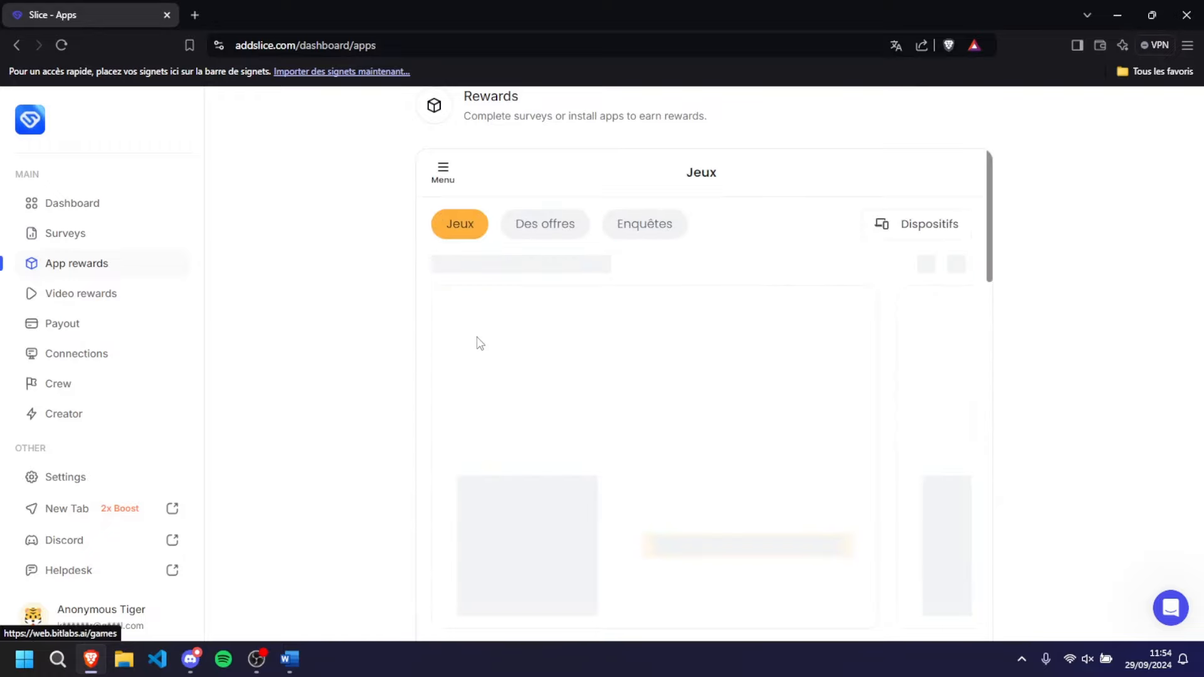
{"action": "scroll", "scroll_direction": "down", "scroll_amount": 3}
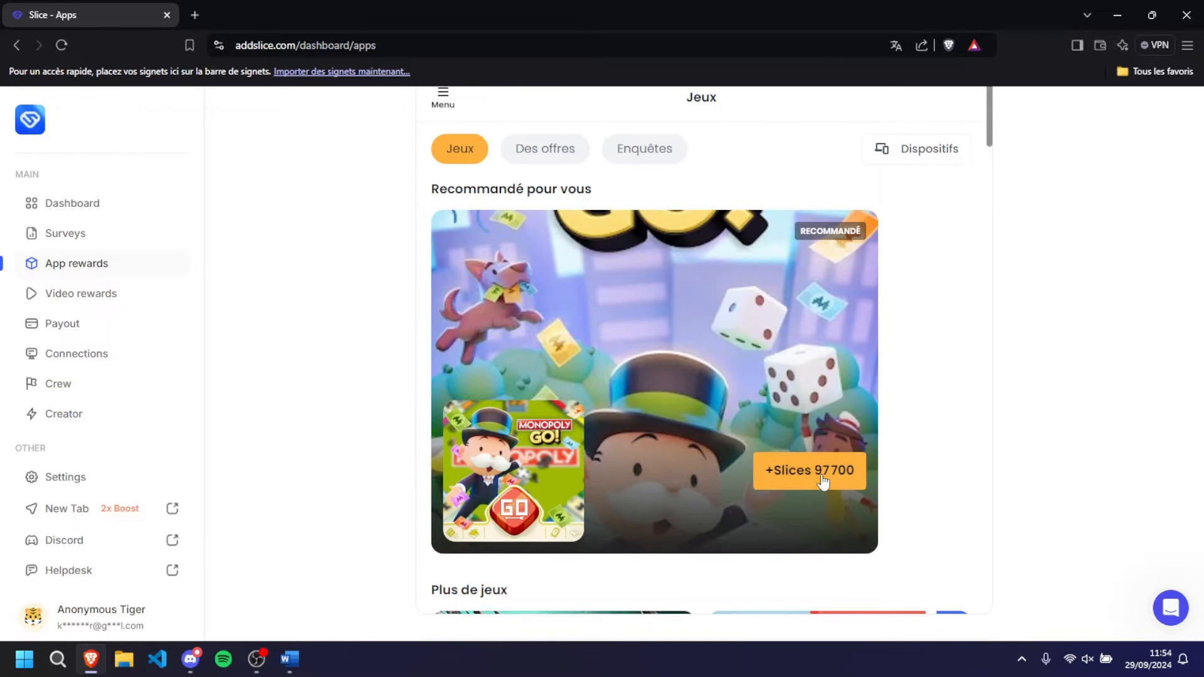
{"action": "scroll", "scroll_direction": "down", "scroll_amount": 3}
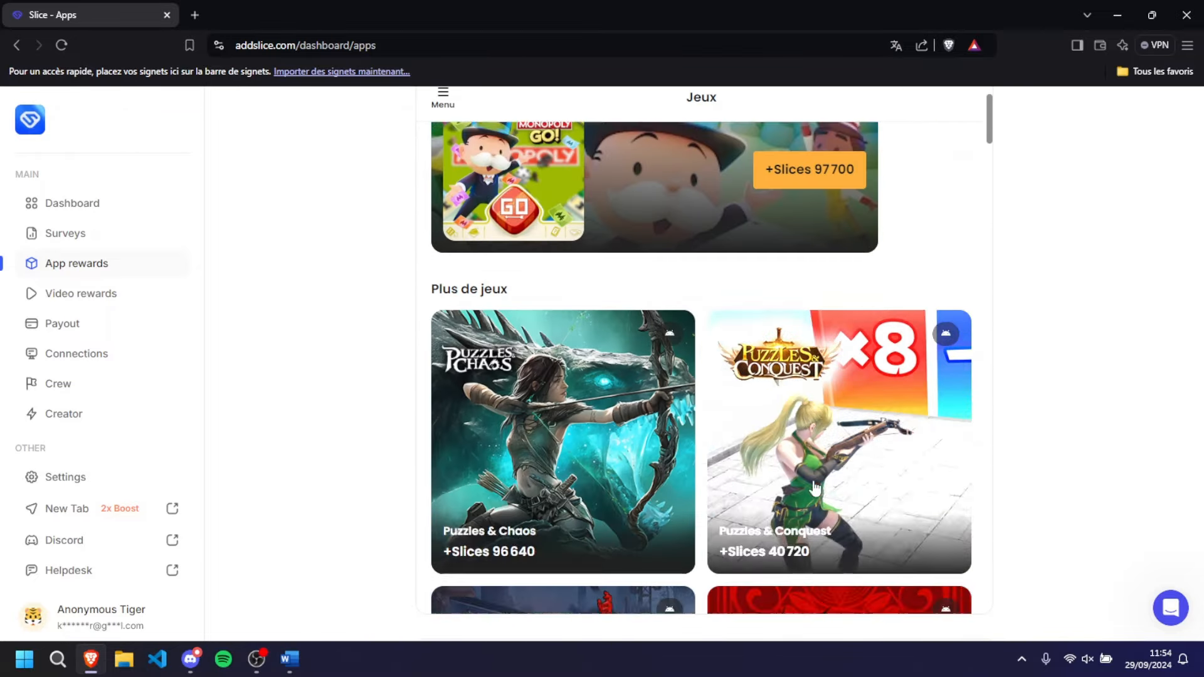
{"action": "scroll", "scroll_direction": "down", "scroll_amount": 3}
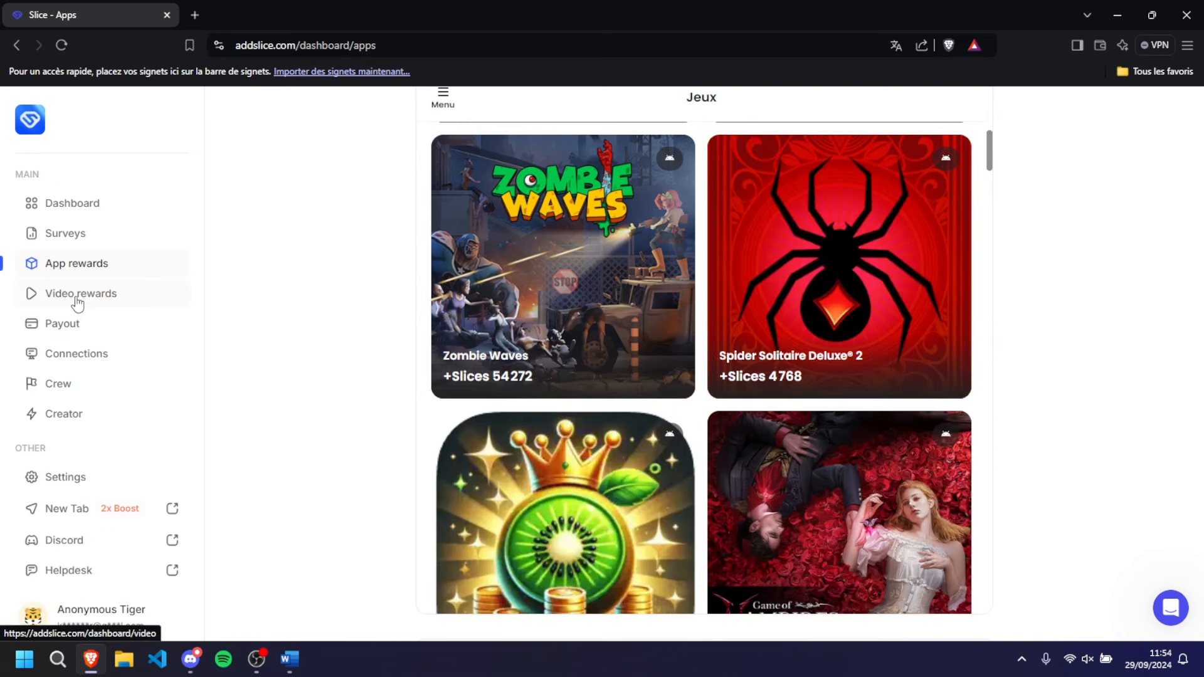
{"action": "left_click", "coordinate": [81, 293]}
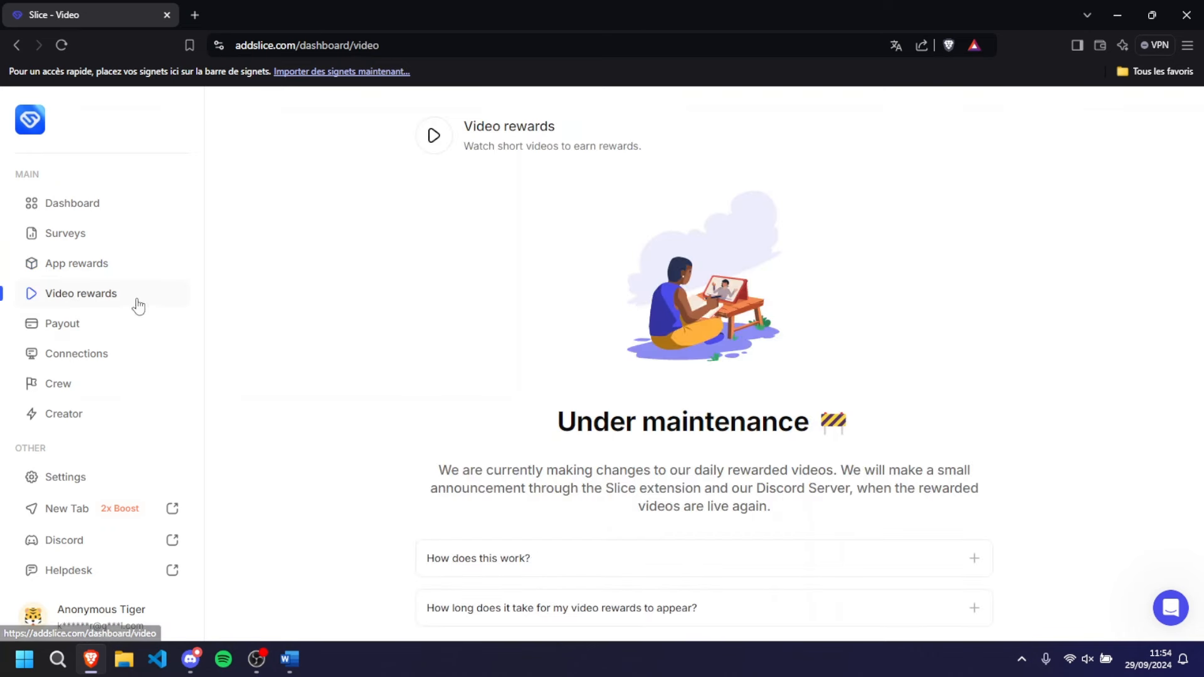
{"action": "mouse_move", "coordinate": [130, 329]}
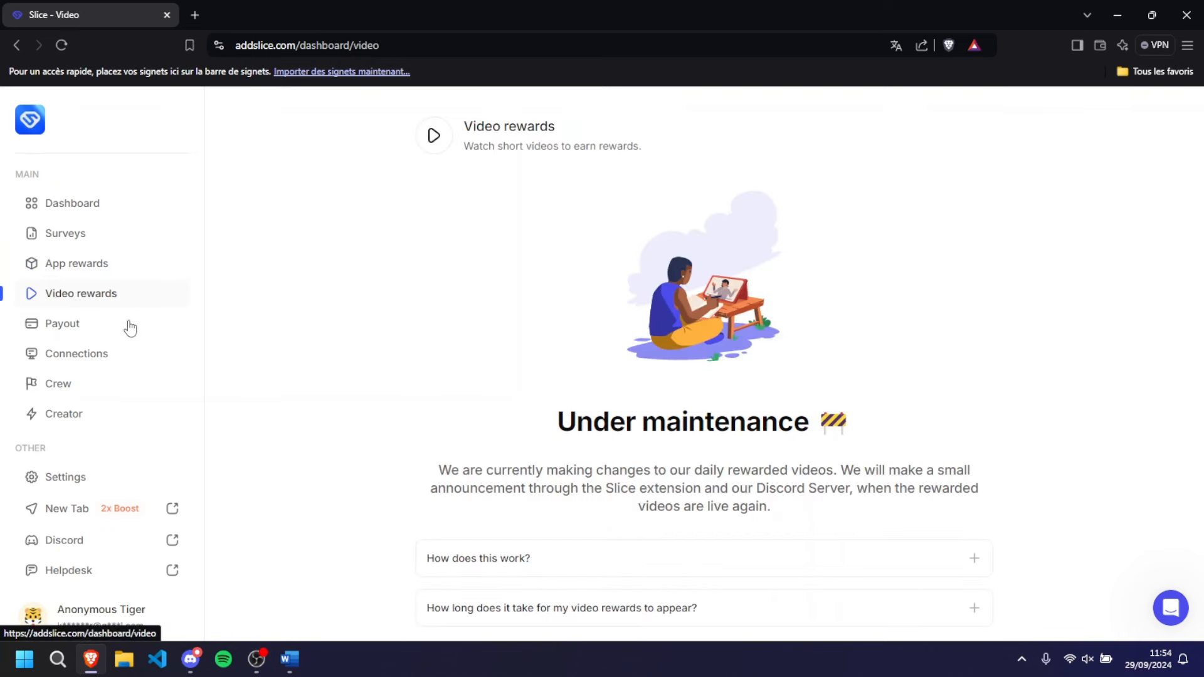
{"action": "mouse_move", "coordinate": [116, 328]}
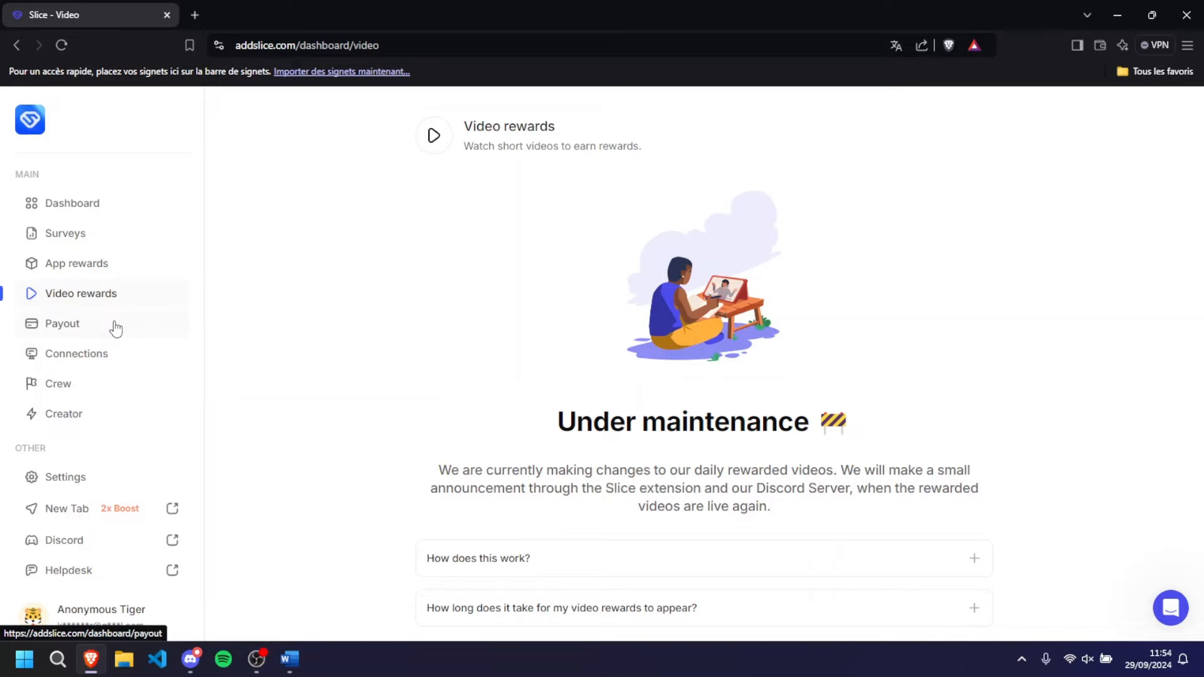
{"action": "mouse_move", "coordinate": [110, 350]}
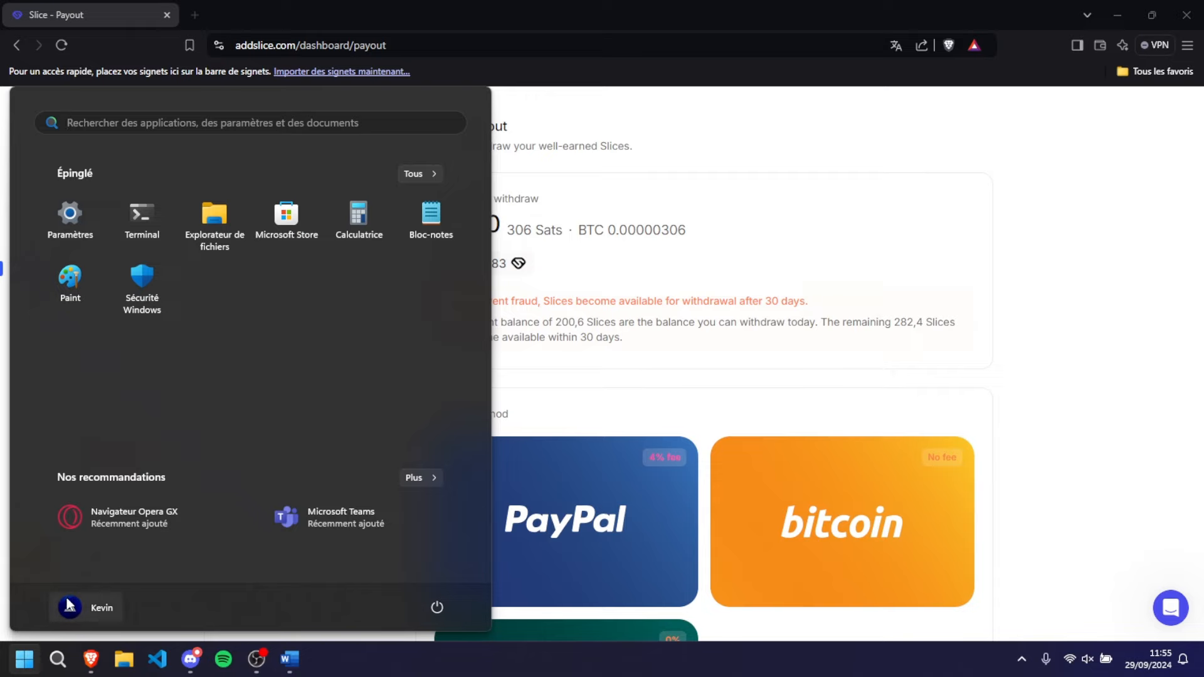
Launch SliceX, start ads, dismiss the translate popup, and go back to the dashboard
{"action": "type", "text": "slice X"}
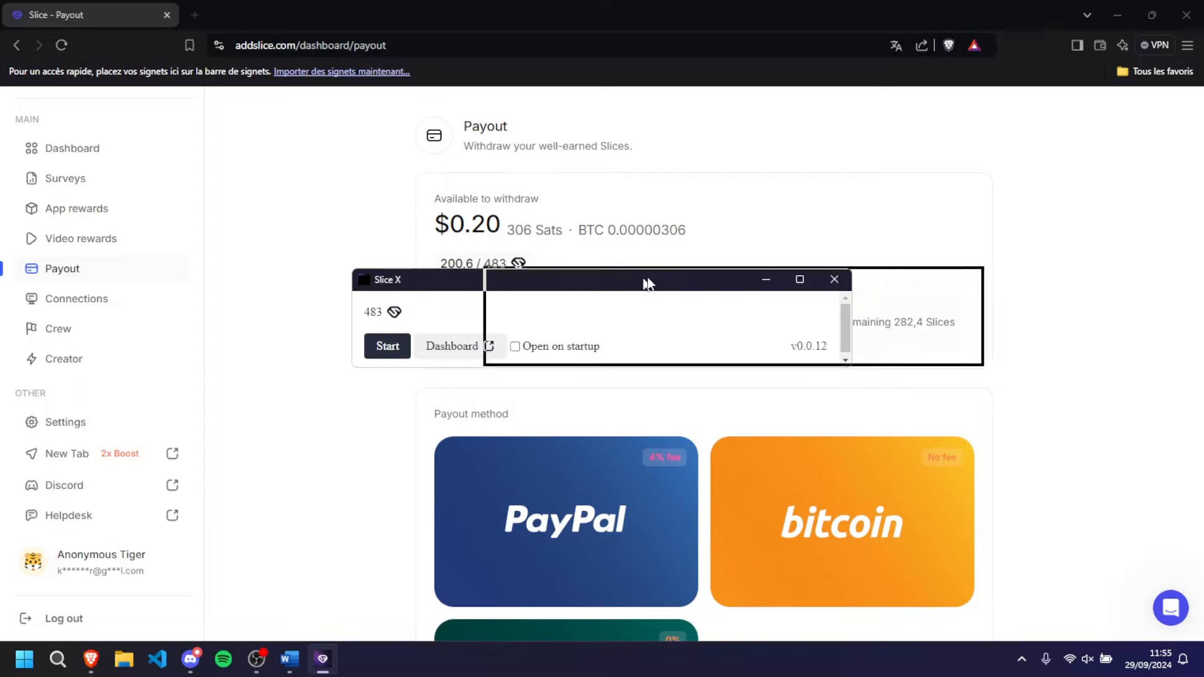
{"action": "left_click", "coordinate": [834, 279]}
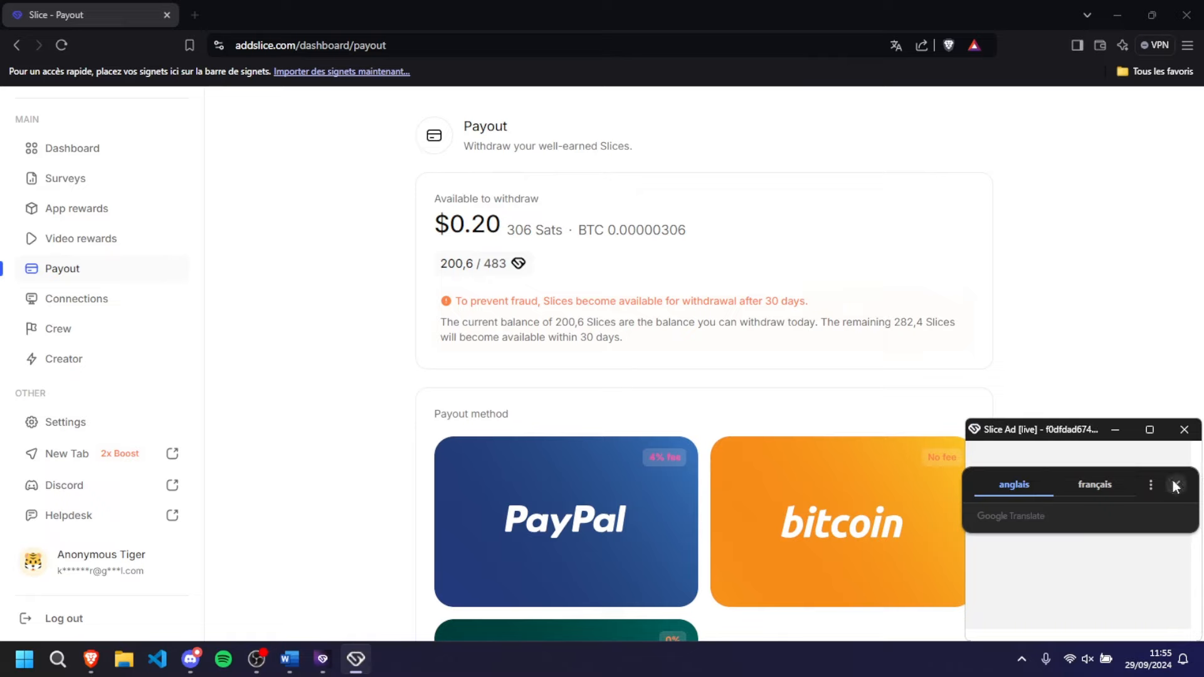
{"action": "left_click", "coordinate": [1174, 485]}
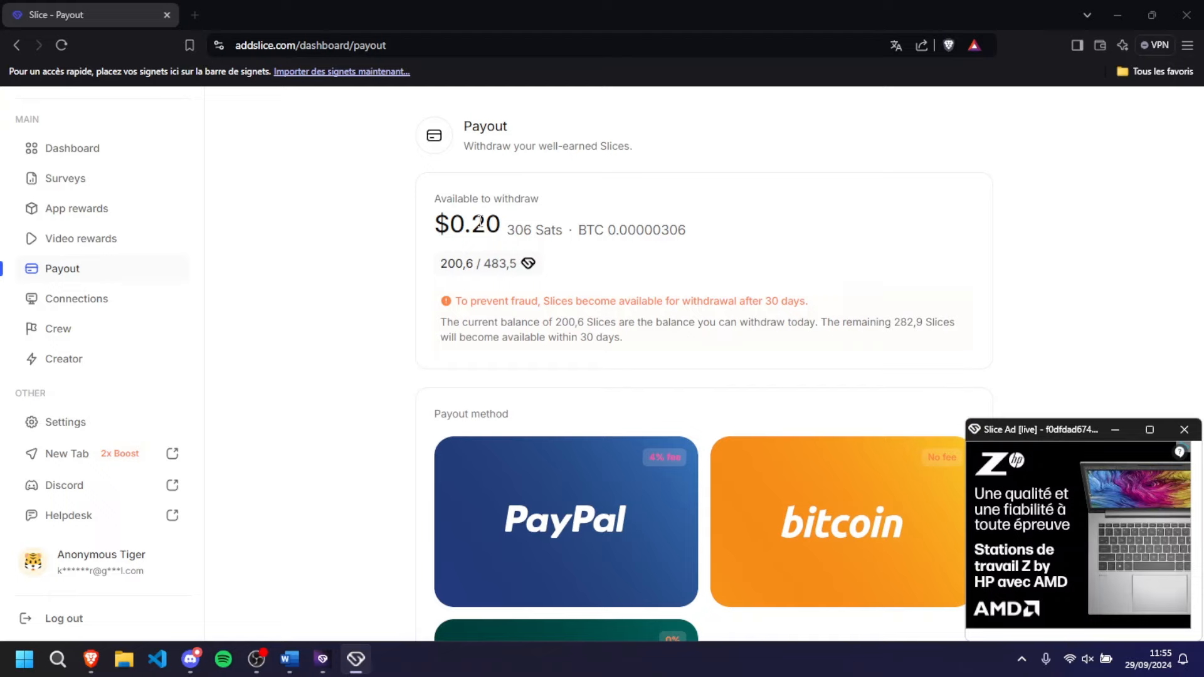
{"action": "left_click", "coordinate": [72, 148]}
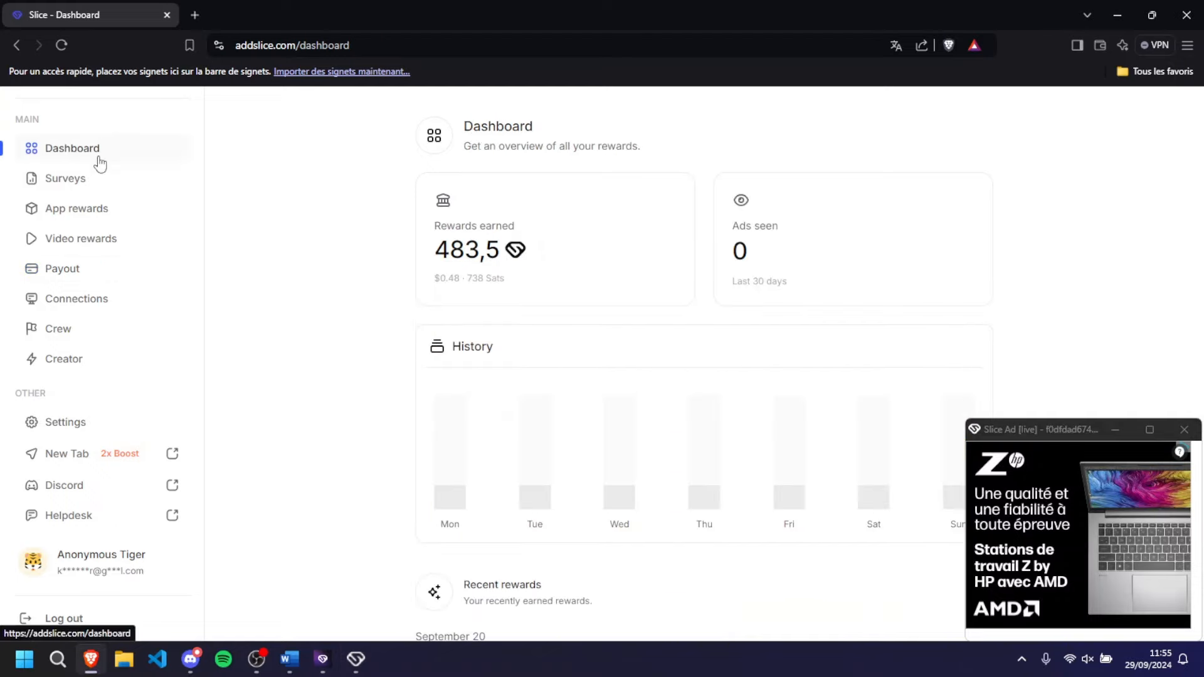
{"action": "mouse_move", "coordinate": [928, 425]}
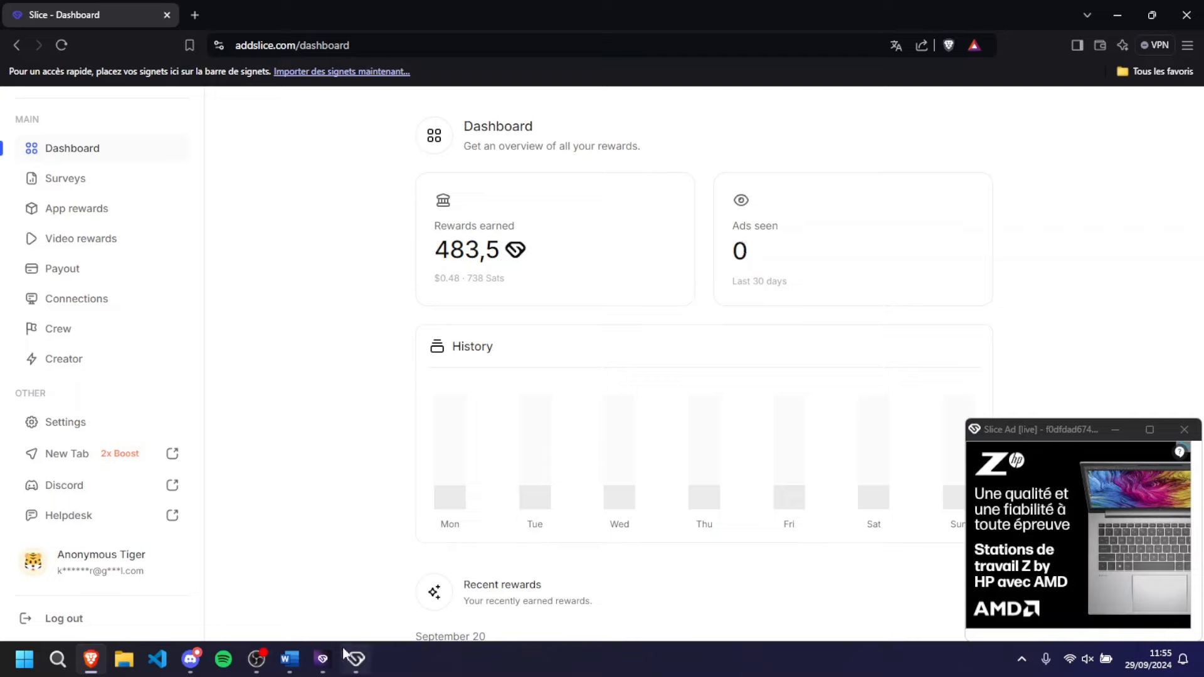
Confirm the dashboard logs one ad seen worth 0.5 Slices, then switch to Discord
{"action": "left_click", "coordinate": [355, 660]}
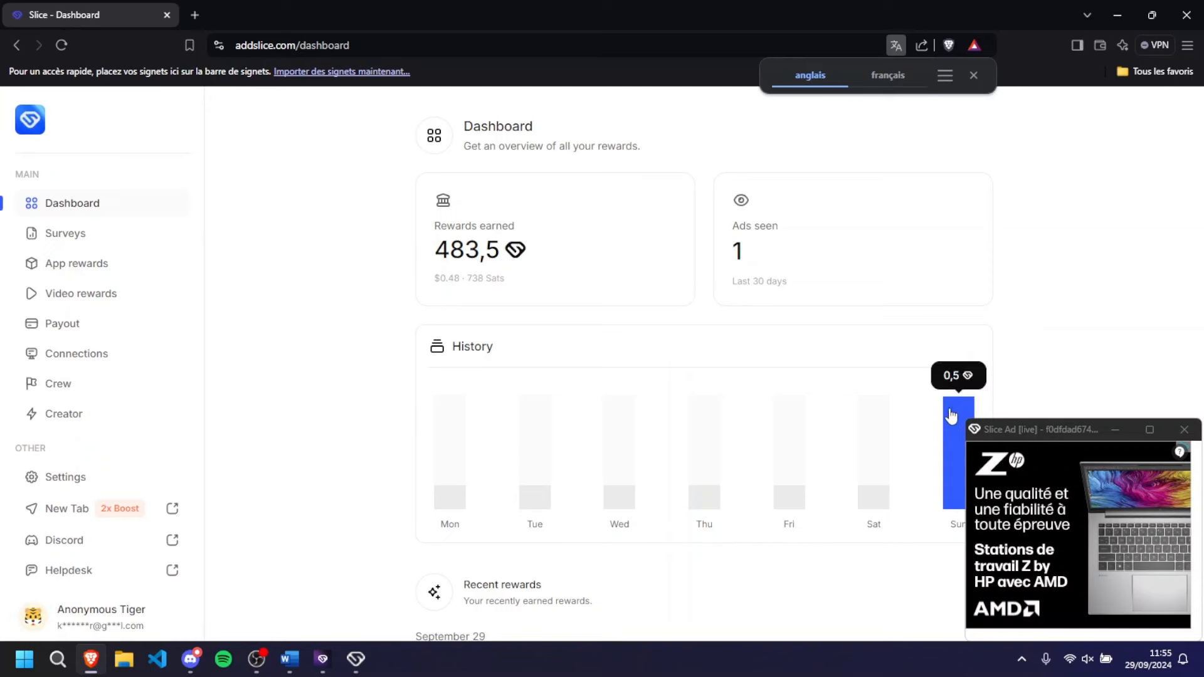
{"action": "mouse_move", "coordinate": [413, 321]}
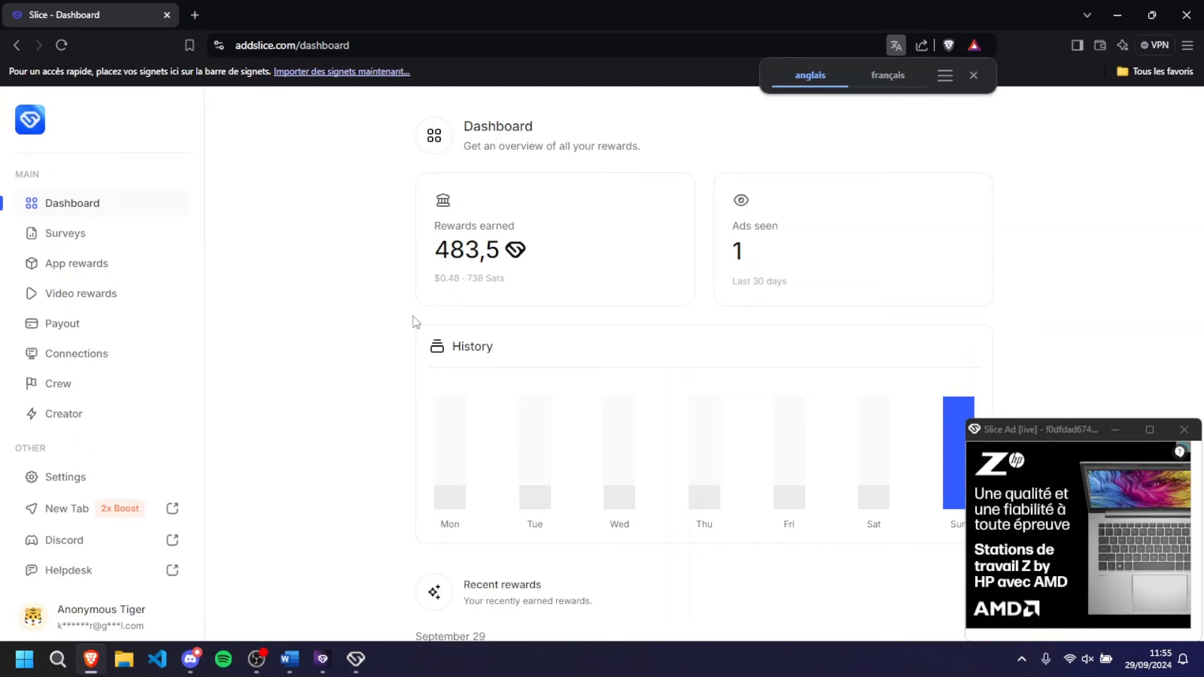
{"action": "left_click", "coordinate": [189, 659]}
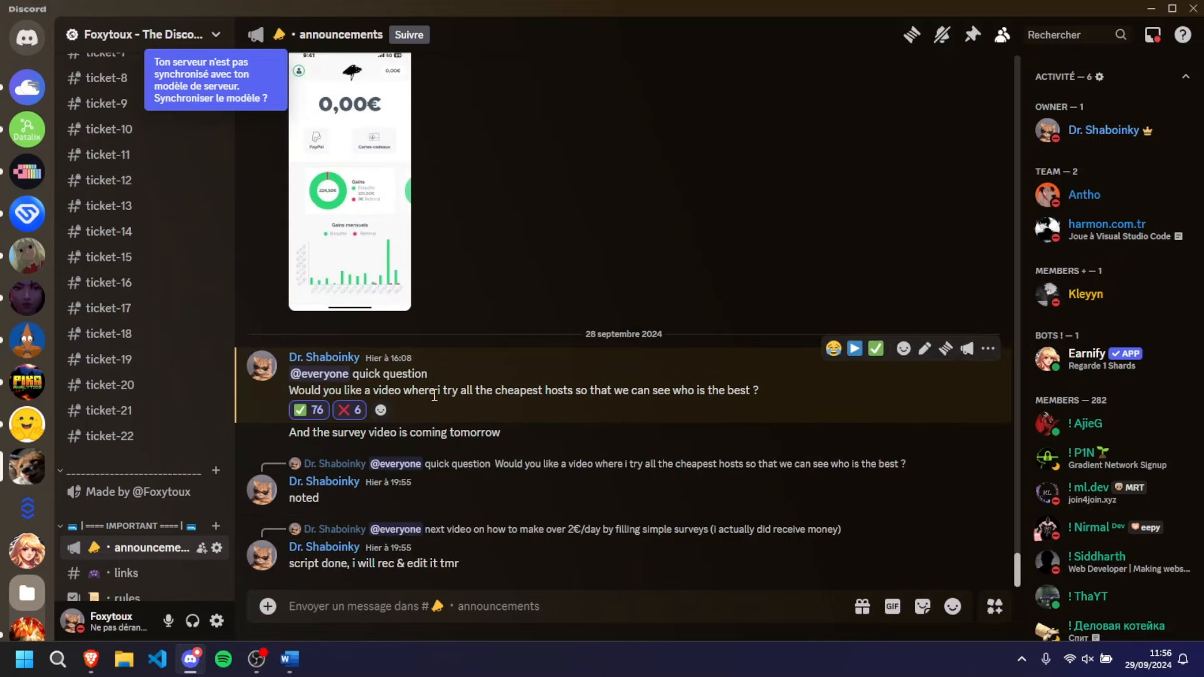
{"action": "scroll", "scroll_direction": "down", "scroll_amount": 3}
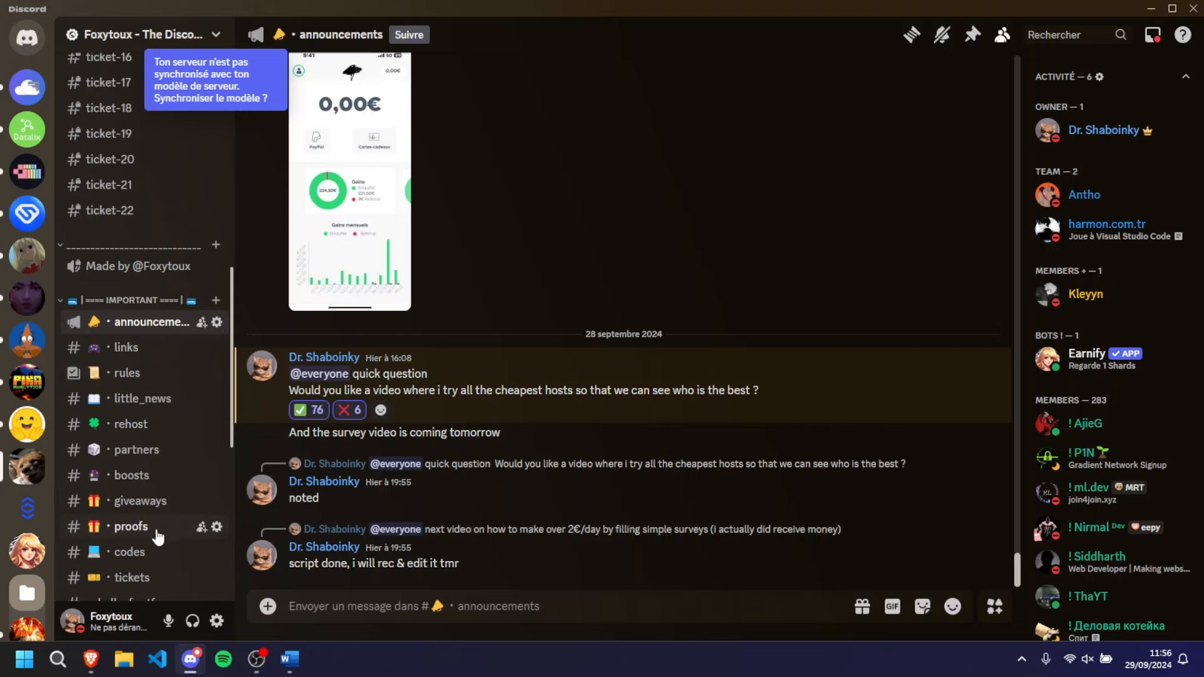
{"action": "mouse_move", "coordinate": [27, 511]}
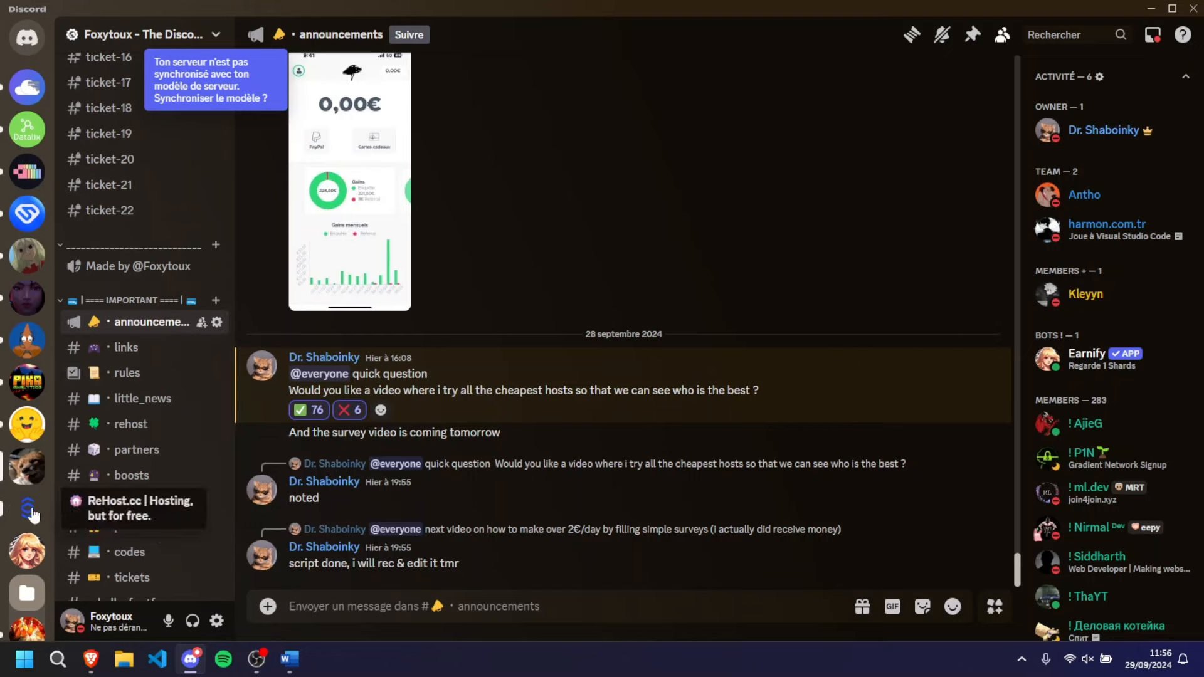